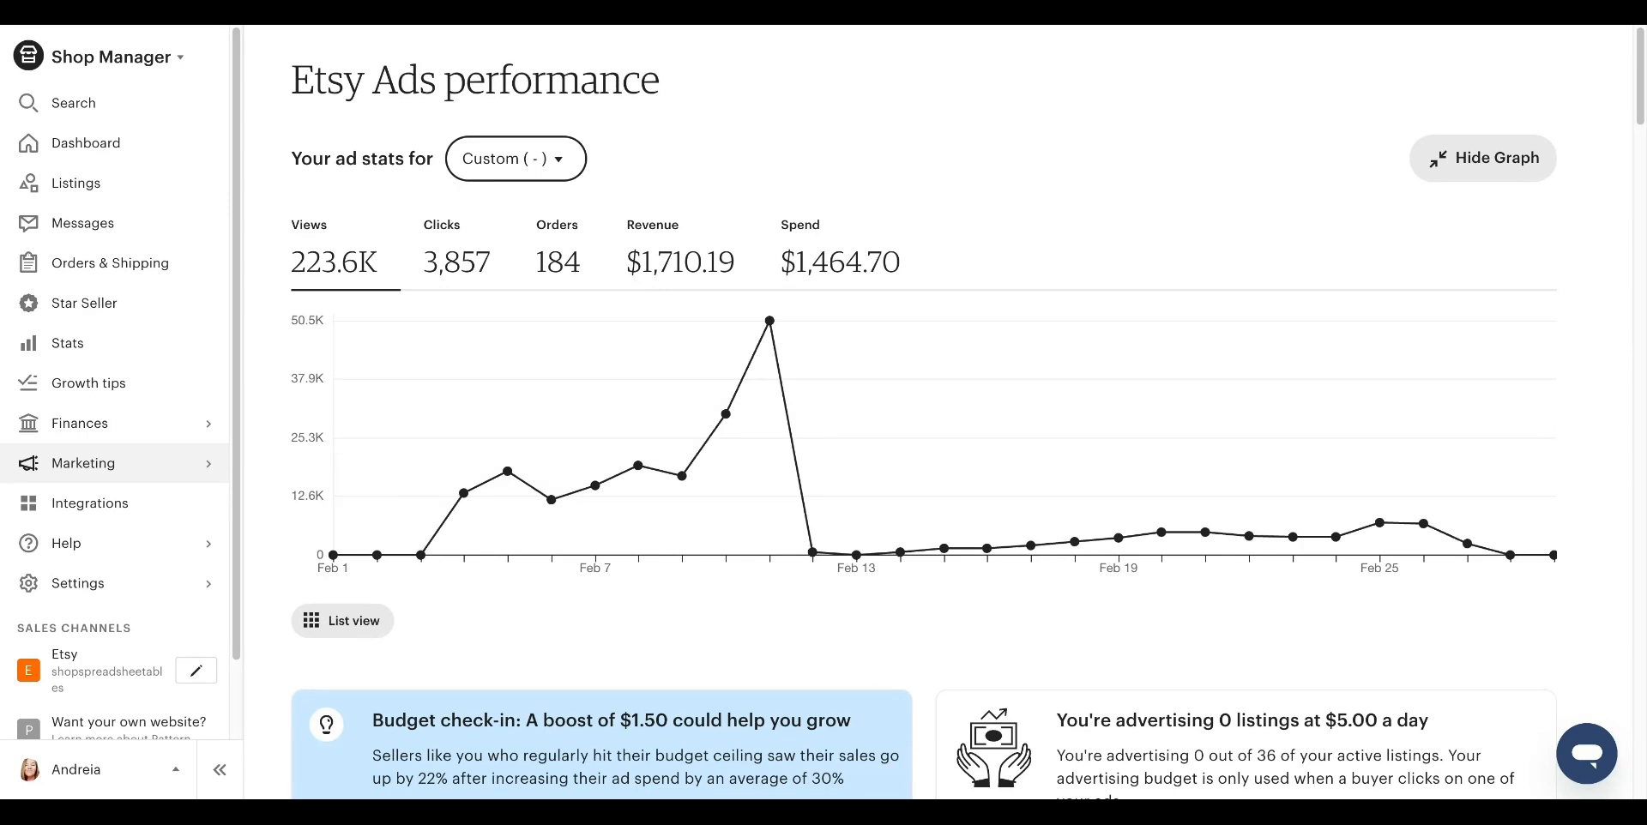
Scroll down the Ads performance page to the Manage advertised listings table.
{"action": "scroll", "scroll_direction": "down", "scroll_amount": 3}
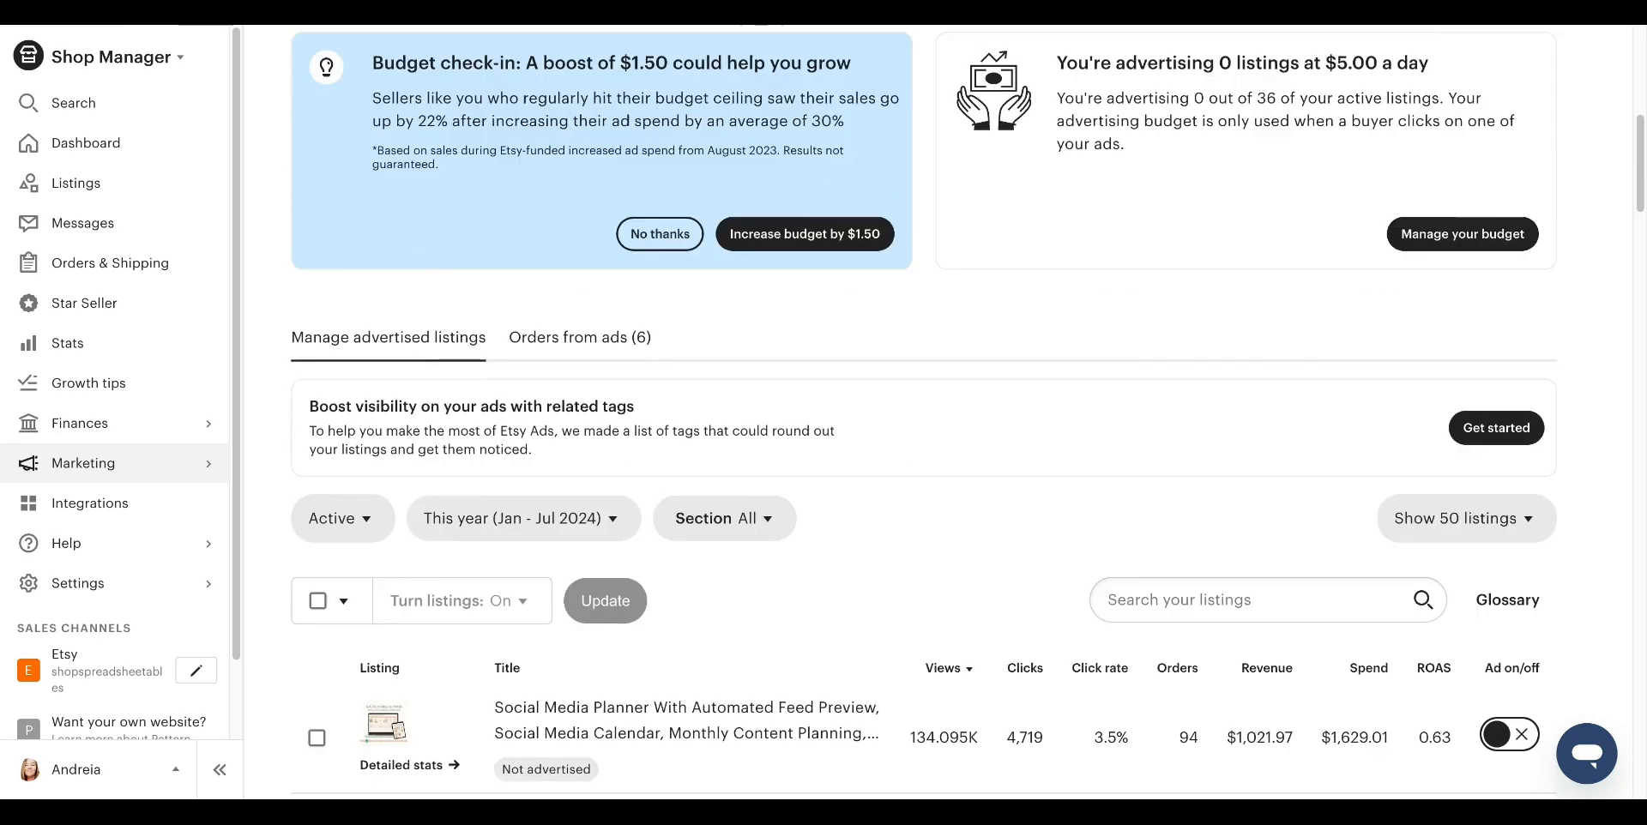
{"action": "scroll", "scroll_direction": "down", "scroll_amount": 3}
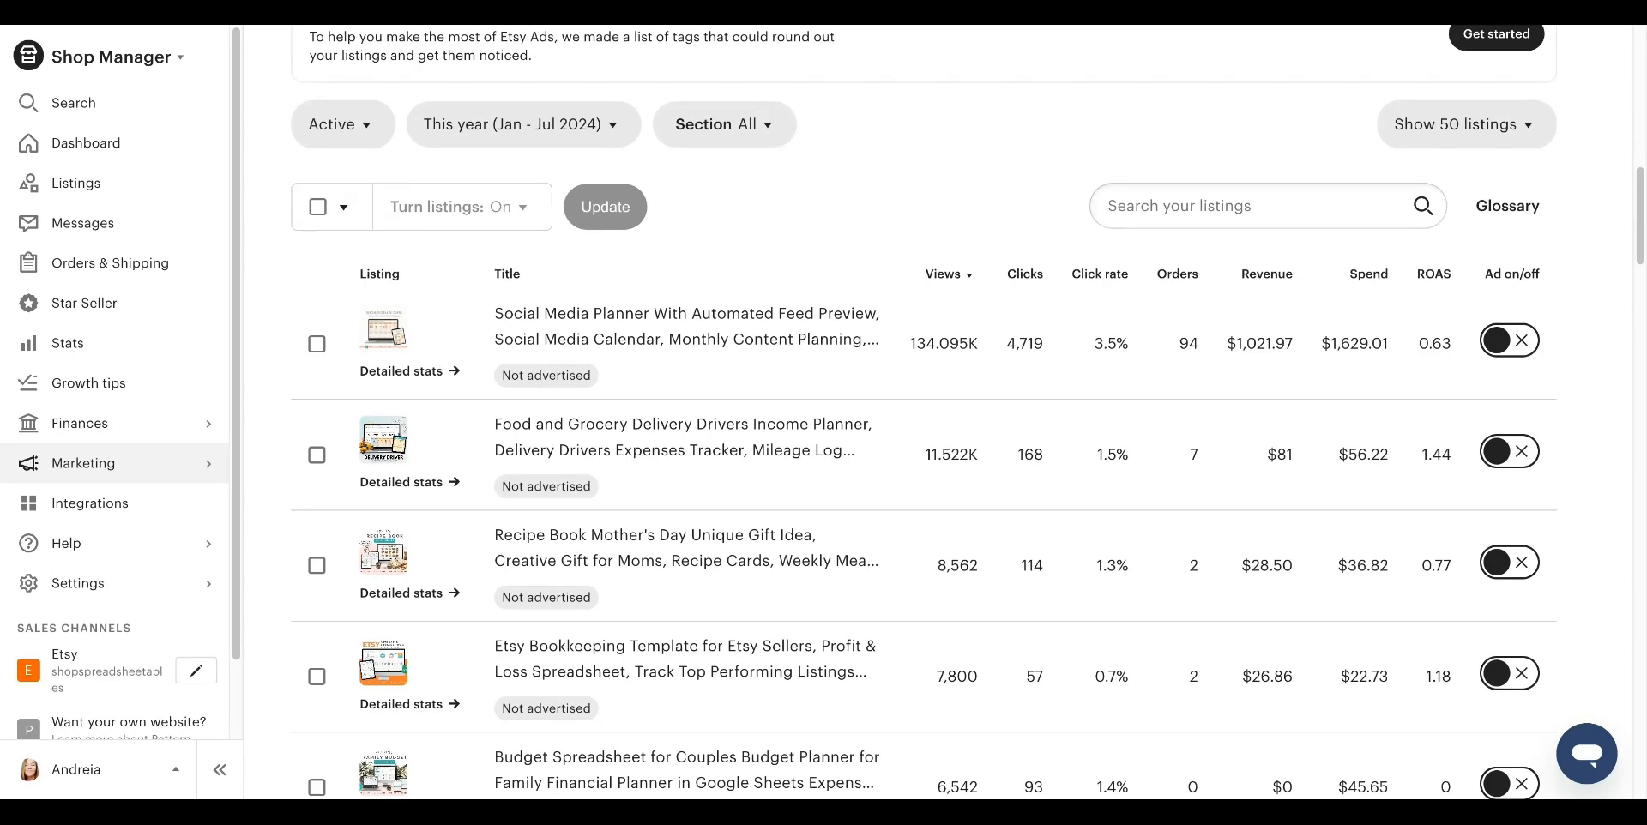
{"action": "mouse_move", "coordinate": [980, 291]}
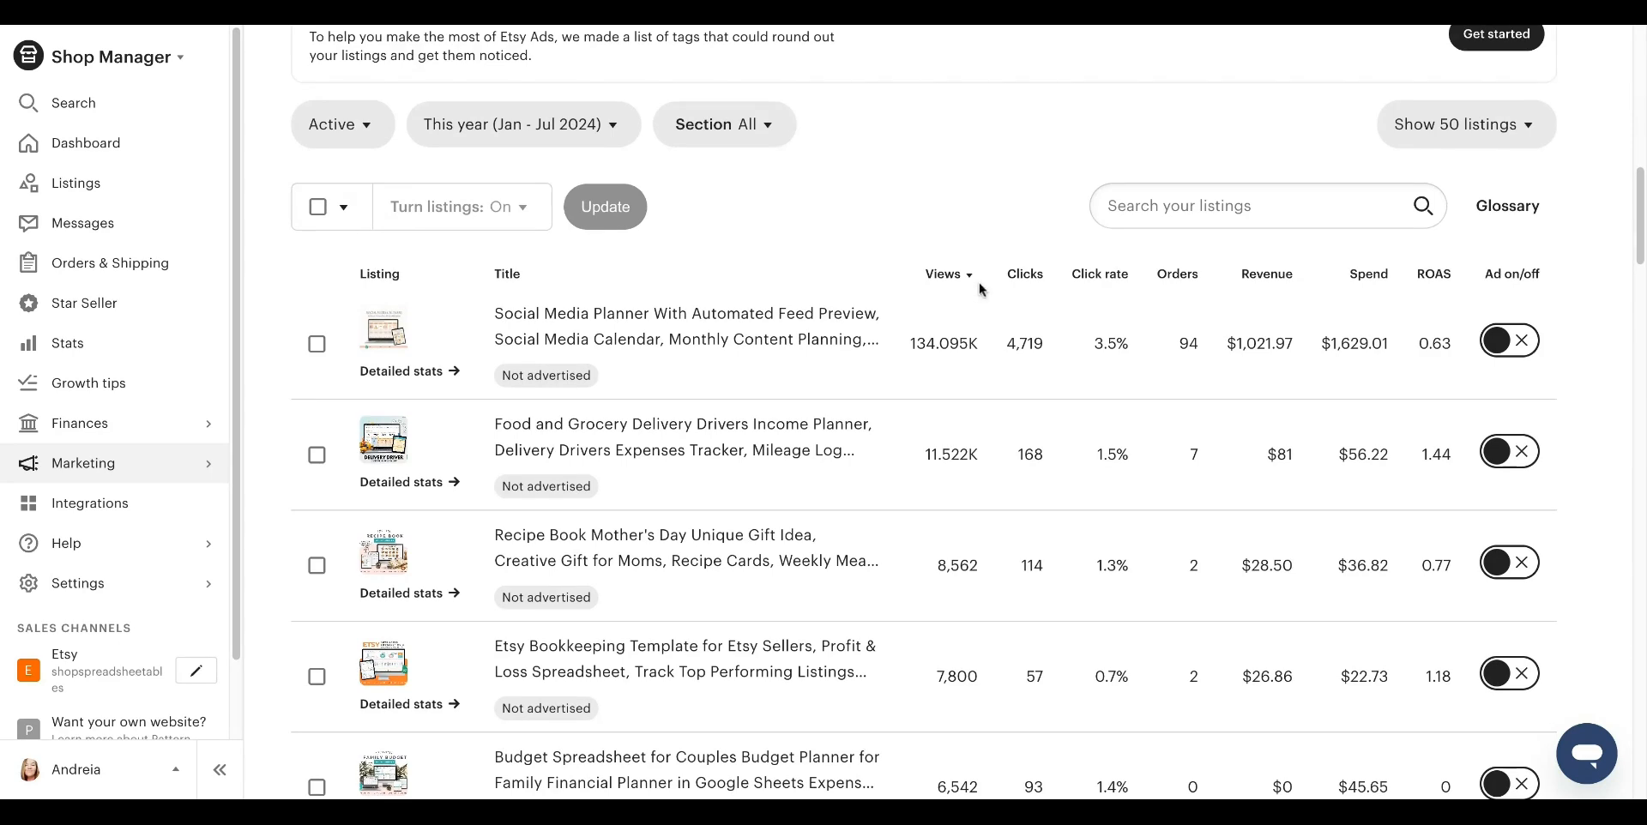
{"action": "mouse_move", "coordinate": [968, 424]}
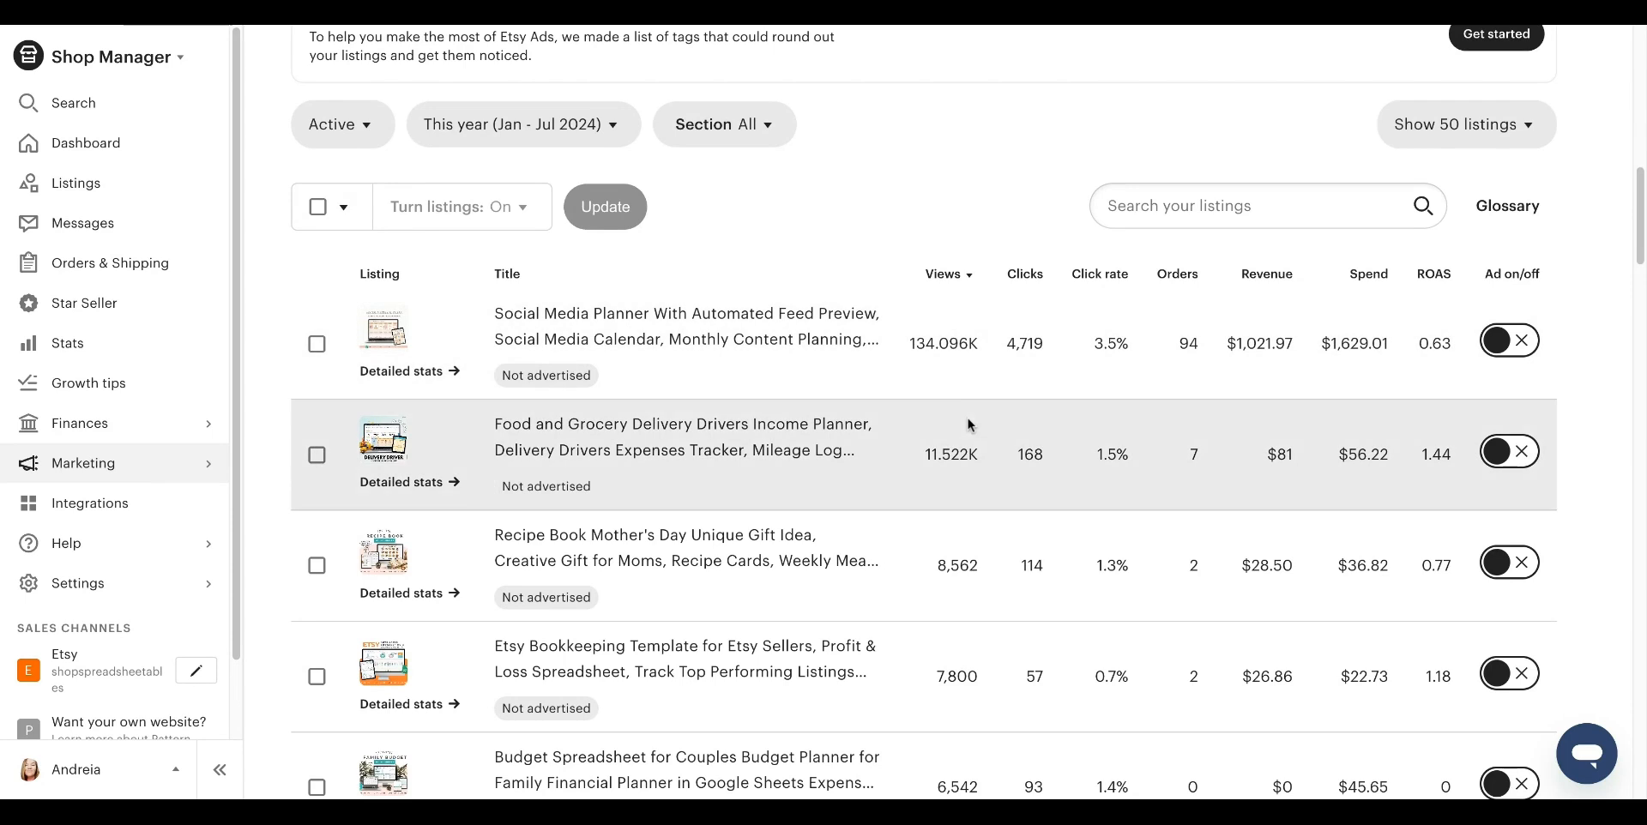
{"action": "mouse_move", "coordinate": [1036, 278]}
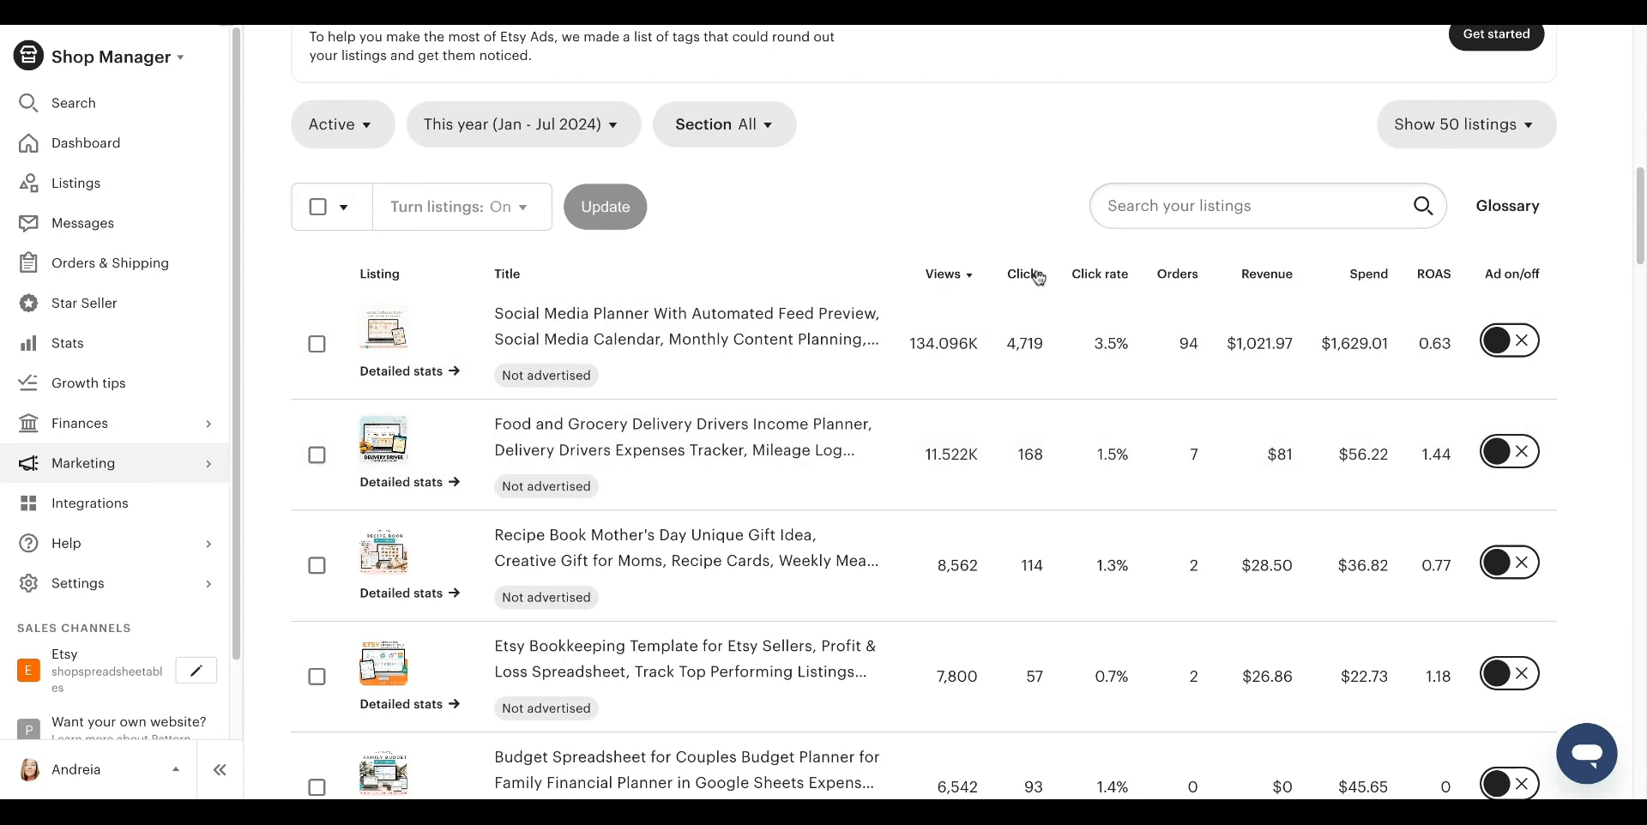
{"action": "mouse_move", "coordinate": [1388, 285]}
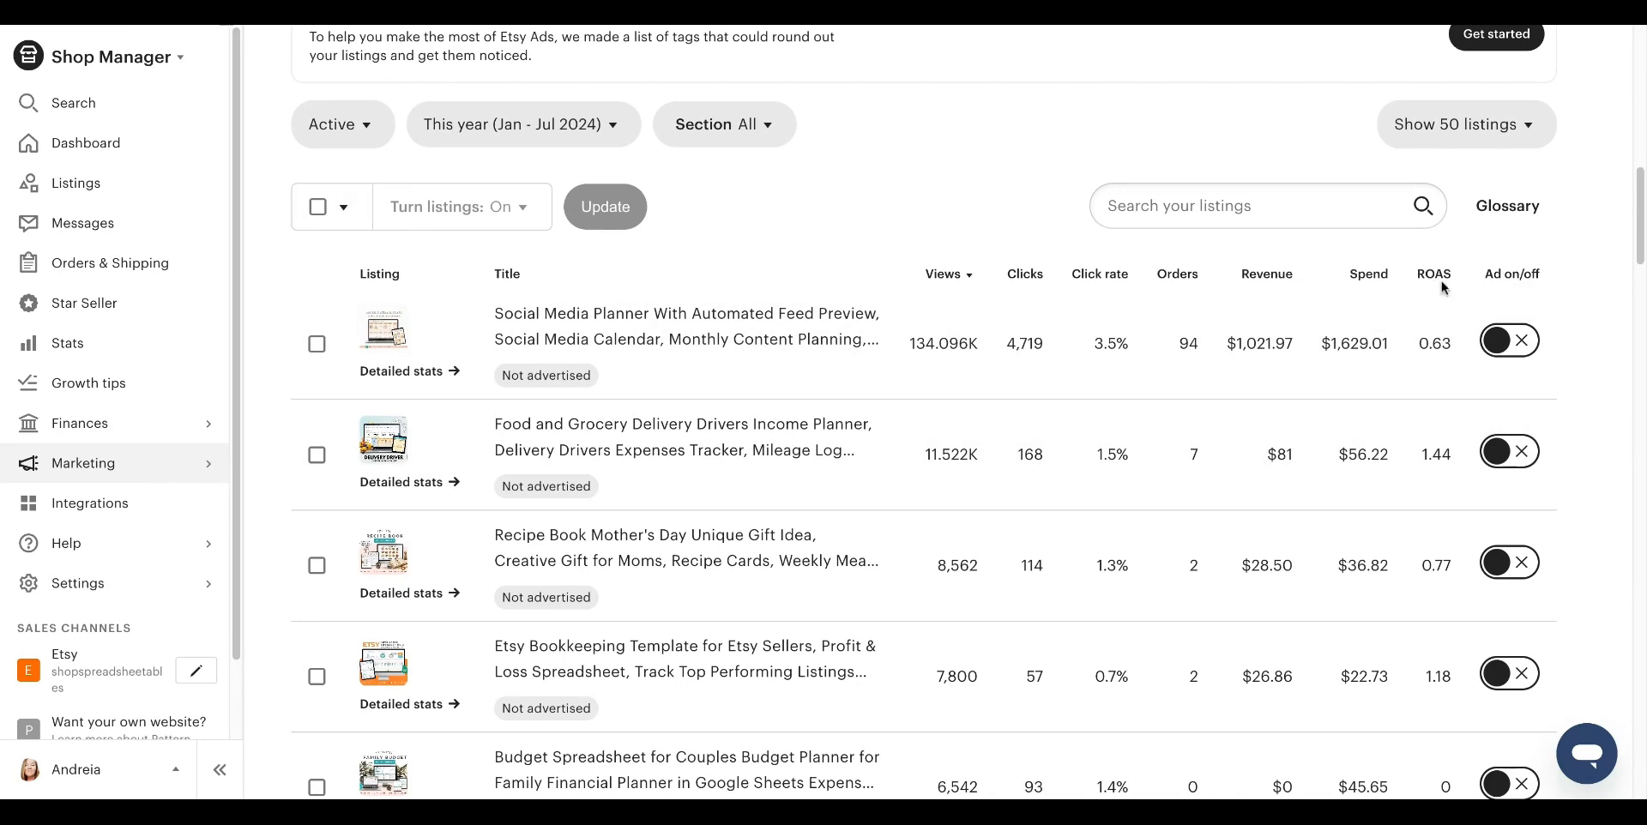
{"action": "mouse_move", "coordinate": [1002, 170]}
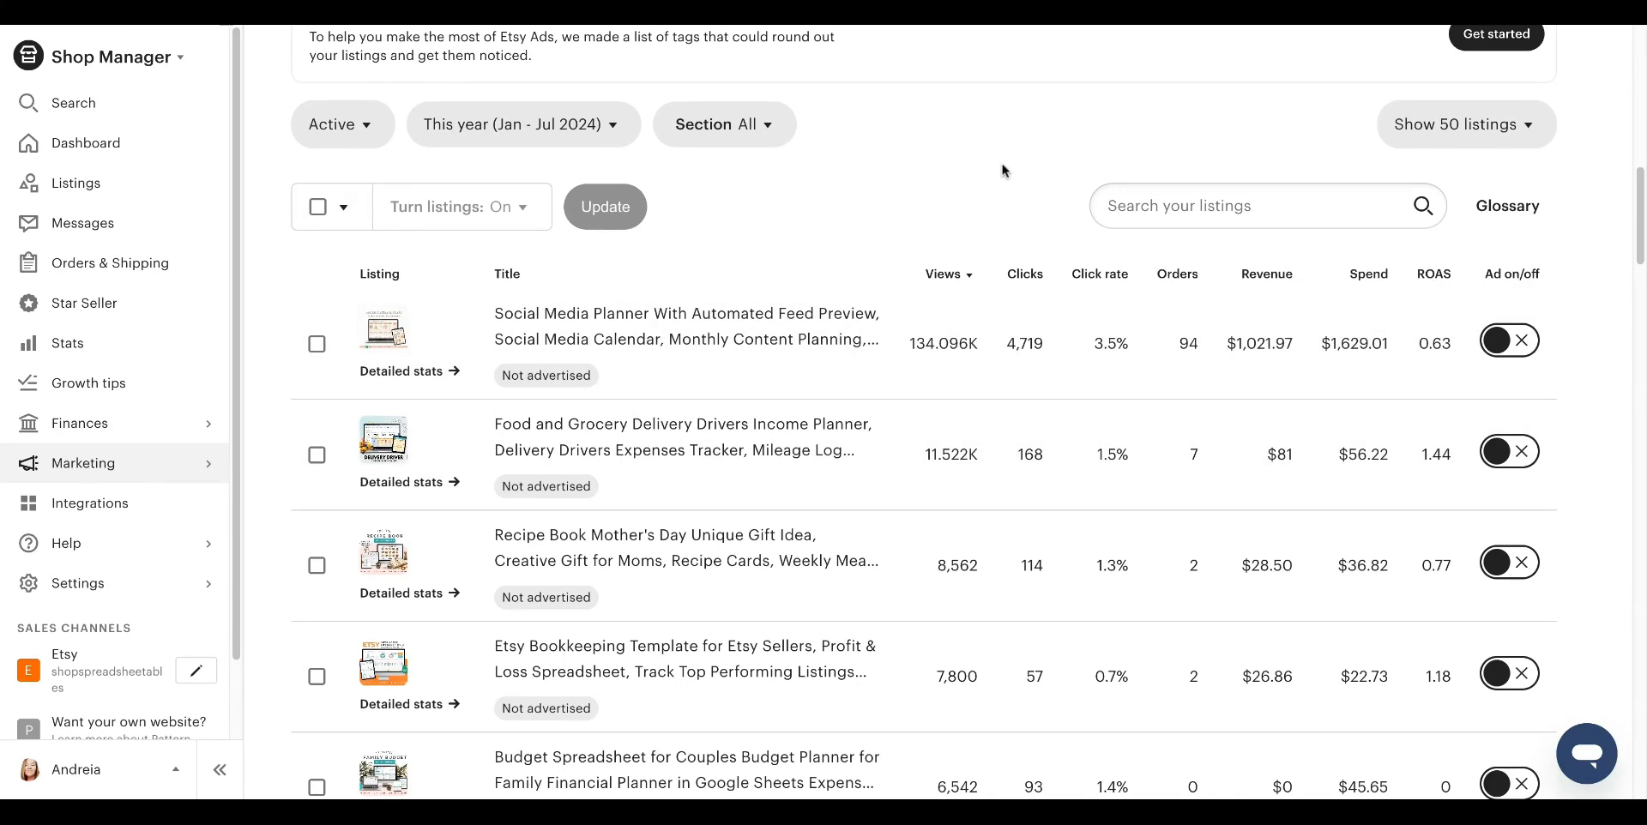
{"action": "mouse_move", "coordinate": [956, 370]}
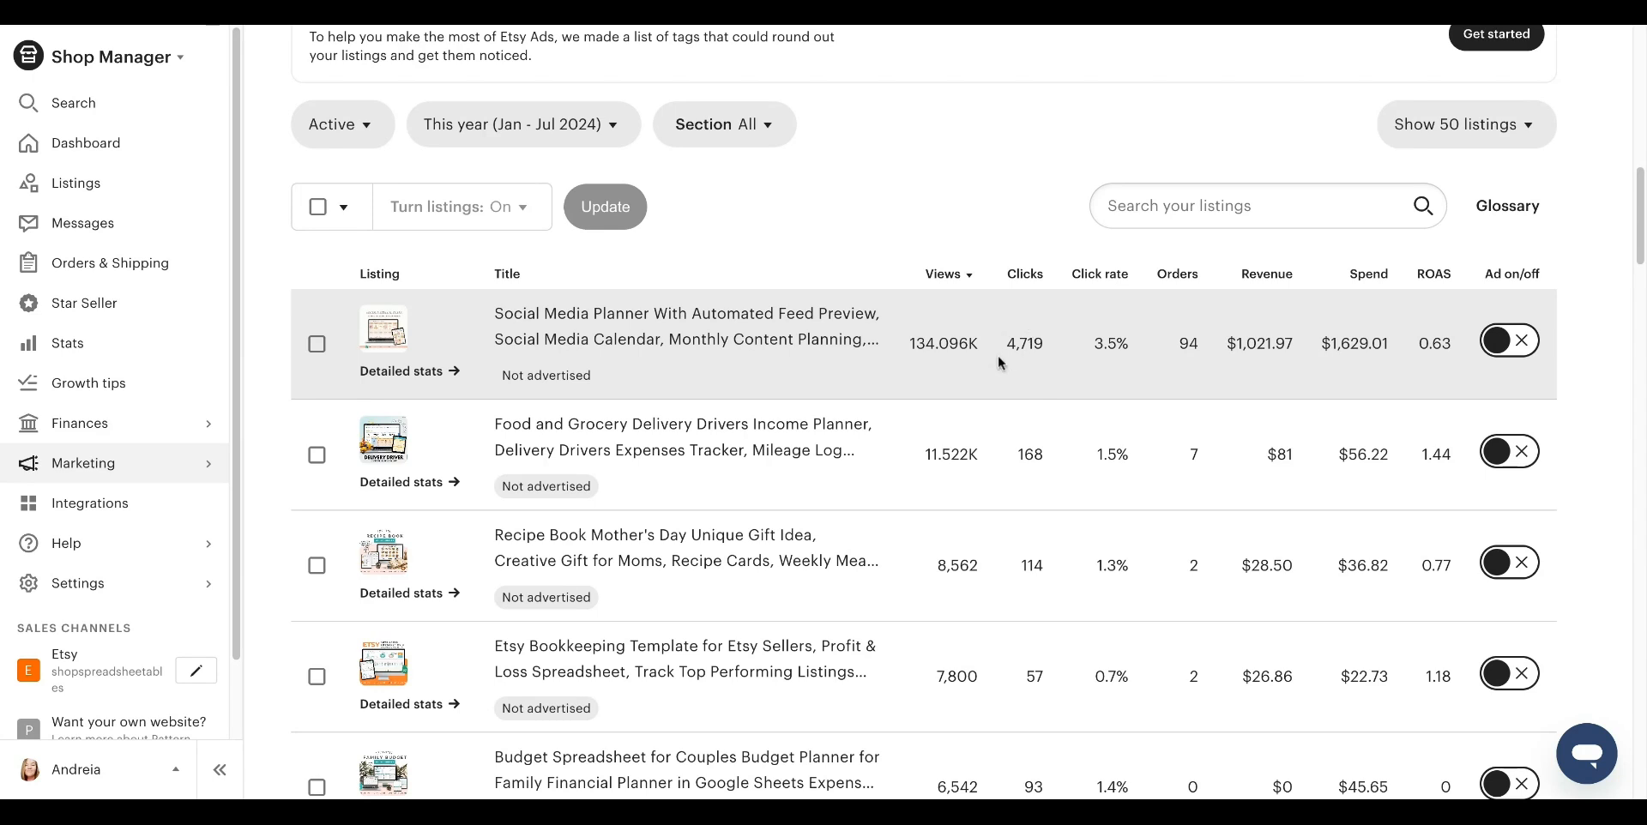
{"action": "mouse_move", "coordinate": [1025, 344]}
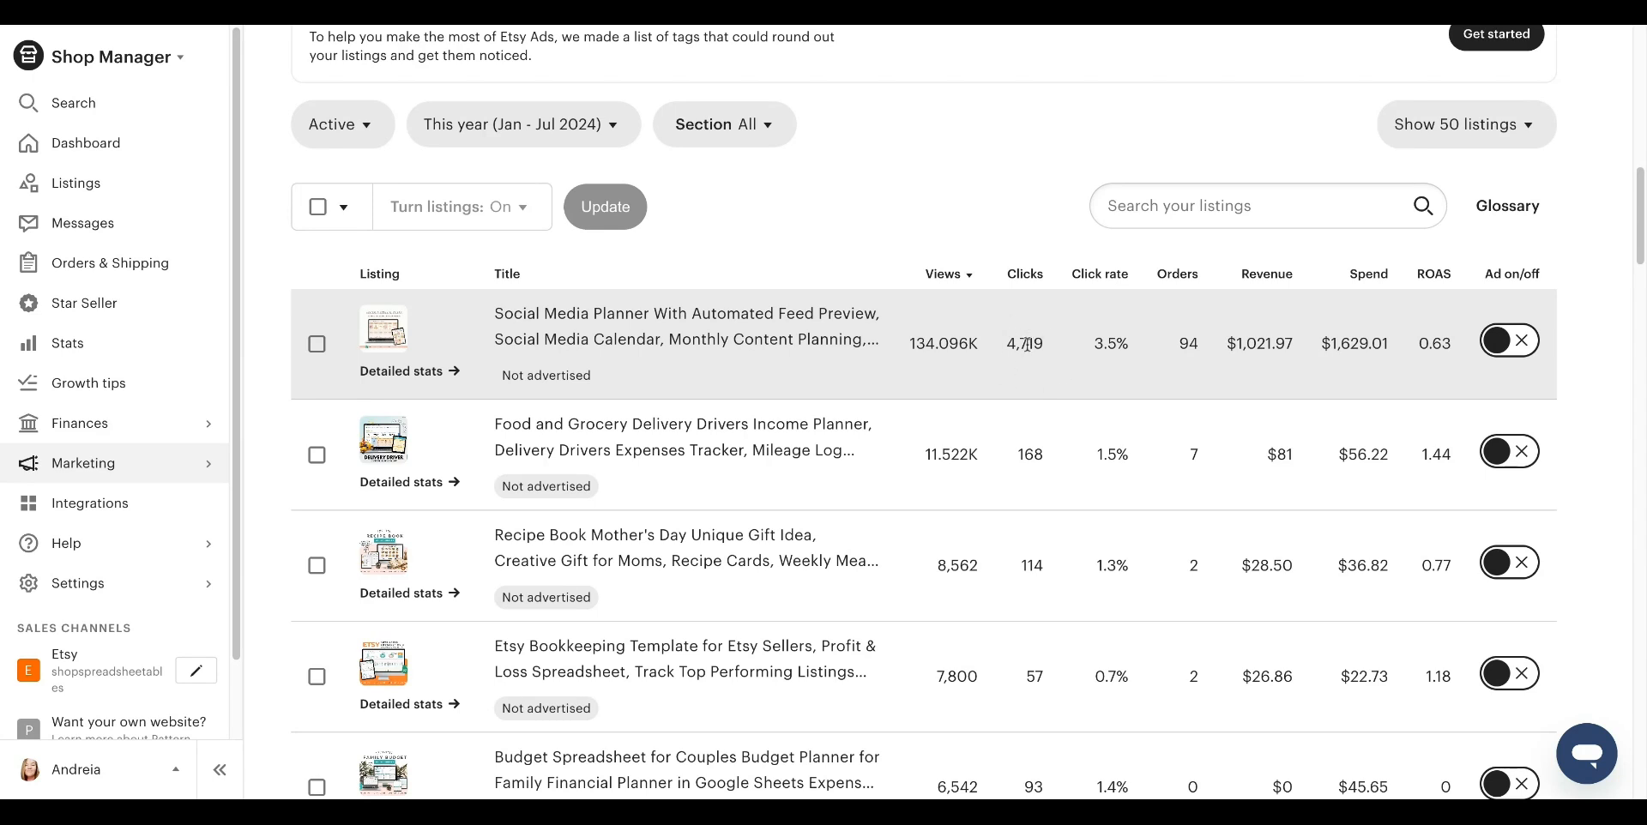
{"action": "mouse_move", "coordinate": [1028, 358]}
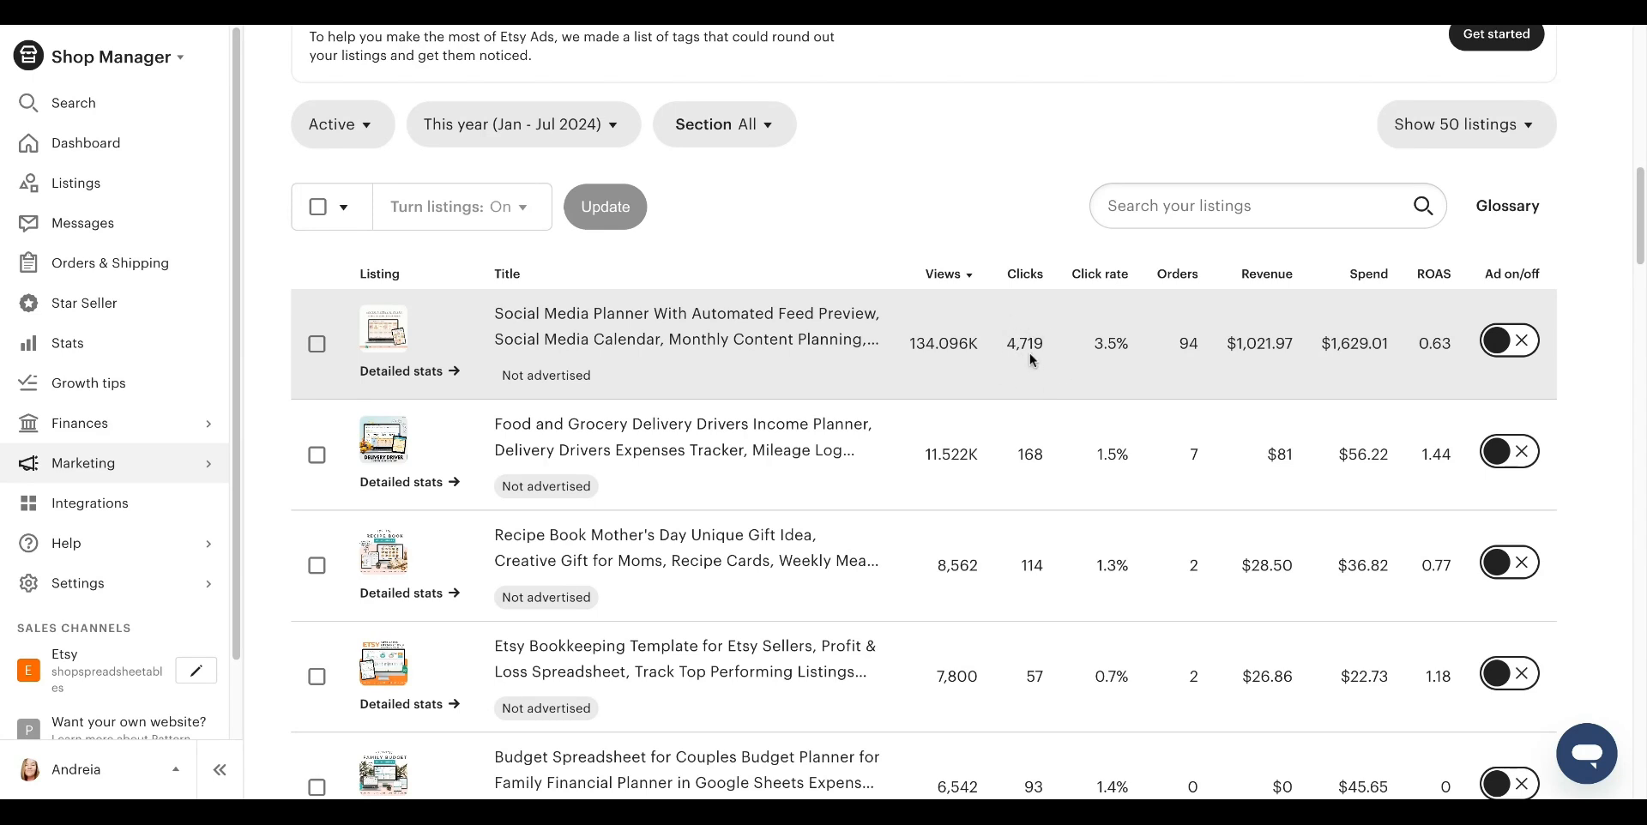
{"action": "mouse_move", "coordinate": [980, 326]}
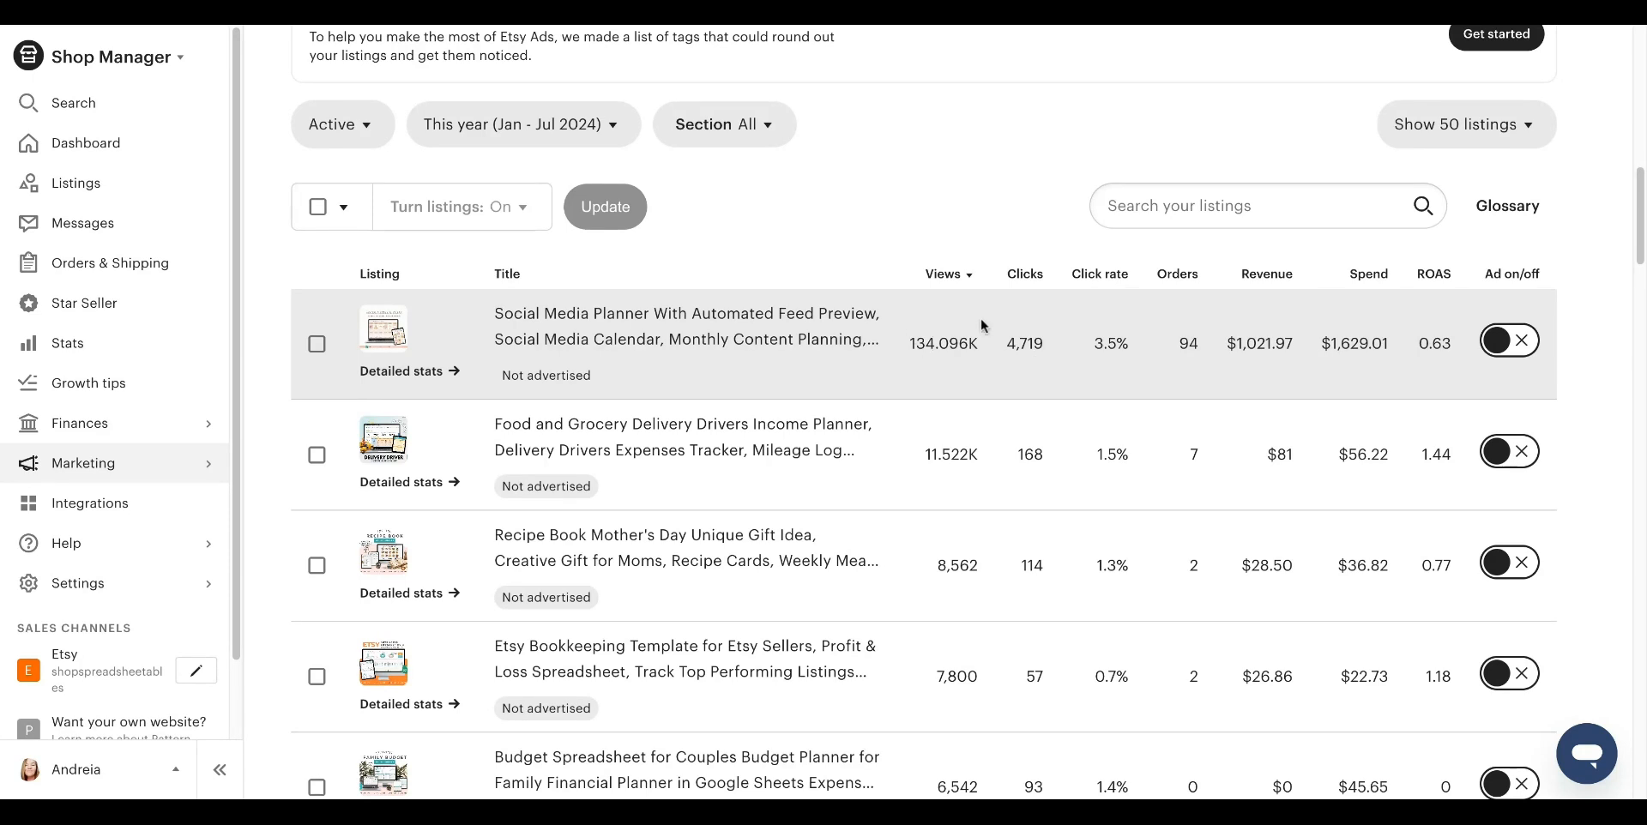
{"action": "mouse_move", "coordinate": [893, 381]}
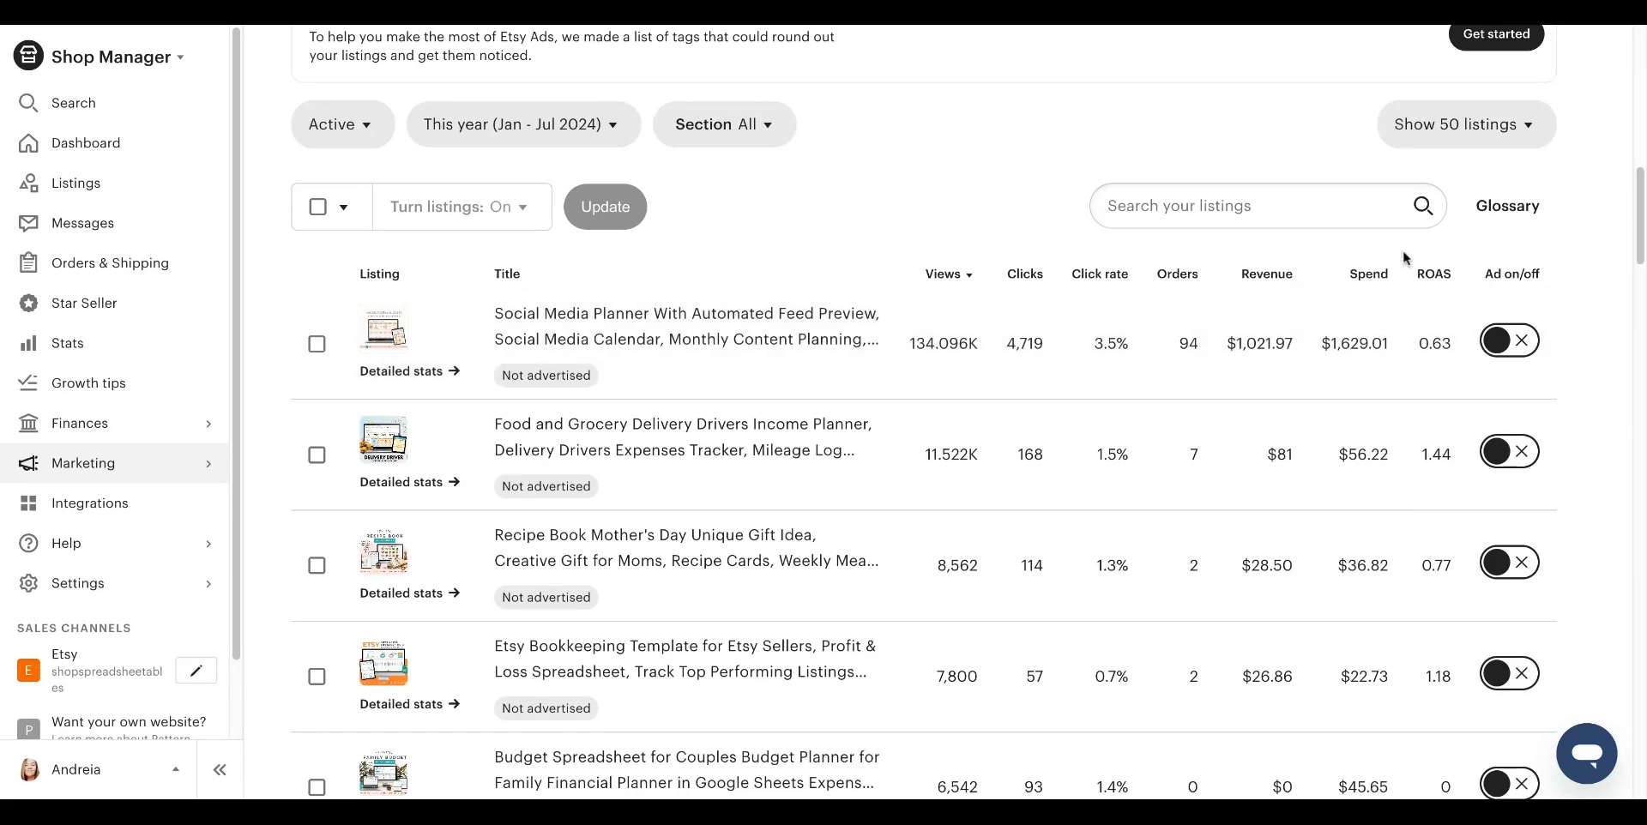
{"action": "mouse_move", "coordinate": [1444, 285]}
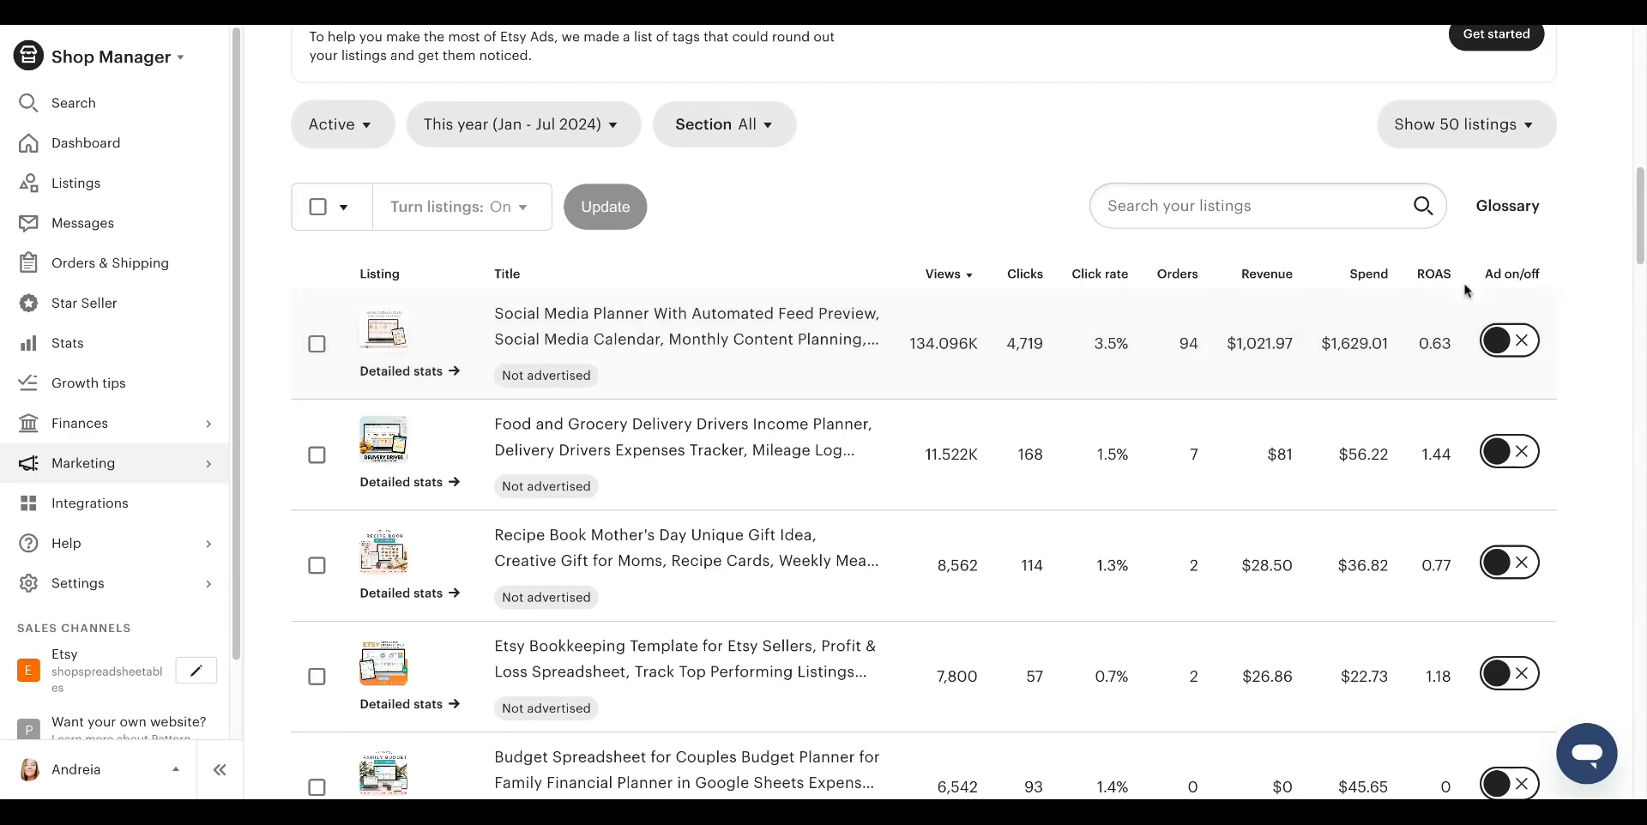
{"action": "mouse_move", "coordinate": [1436, 278]}
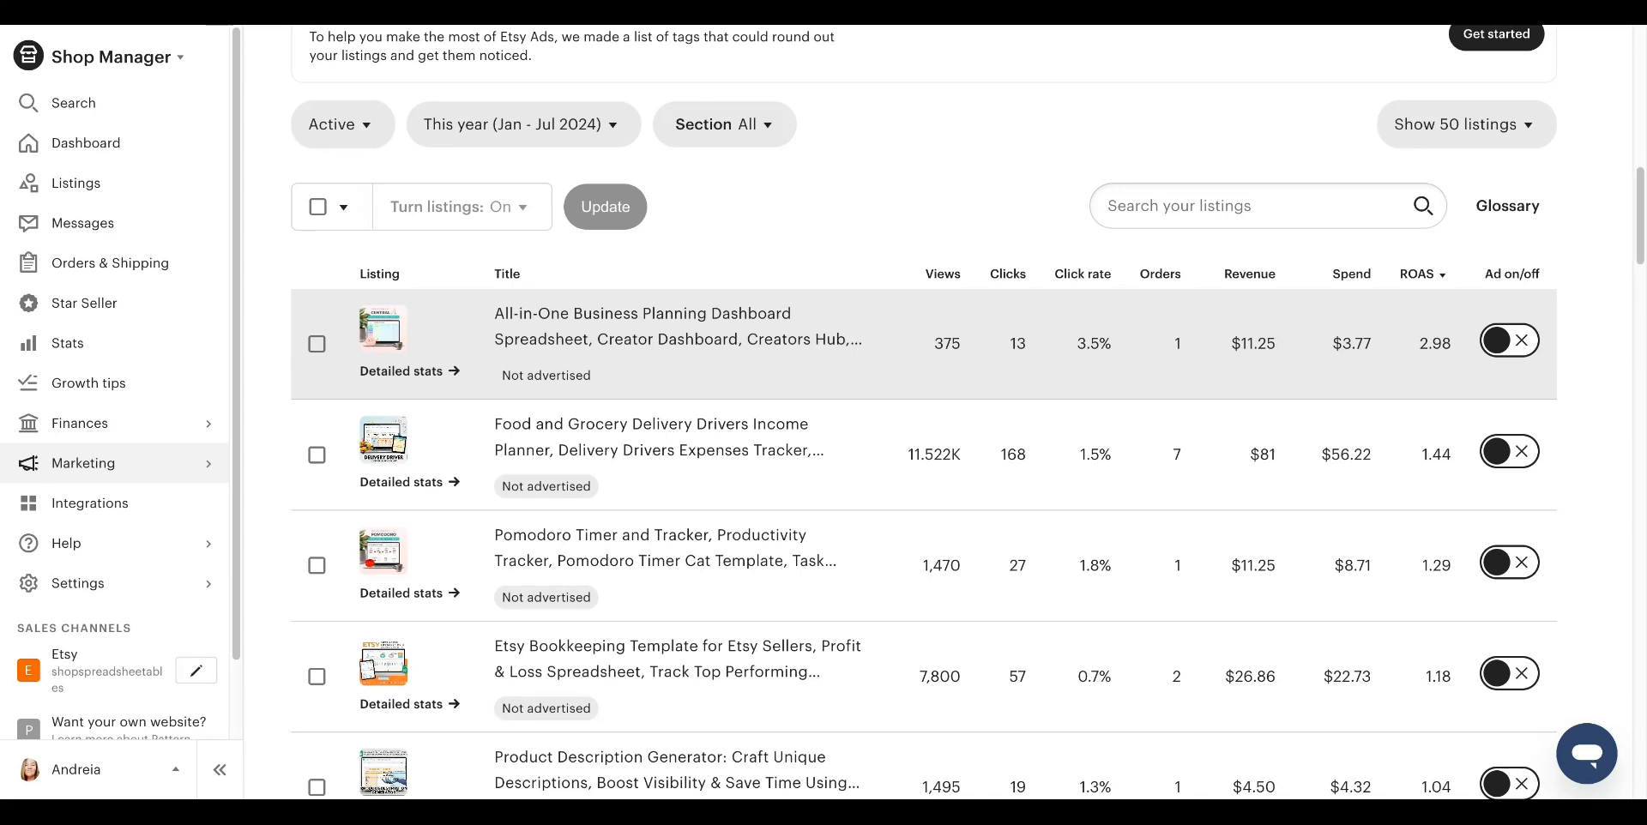
{"action": "mouse_move", "coordinate": [1443, 326]}
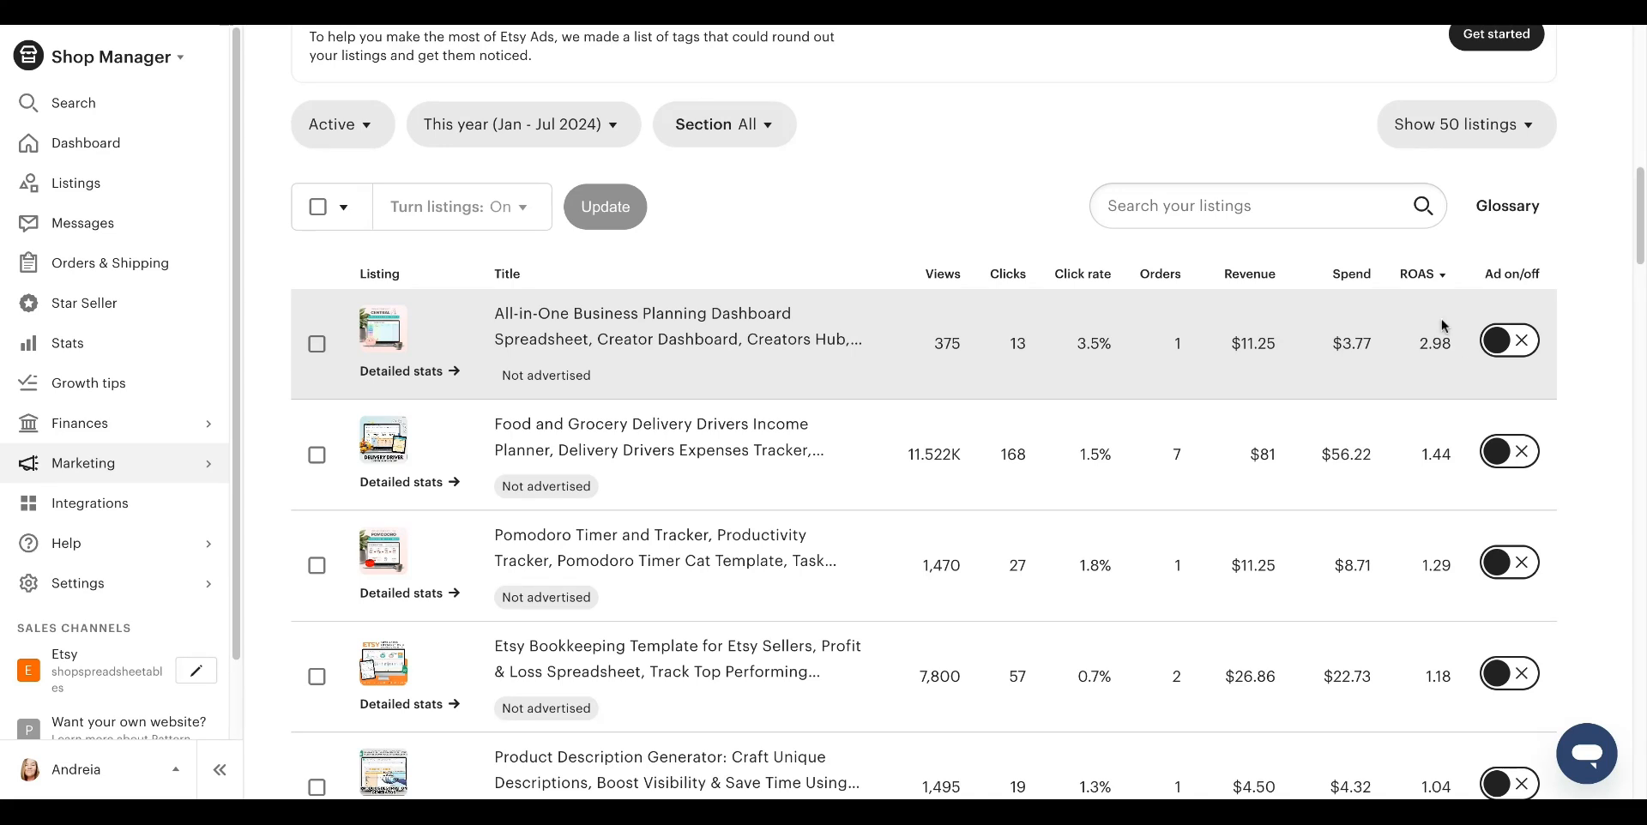
{"action": "mouse_move", "coordinate": [1421, 337]}
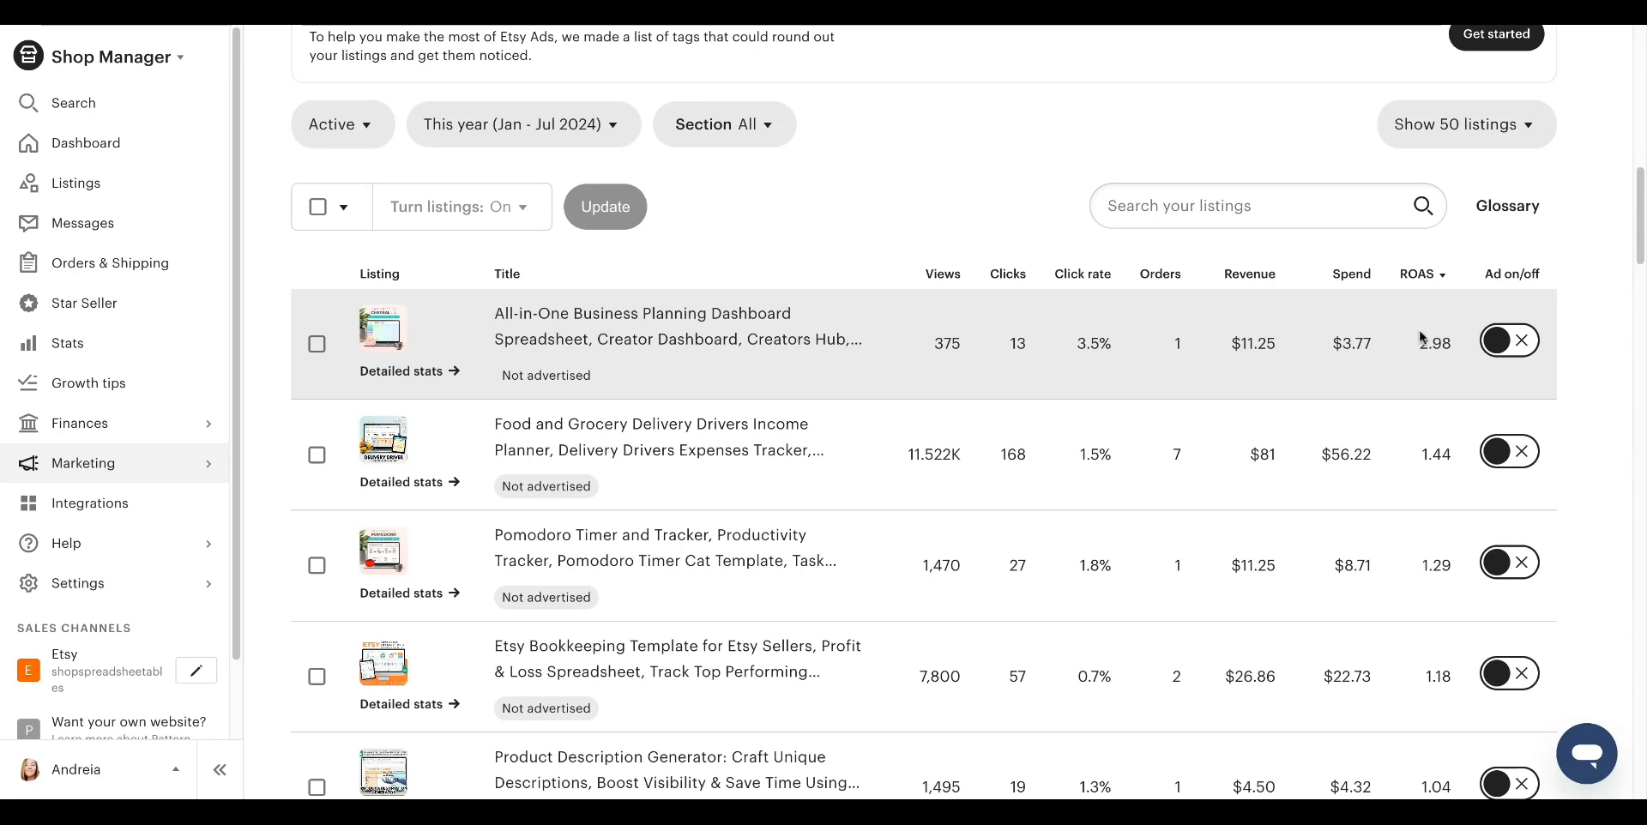
{"action": "mouse_move", "coordinate": [1429, 359]}
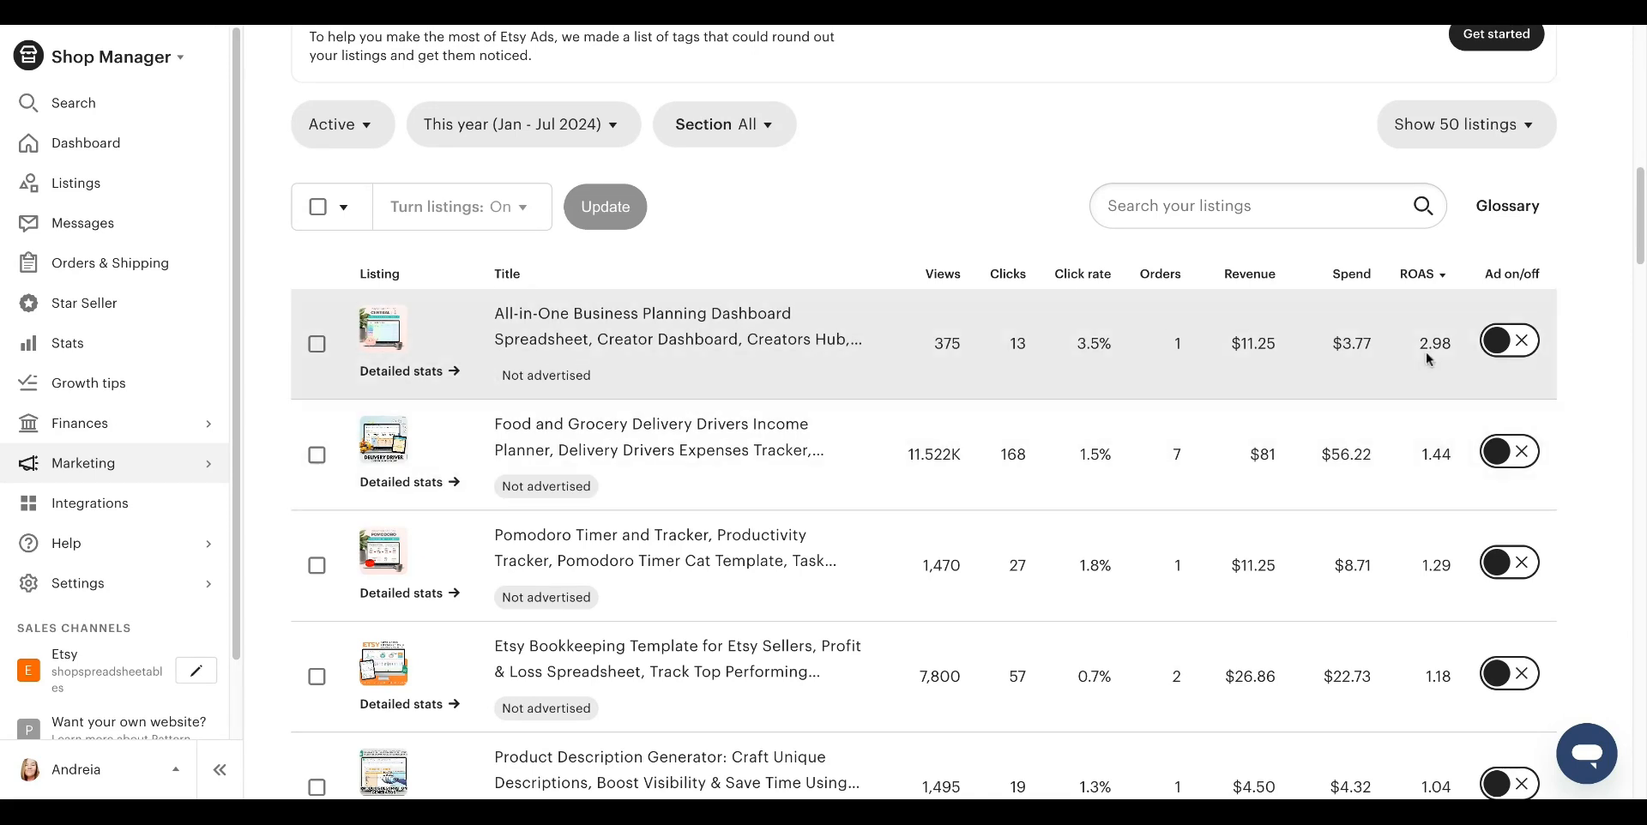
{"action": "mouse_move", "coordinate": [1434, 407]}
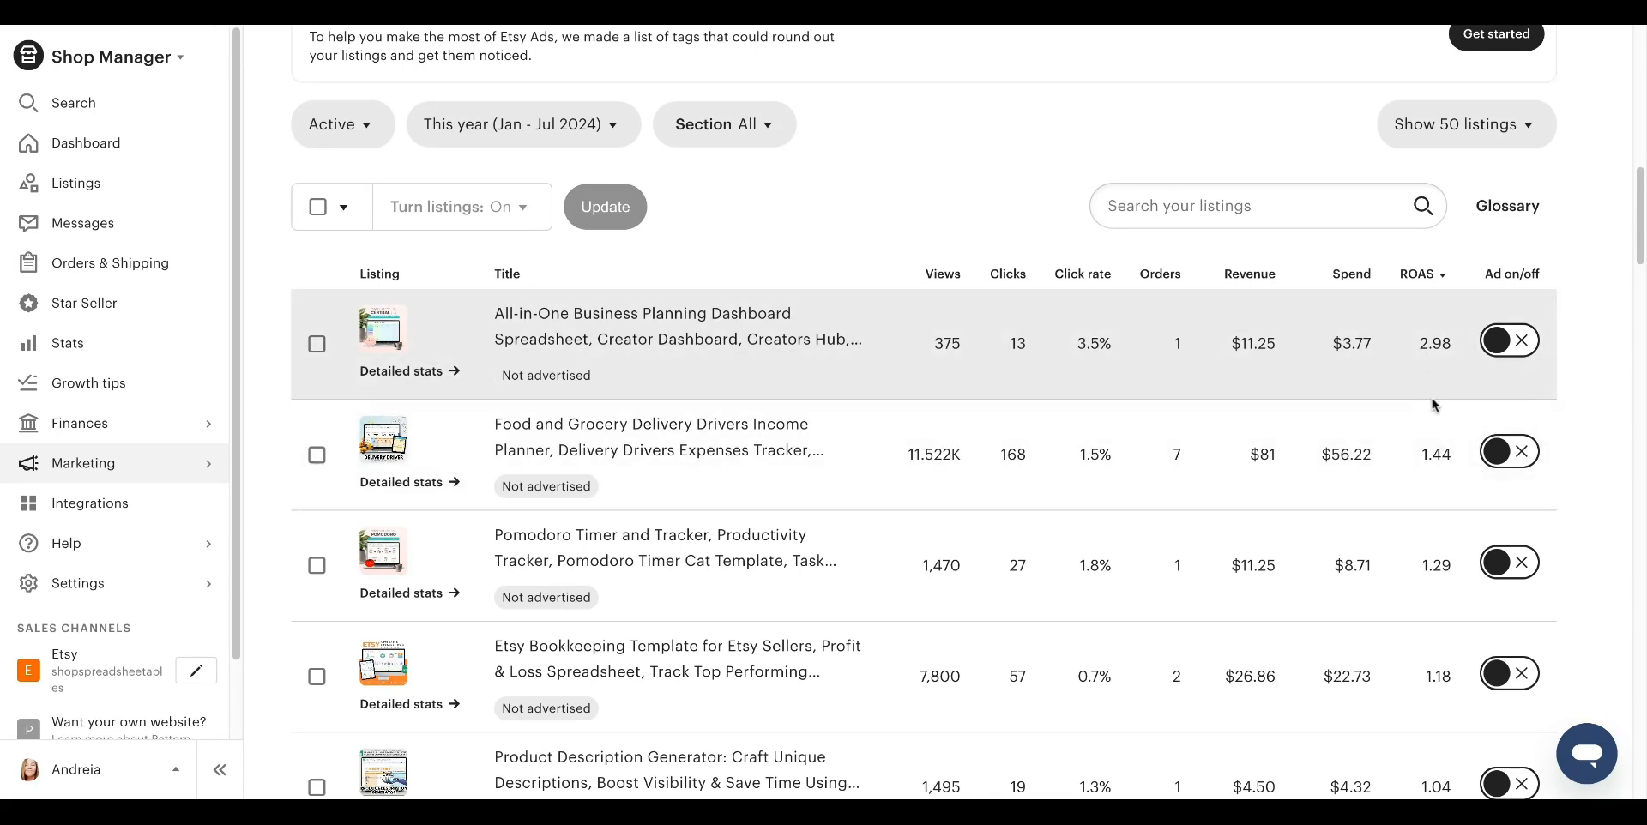
{"action": "mouse_move", "coordinate": [1439, 373]}
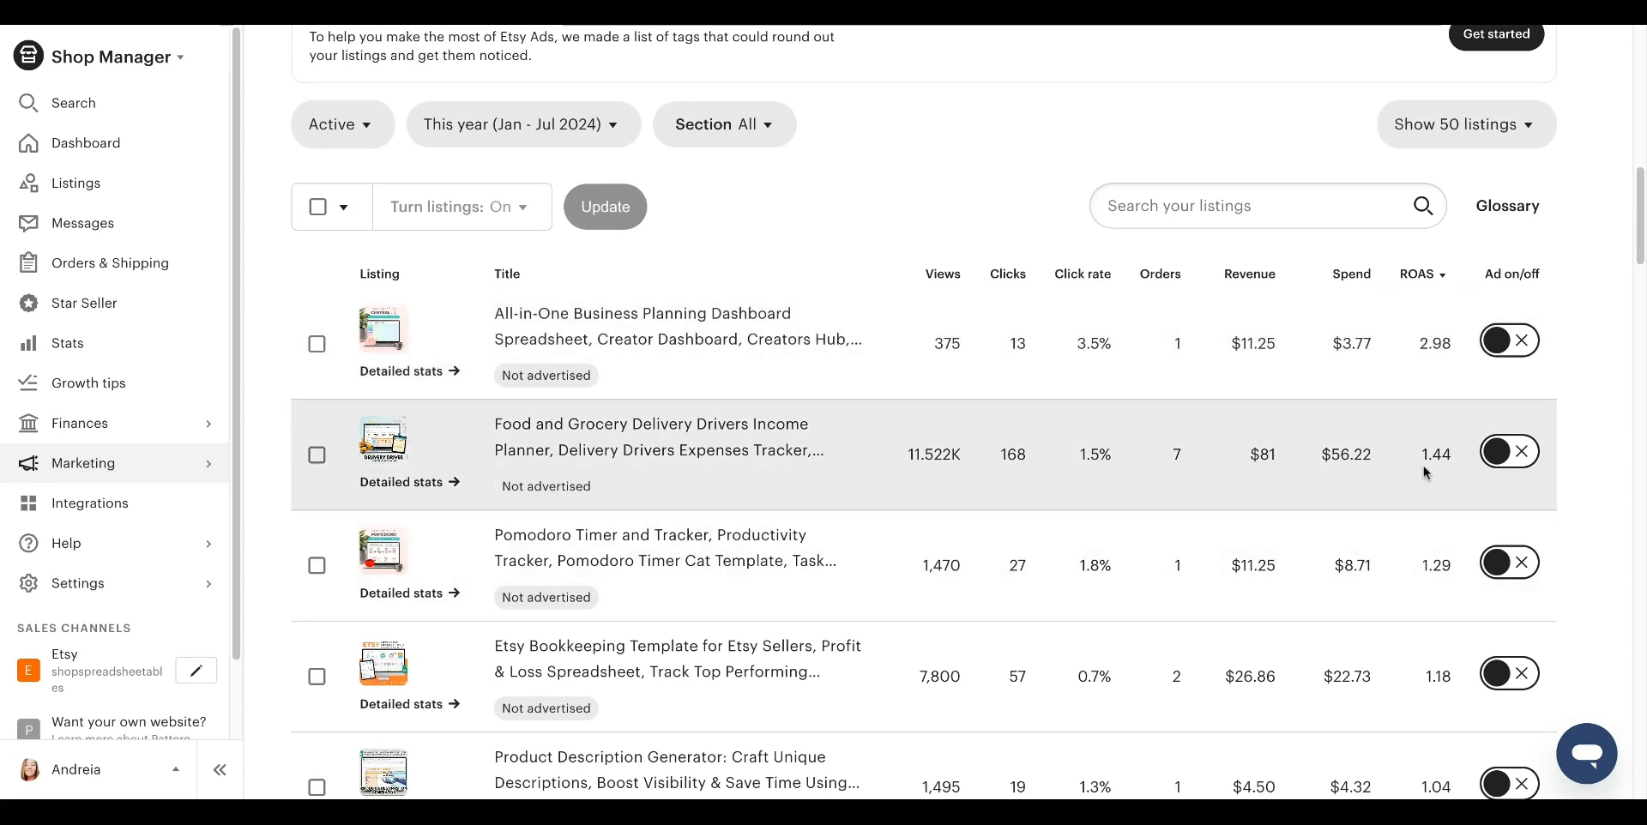
{"action": "mouse_move", "coordinate": [1425, 453]}
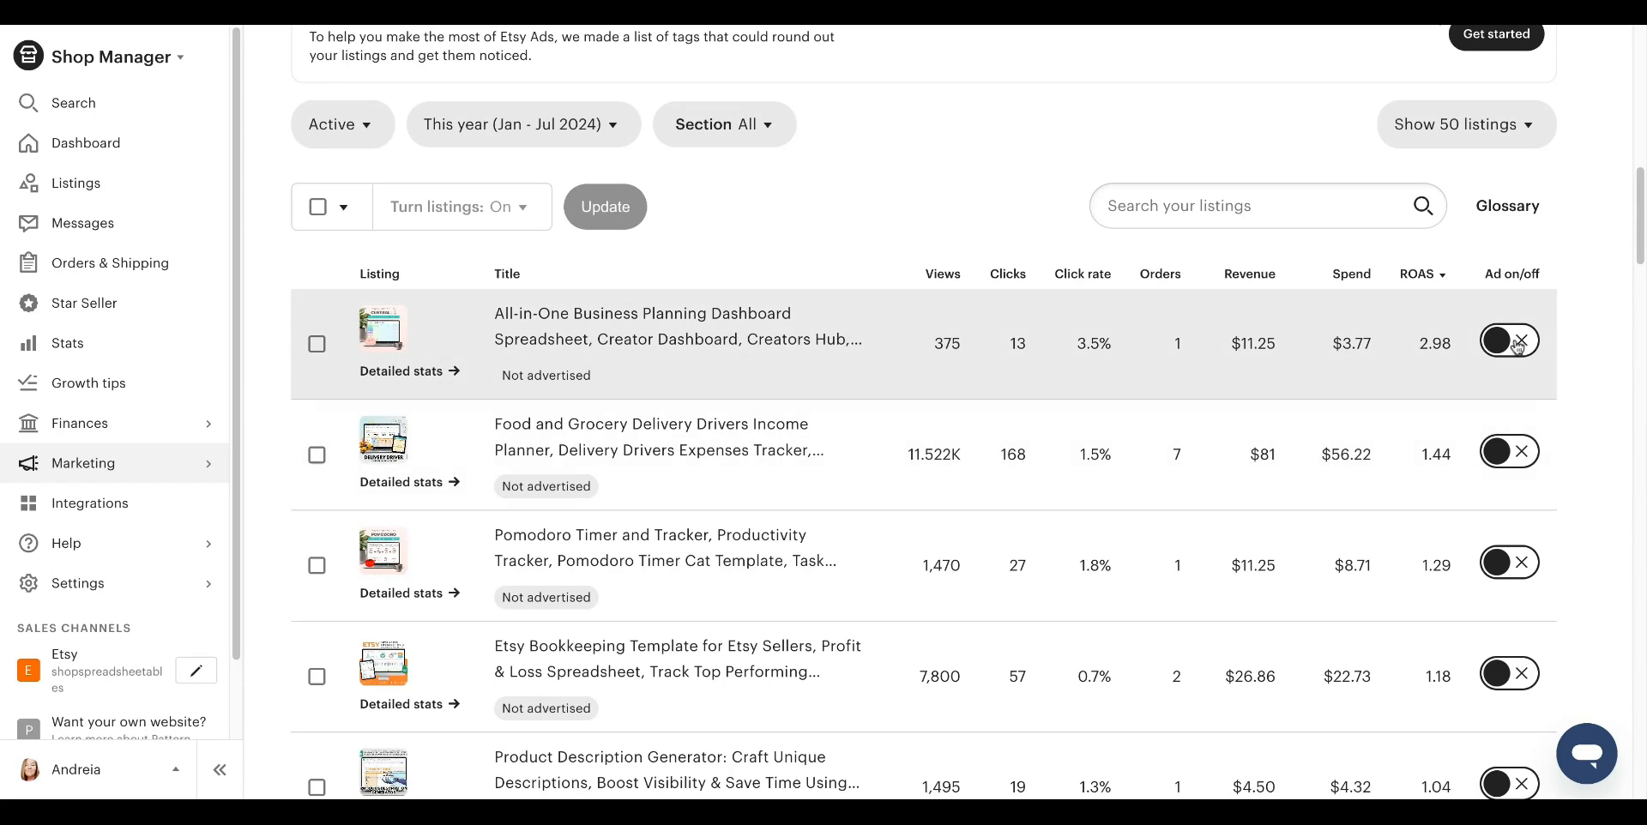
{"action": "mouse_move", "coordinate": [1447, 451]}
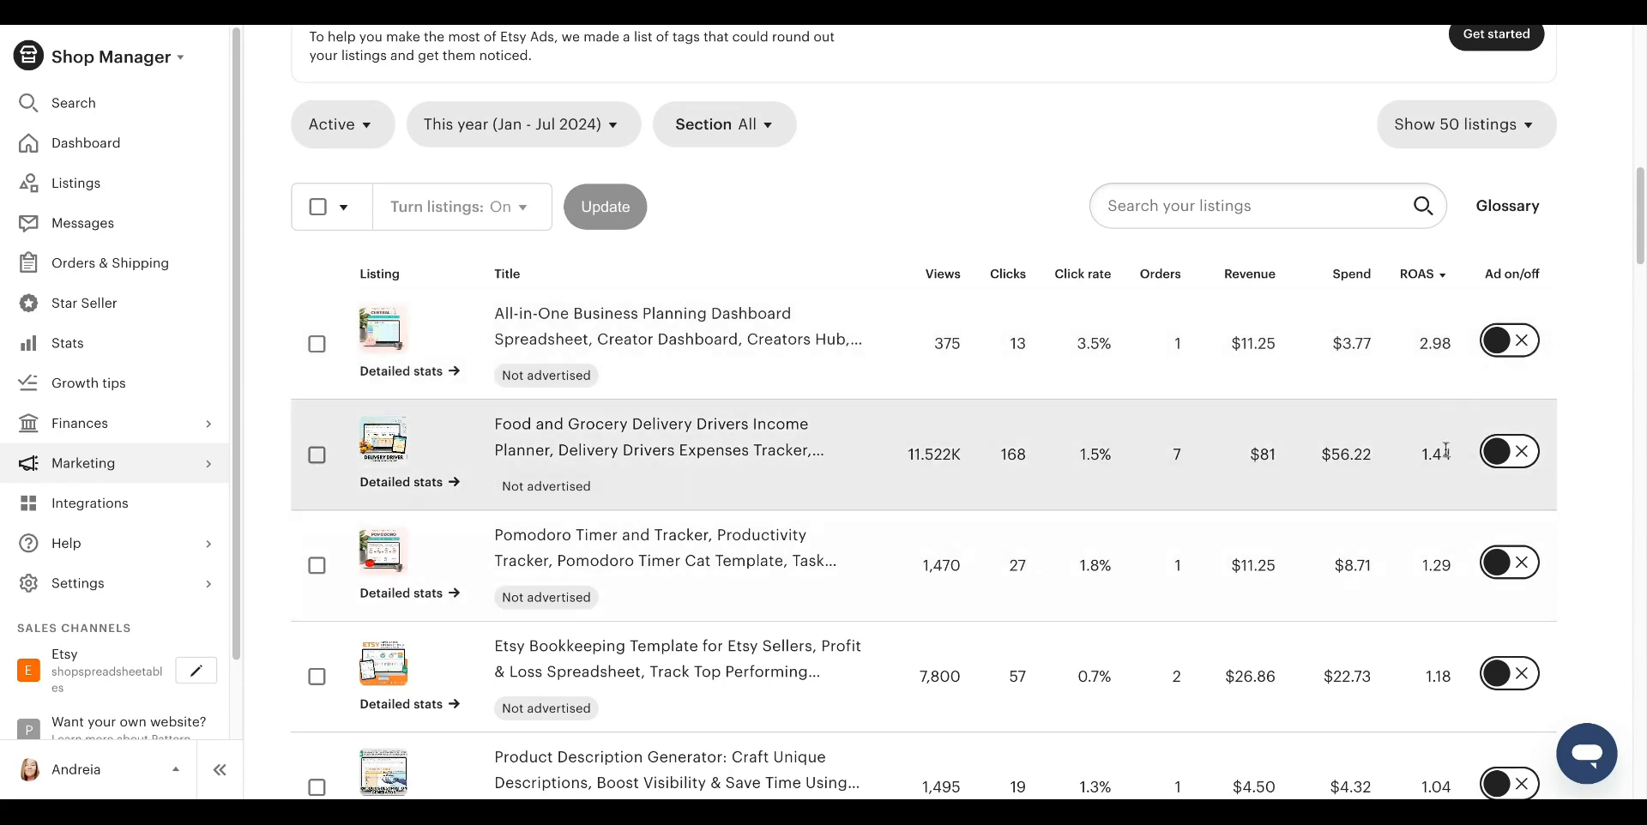
{"action": "mouse_move", "coordinate": [1448, 452]}
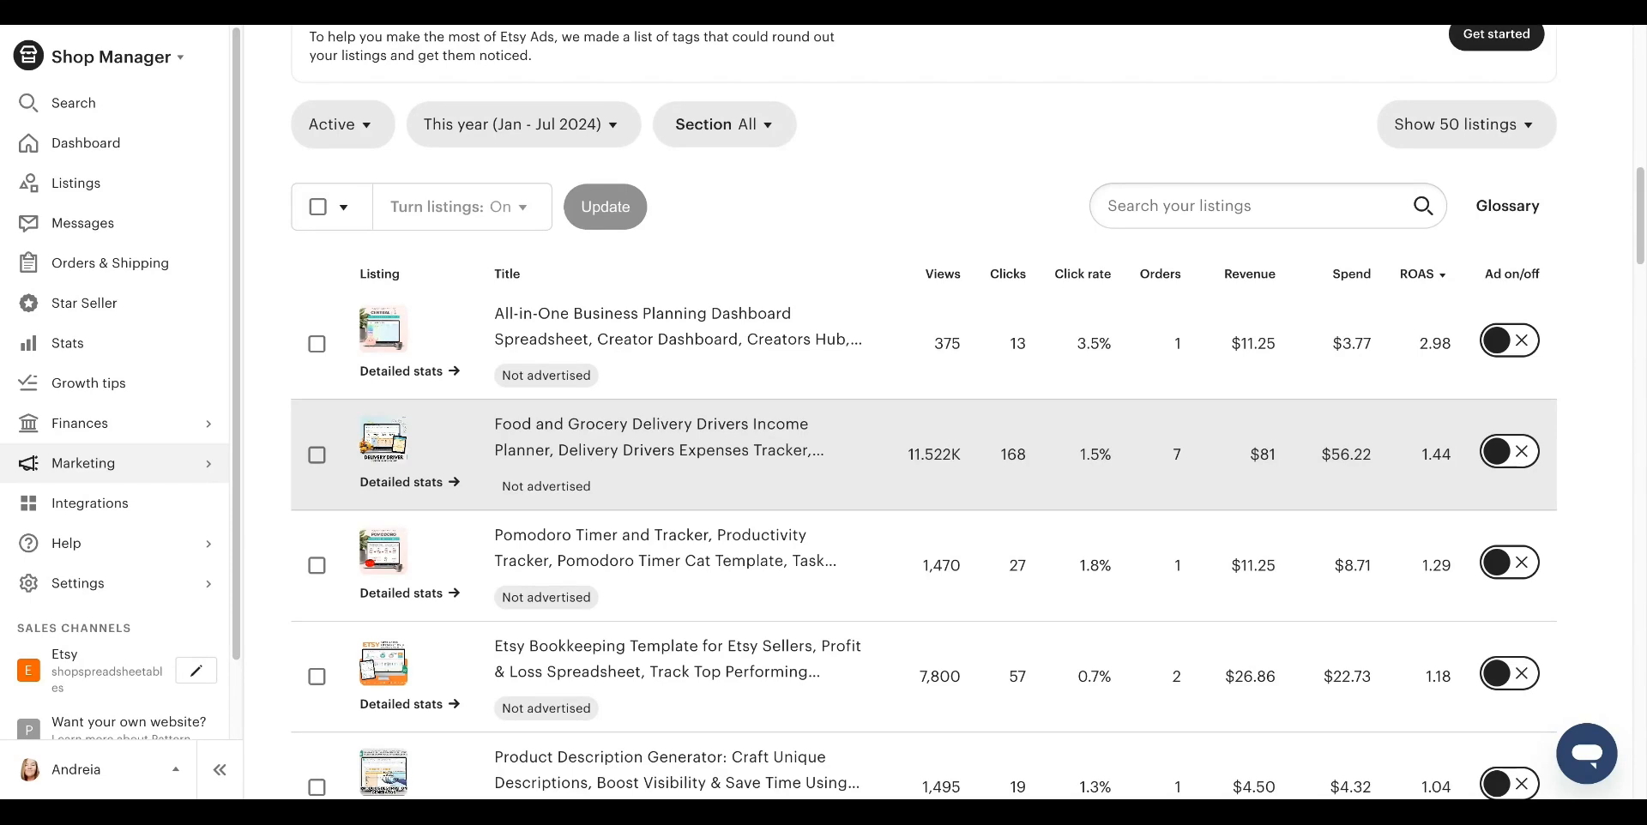
{"action": "mouse_move", "coordinate": [673, 477]}
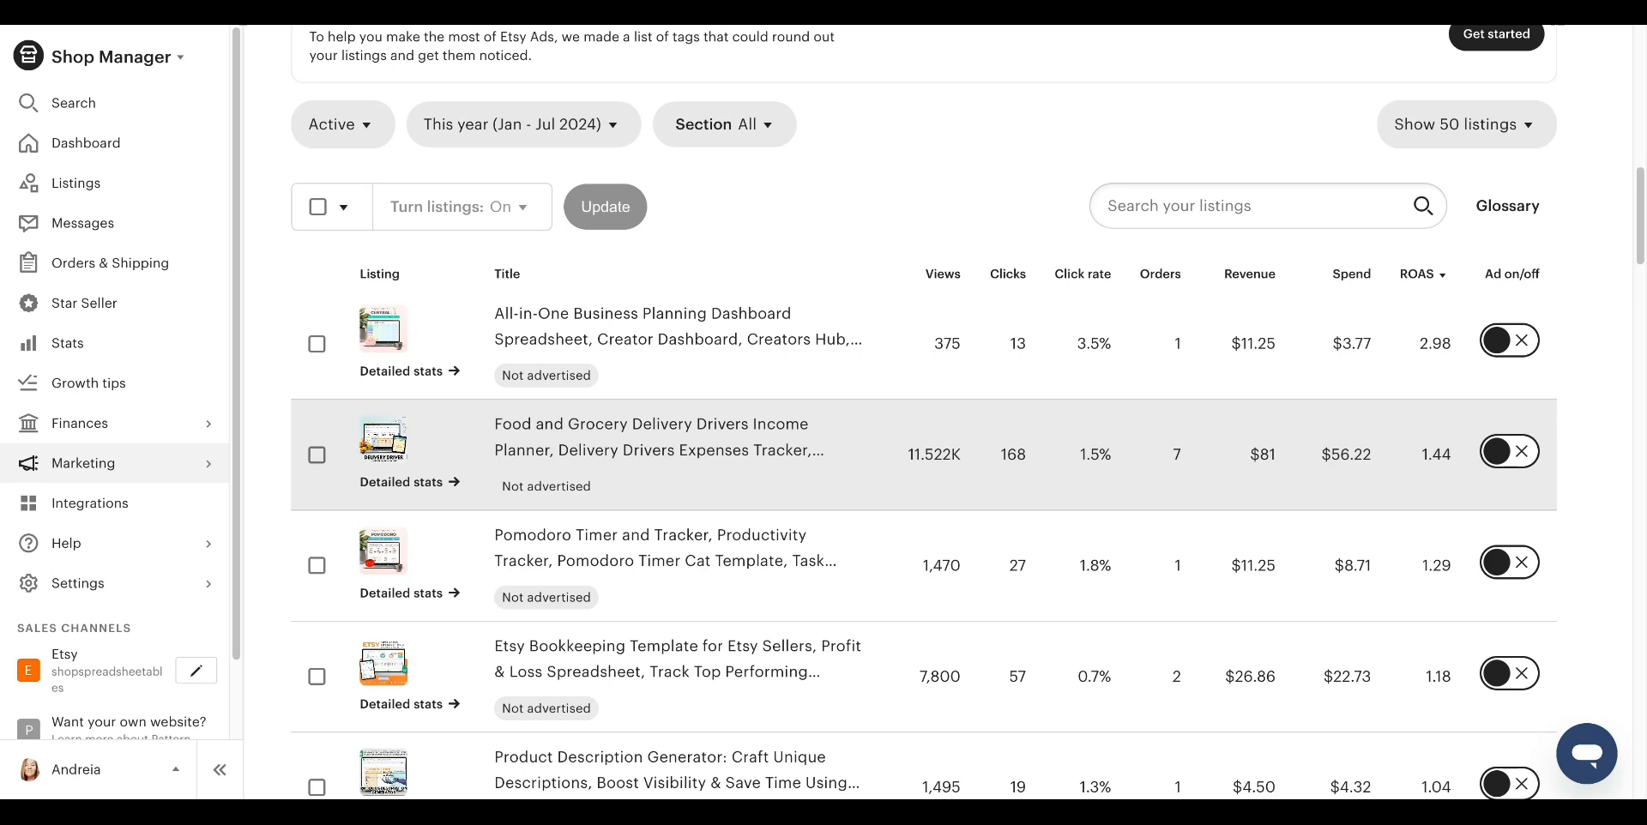
{"action": "mouse_move", "coordinate": [527, 388]}
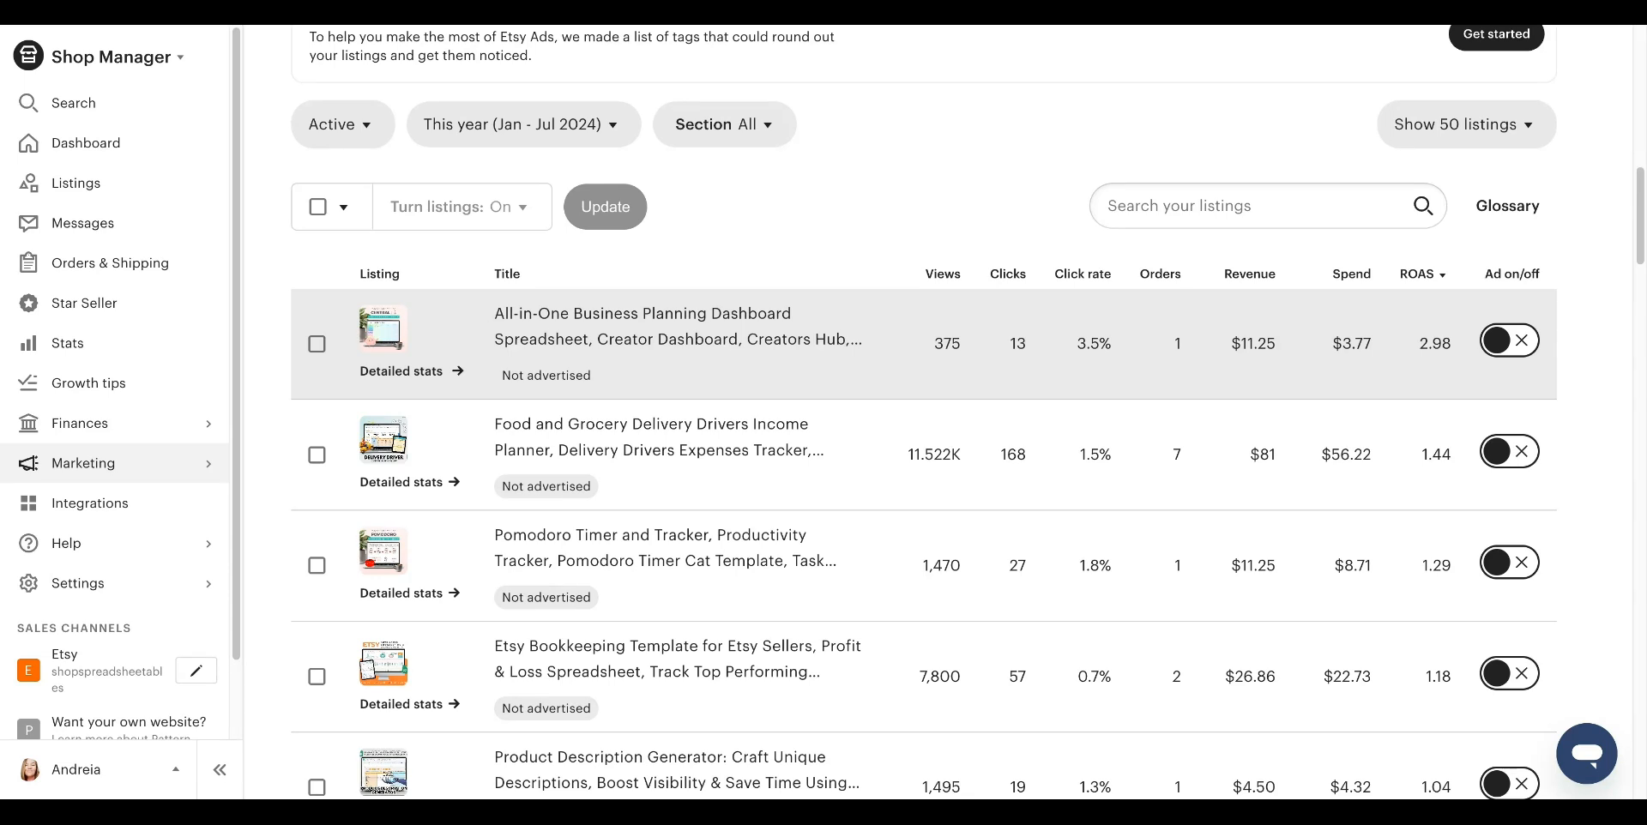
Sort advertised listings by views and expand the top ad's 21 buyer search terms.
{"action": "left_click", "coordinate": [942, 275]}
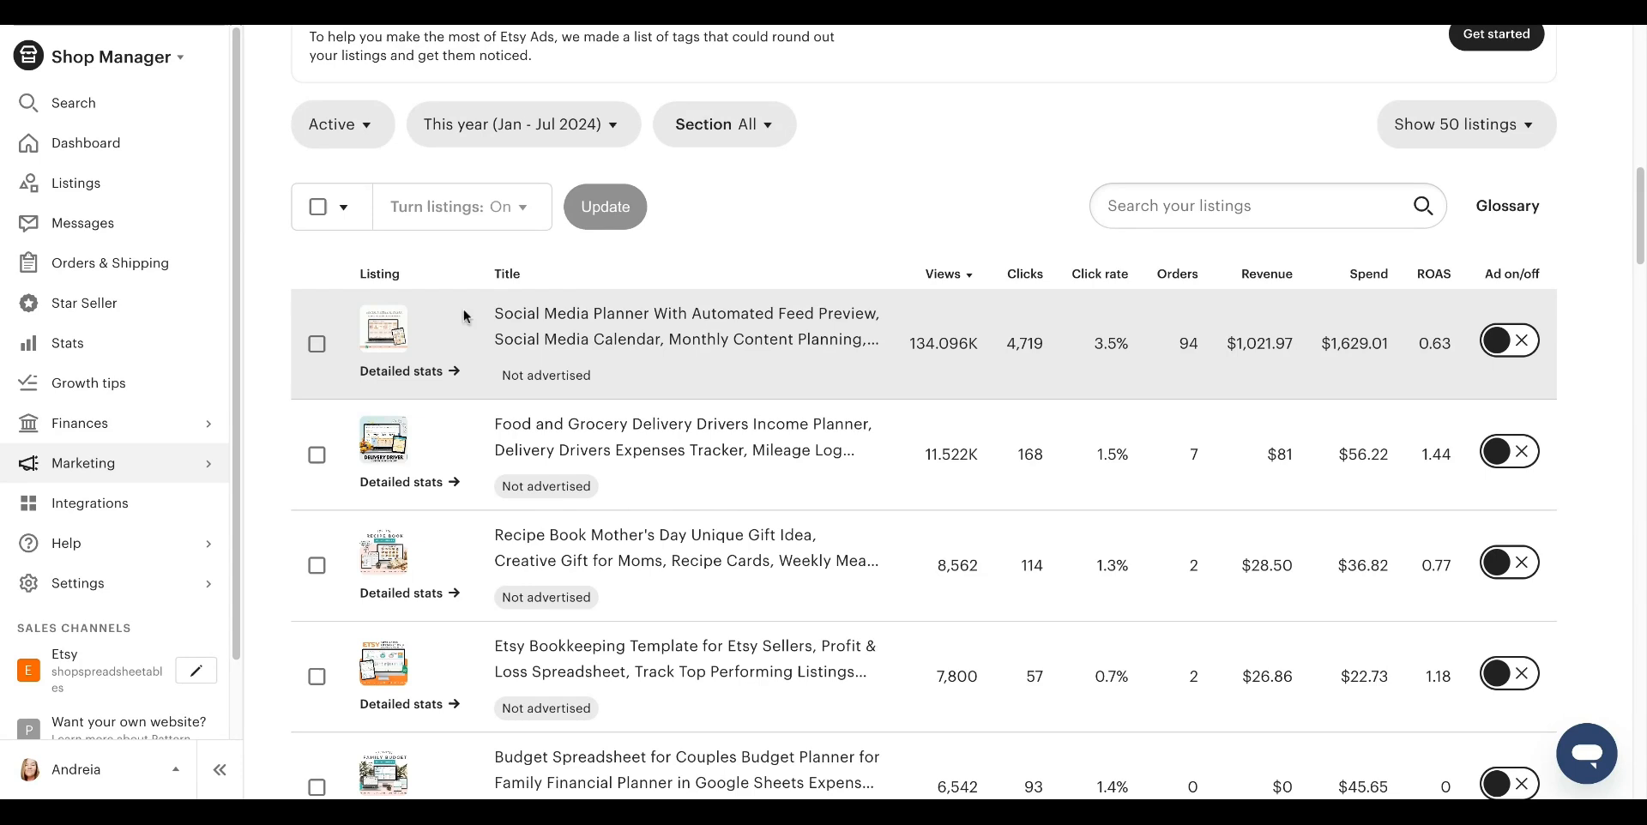
{"action": "mouse_move", "coordinate": [376, 378]}
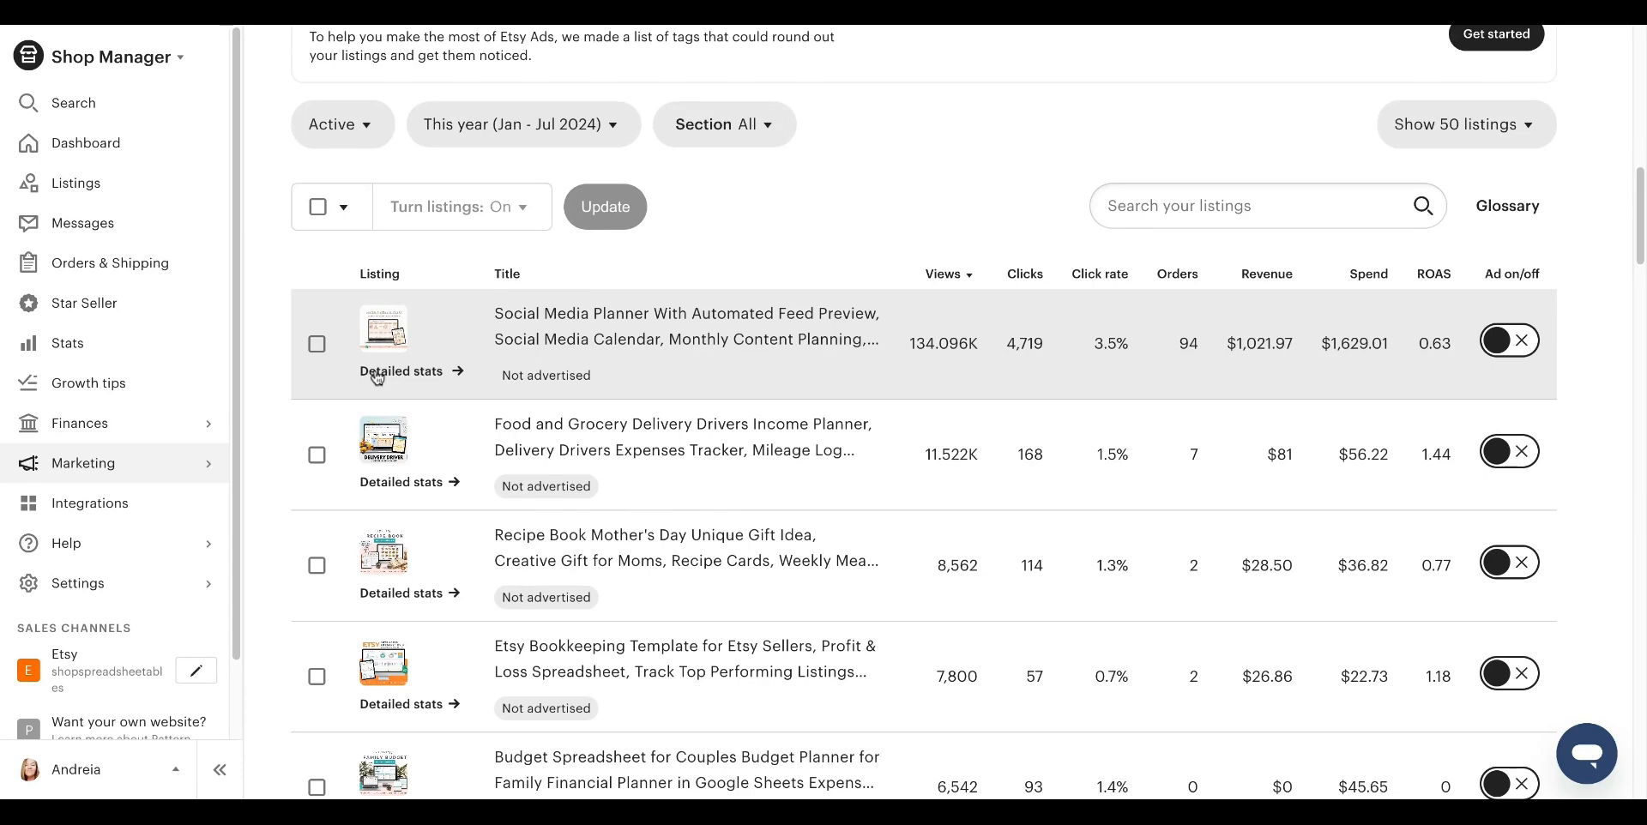
{"action": "mouse_move", "coordinate": [386, 381]}
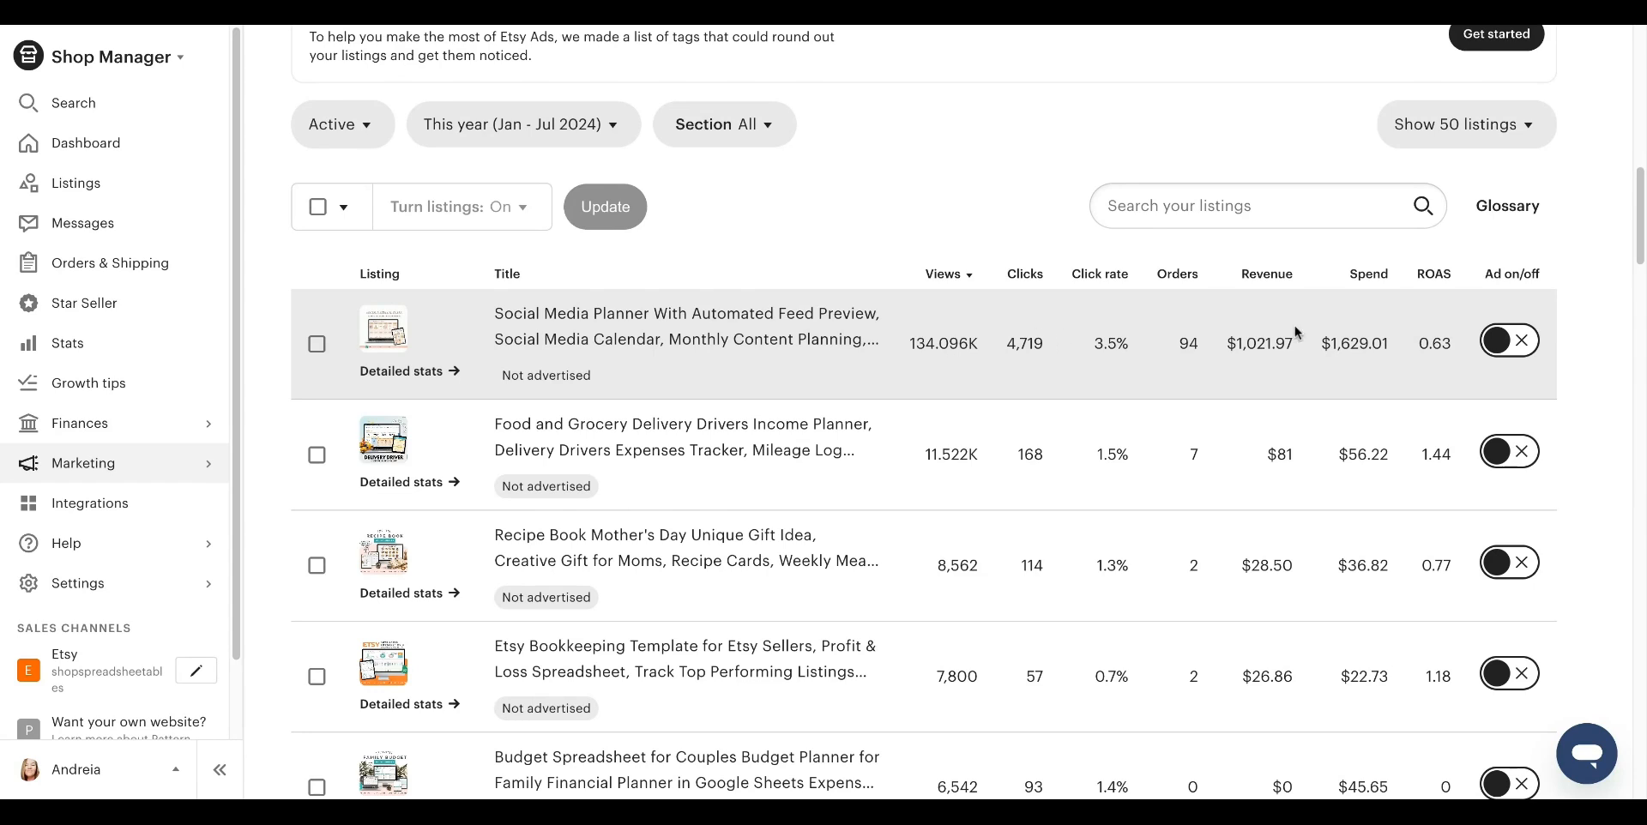
{"action": "mouse_move", "coordinate": [909, 355]}
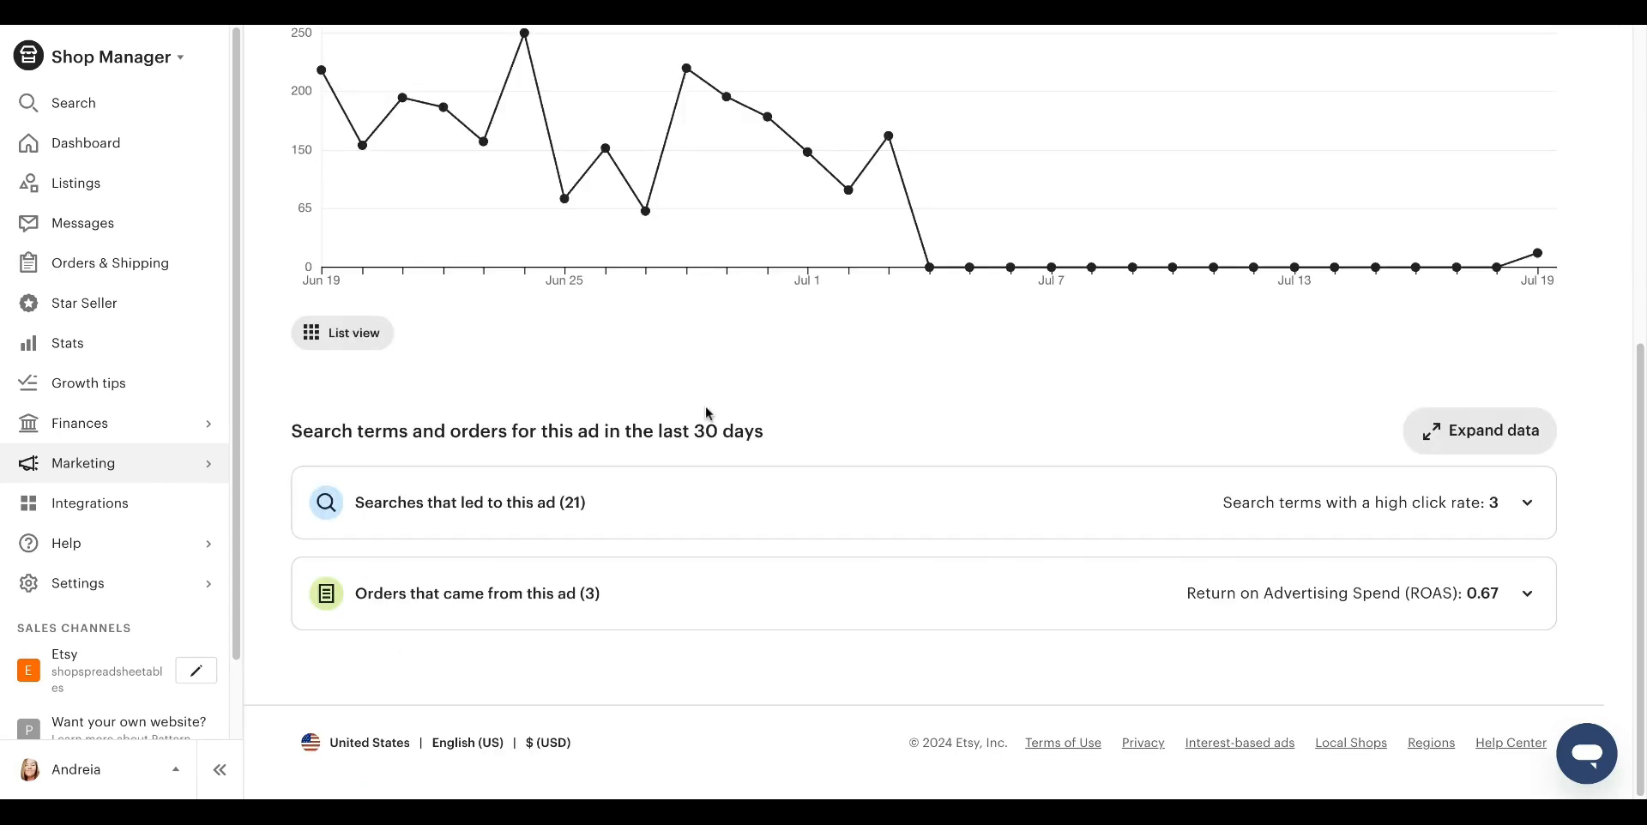
{"action": "mouse_move", "coordinate": [565, 518]}
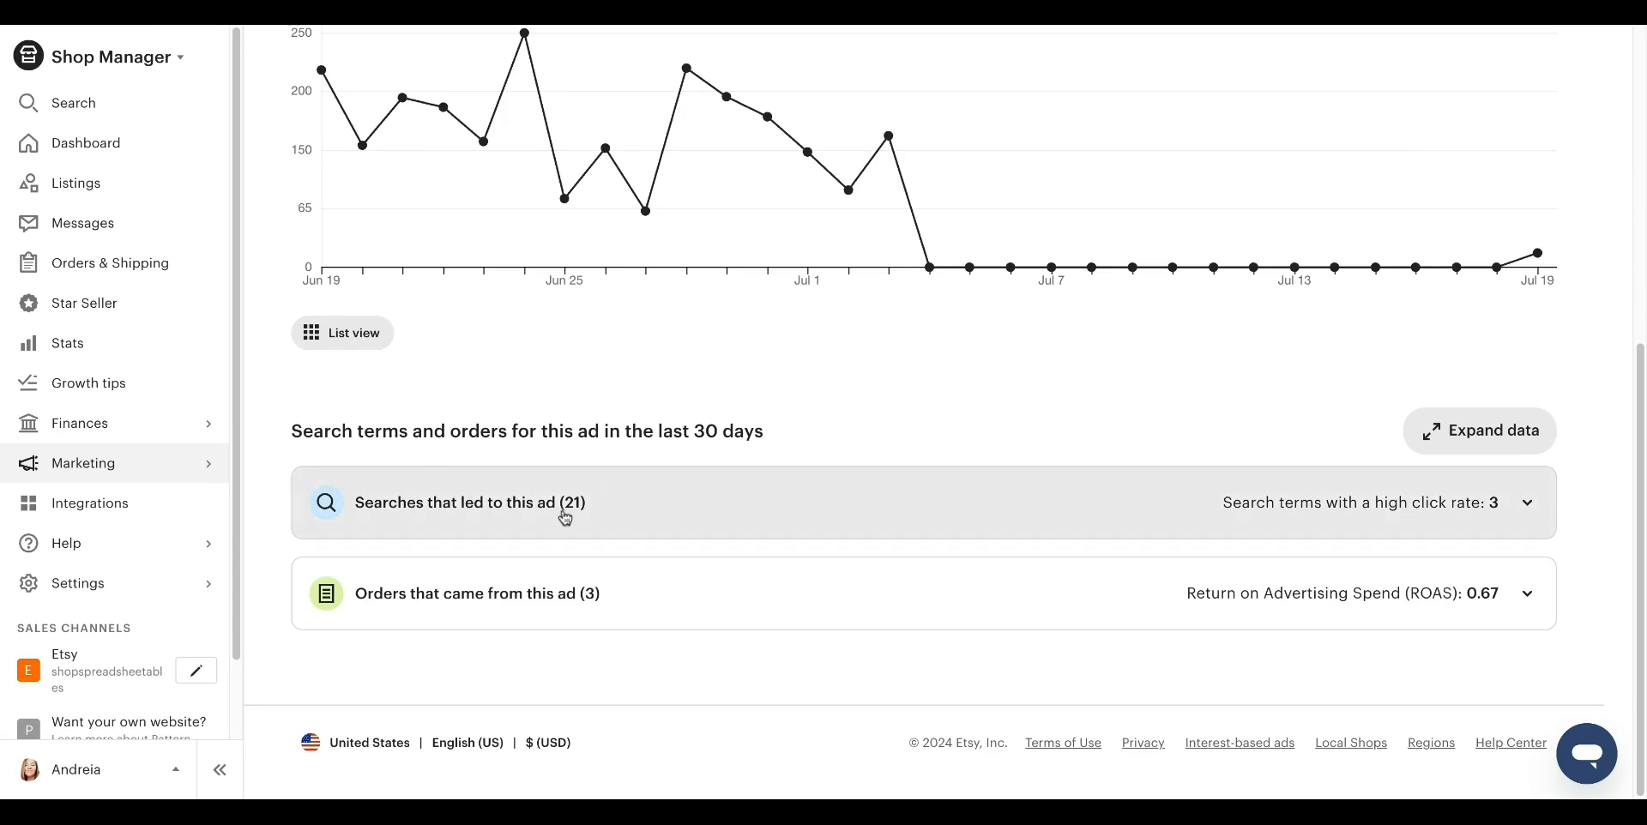
{"action": "mouse_move", "coordinate": [432, 532]}
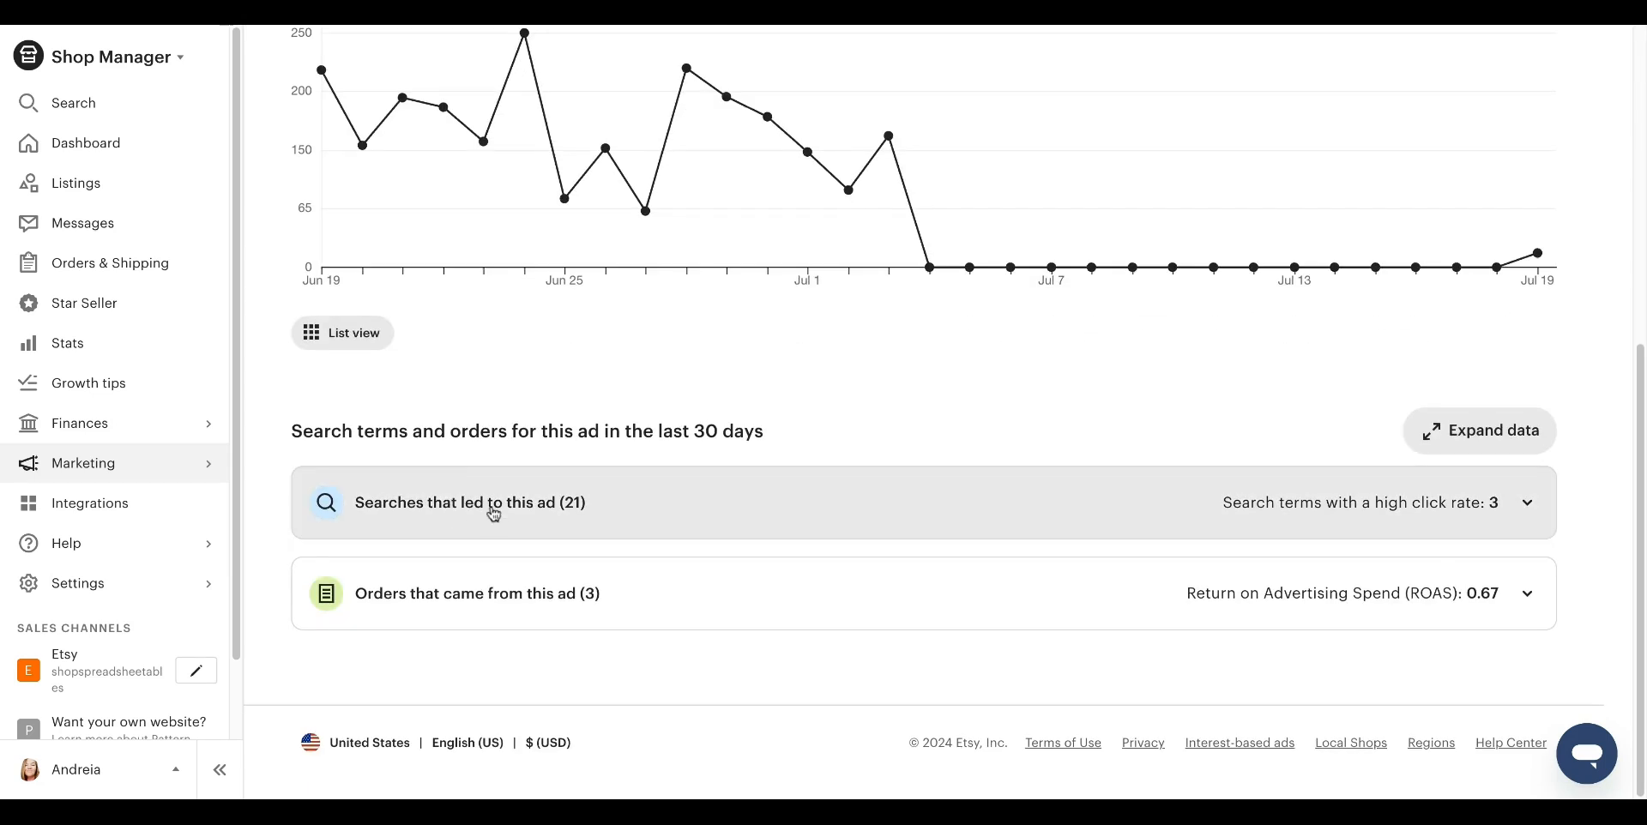
{"action": "left_click", "coordinate": [470, 502]}
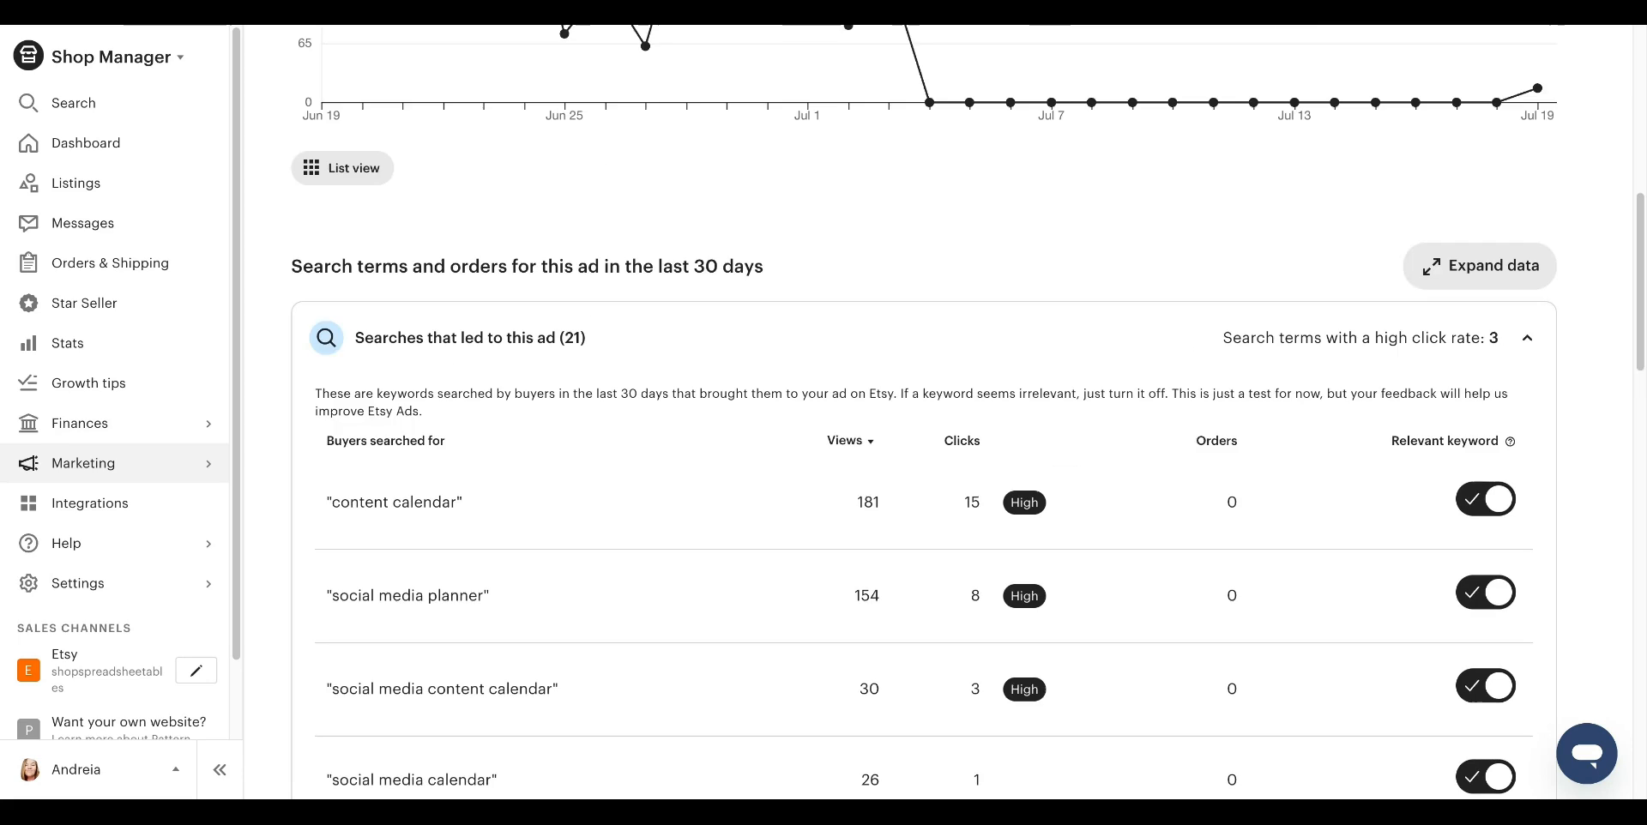
{"action": "mouse_move", "coordinate": [294, 266]}
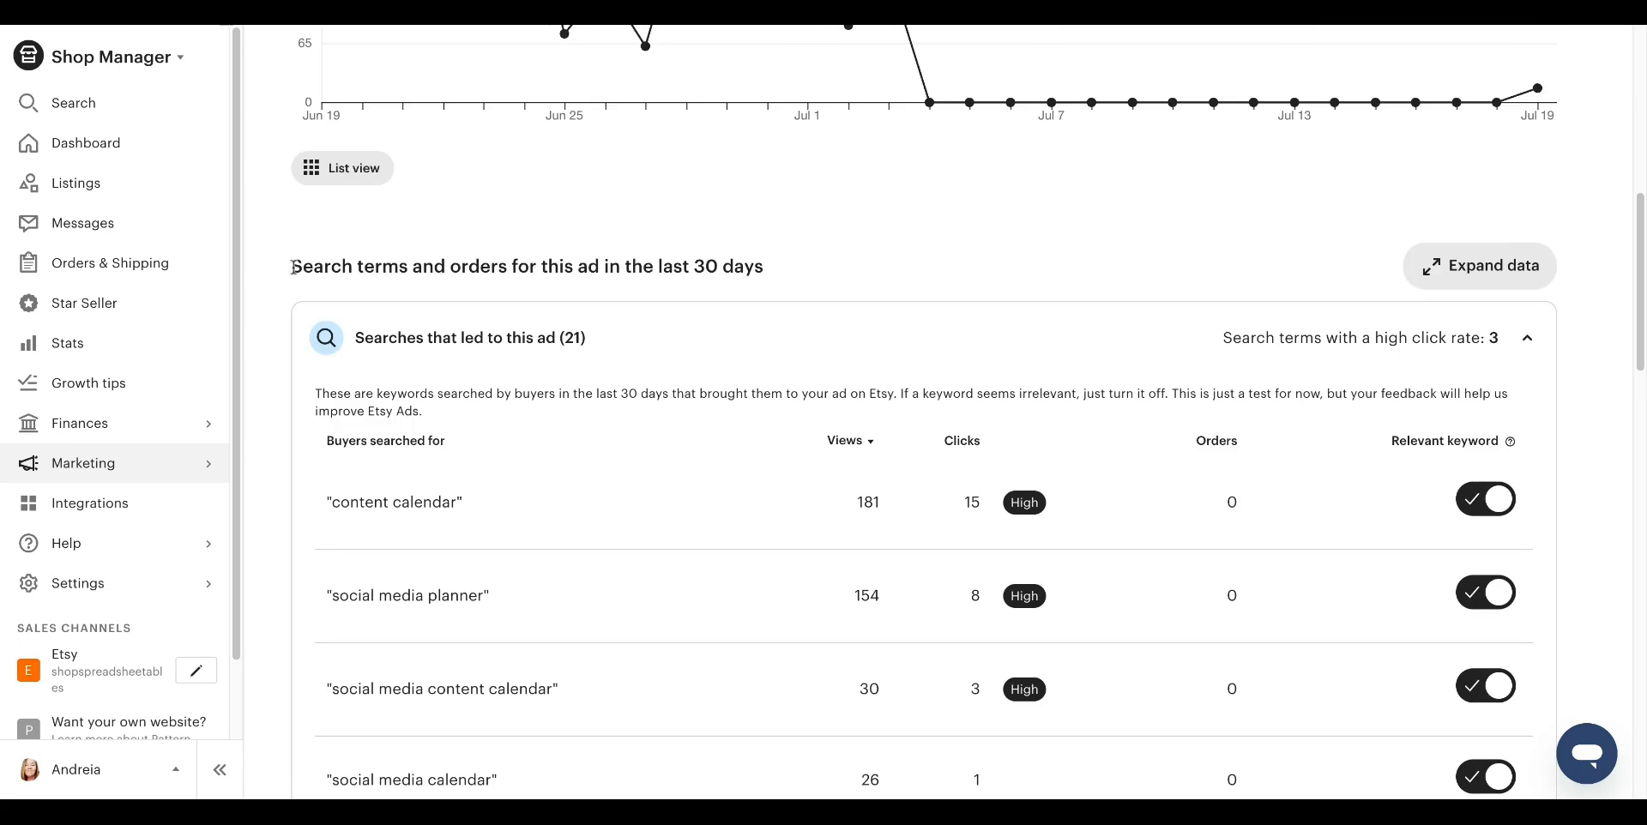
Draft a ChatGPT request to table the pasted results as Buyers searched for | Views | Clicks | Orders.
{"action": "scroll", "scroll_direction": "down", "scroll_amount": 3}
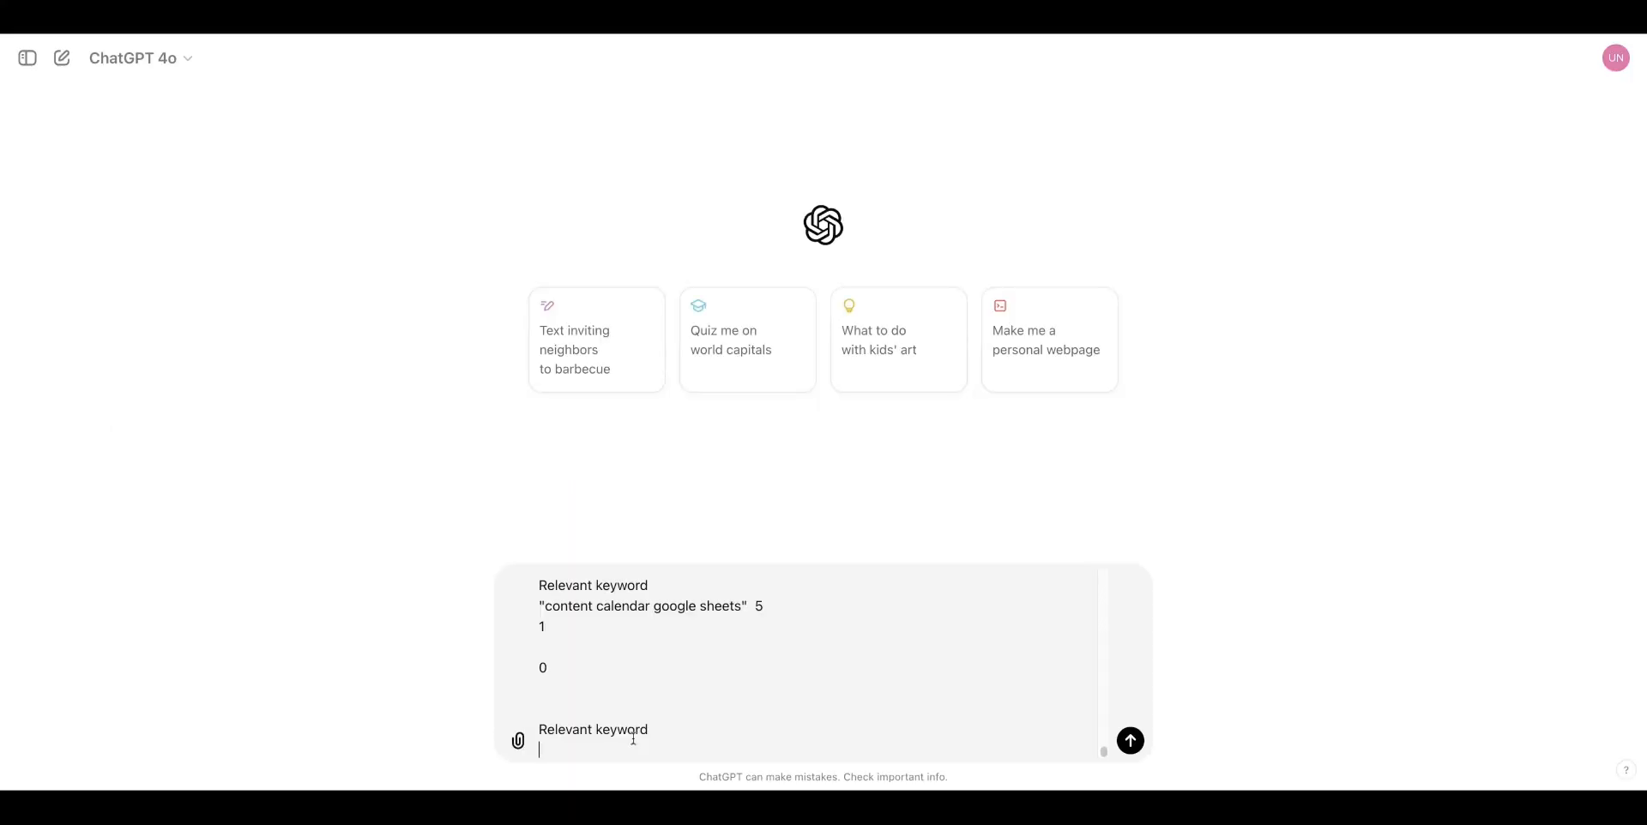
{"action": "type", "text": "please"}
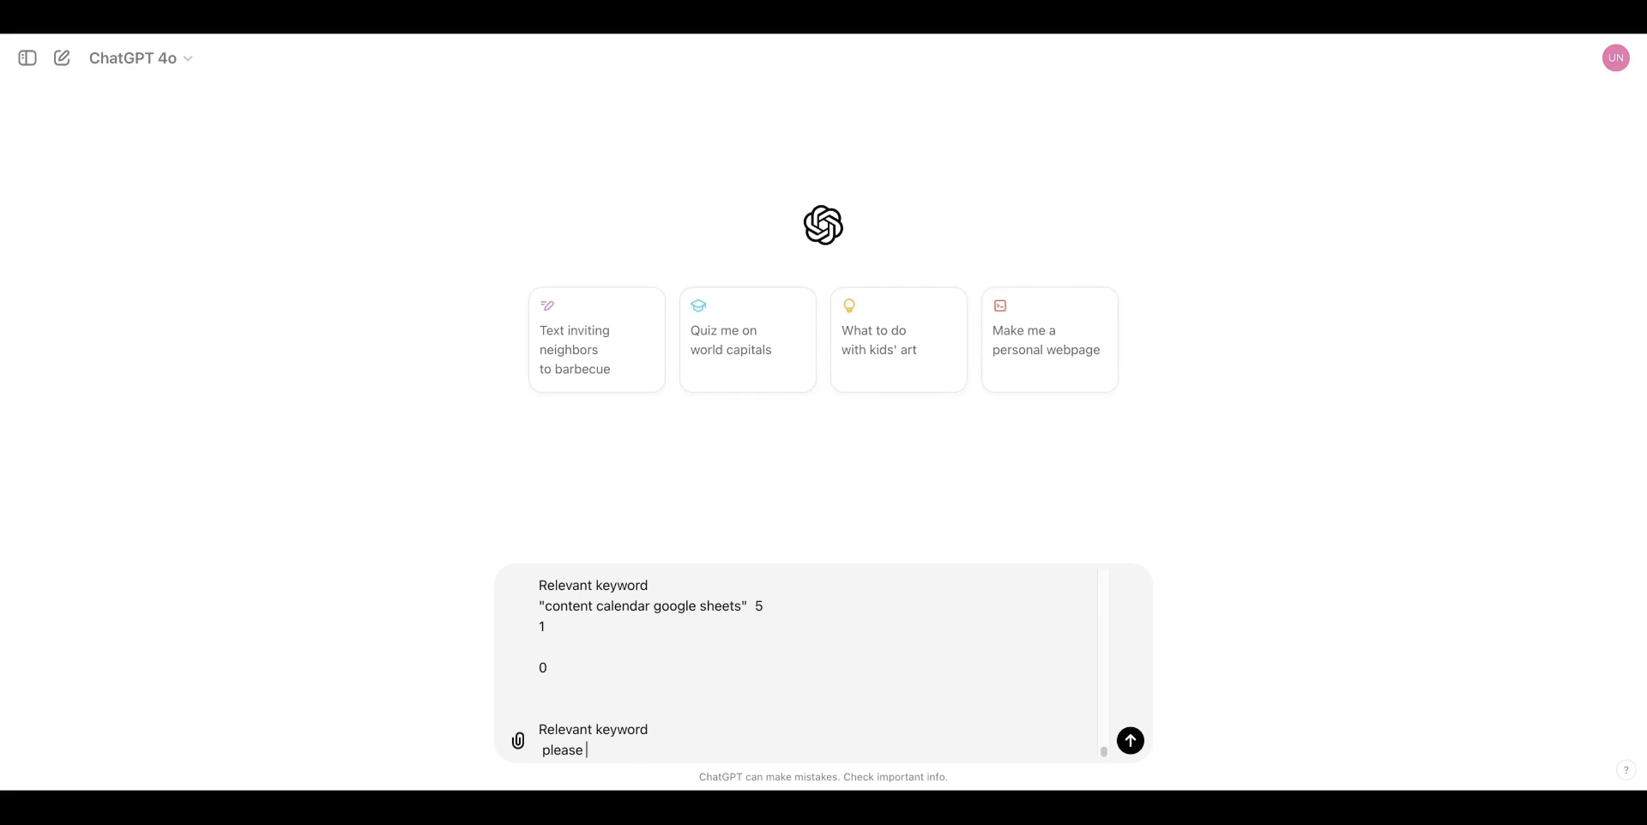
{"action": "type", "text": "table these resul"}
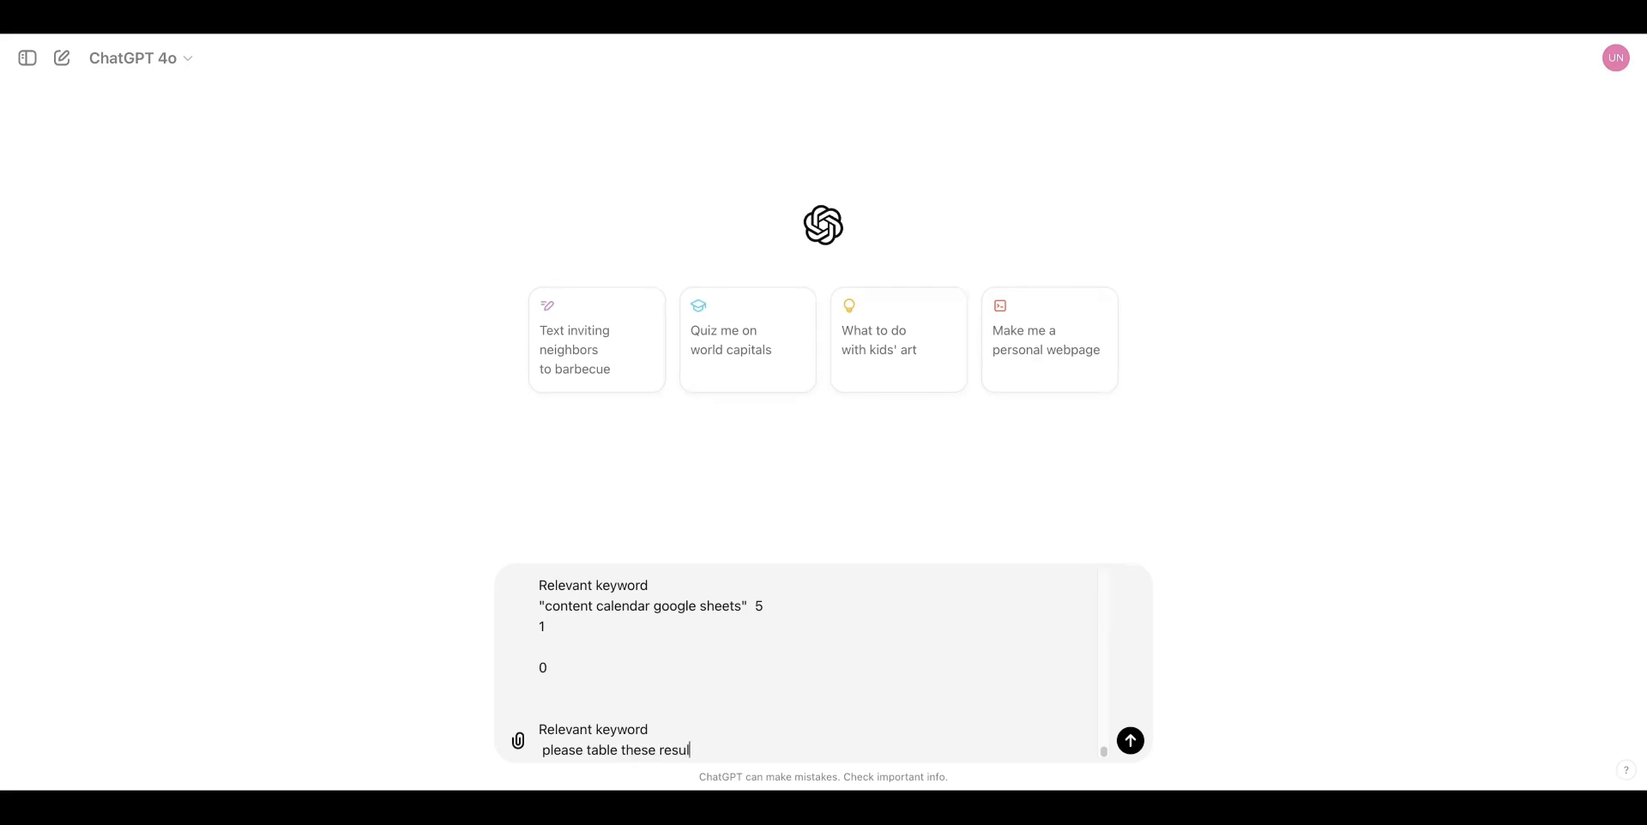
{"action": "type", "text": "ts. The table should have this format: Buyers searched for"}
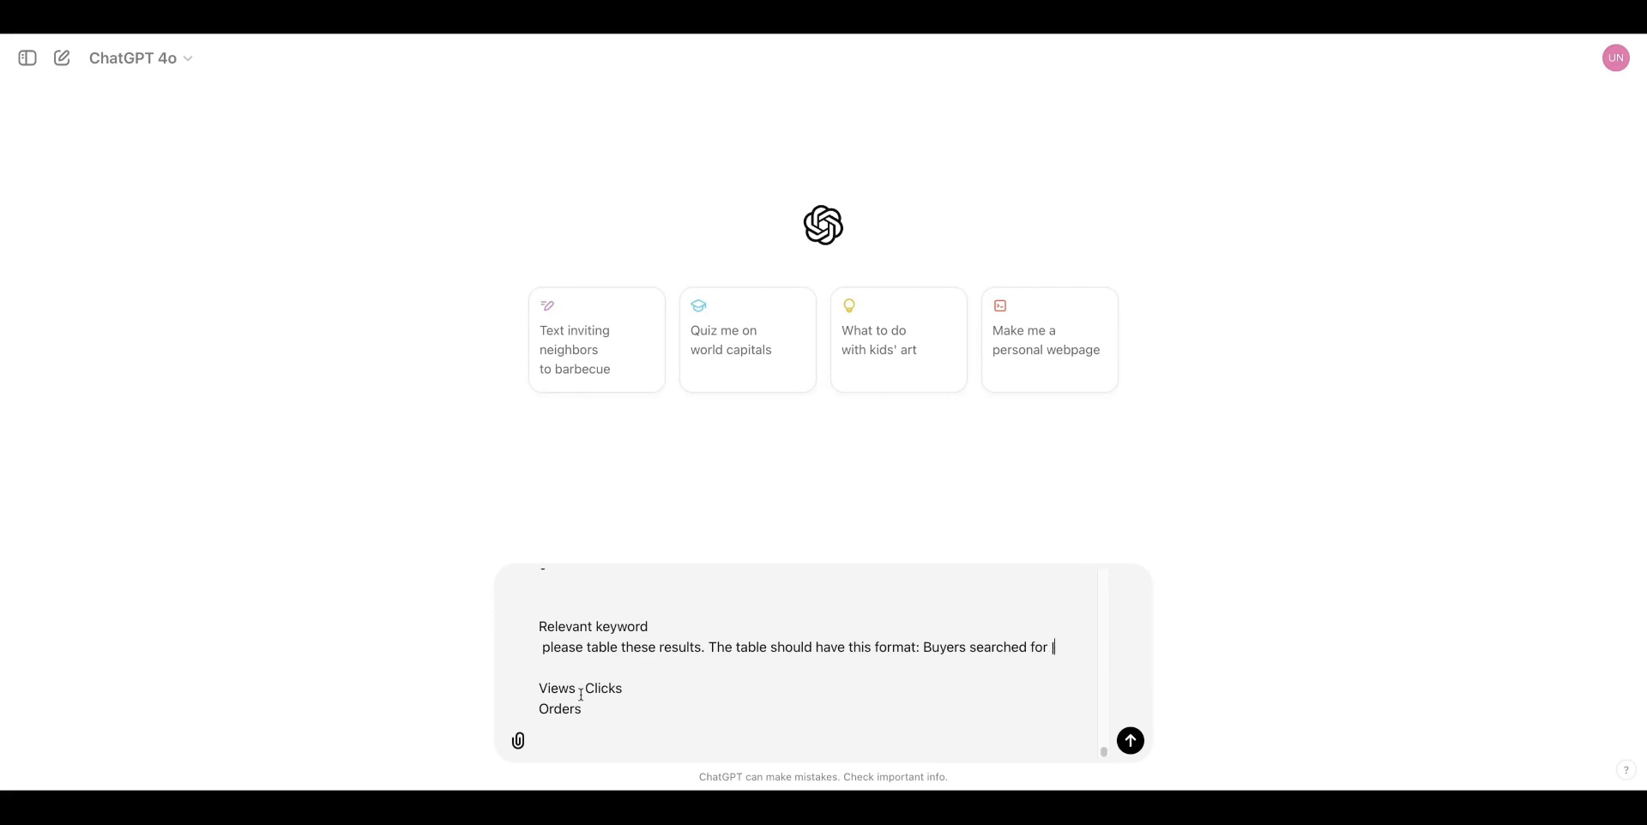
{"action": "type", "text": "| Views"}
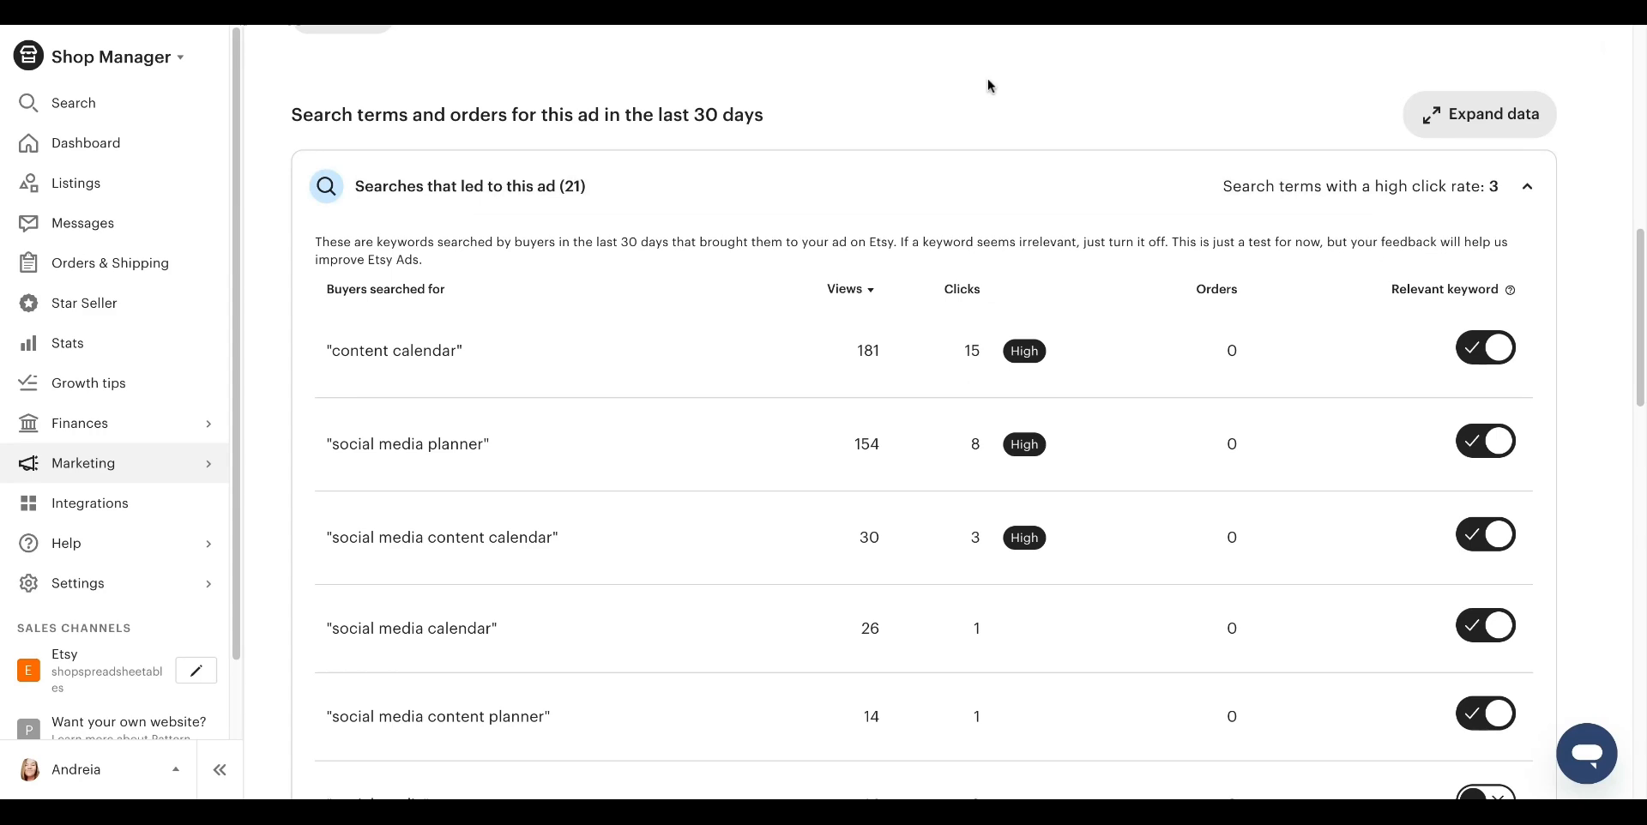
{"action": "mouse_move", "coordinate": [974, 99]}
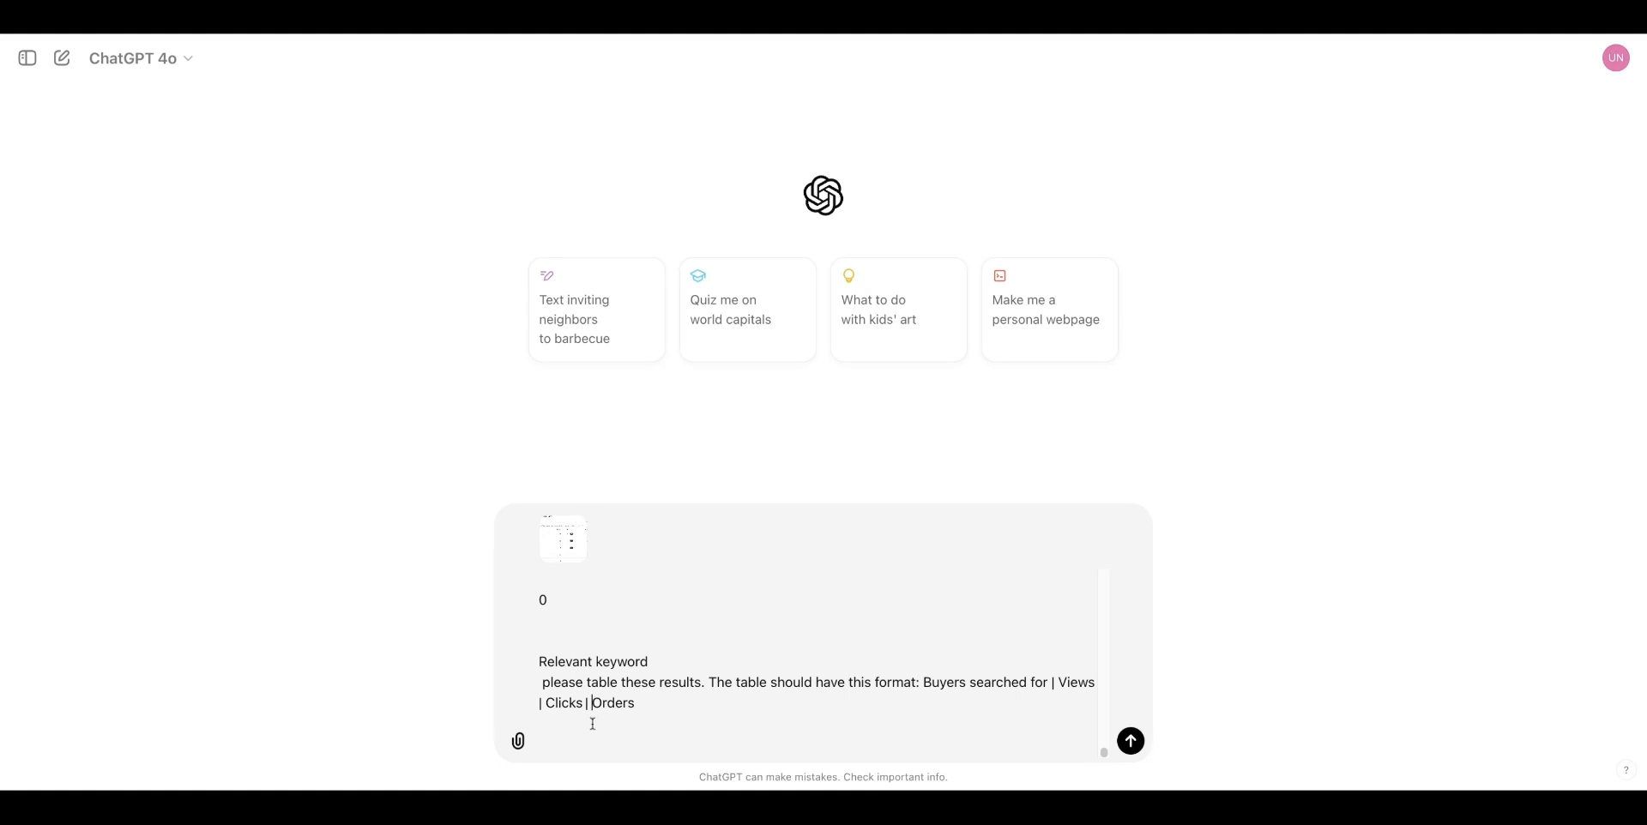
Note that the attached screenshot is for reference and send the table request to ChatGPT.
{"action": "type", "text": "I attached an image for re"}
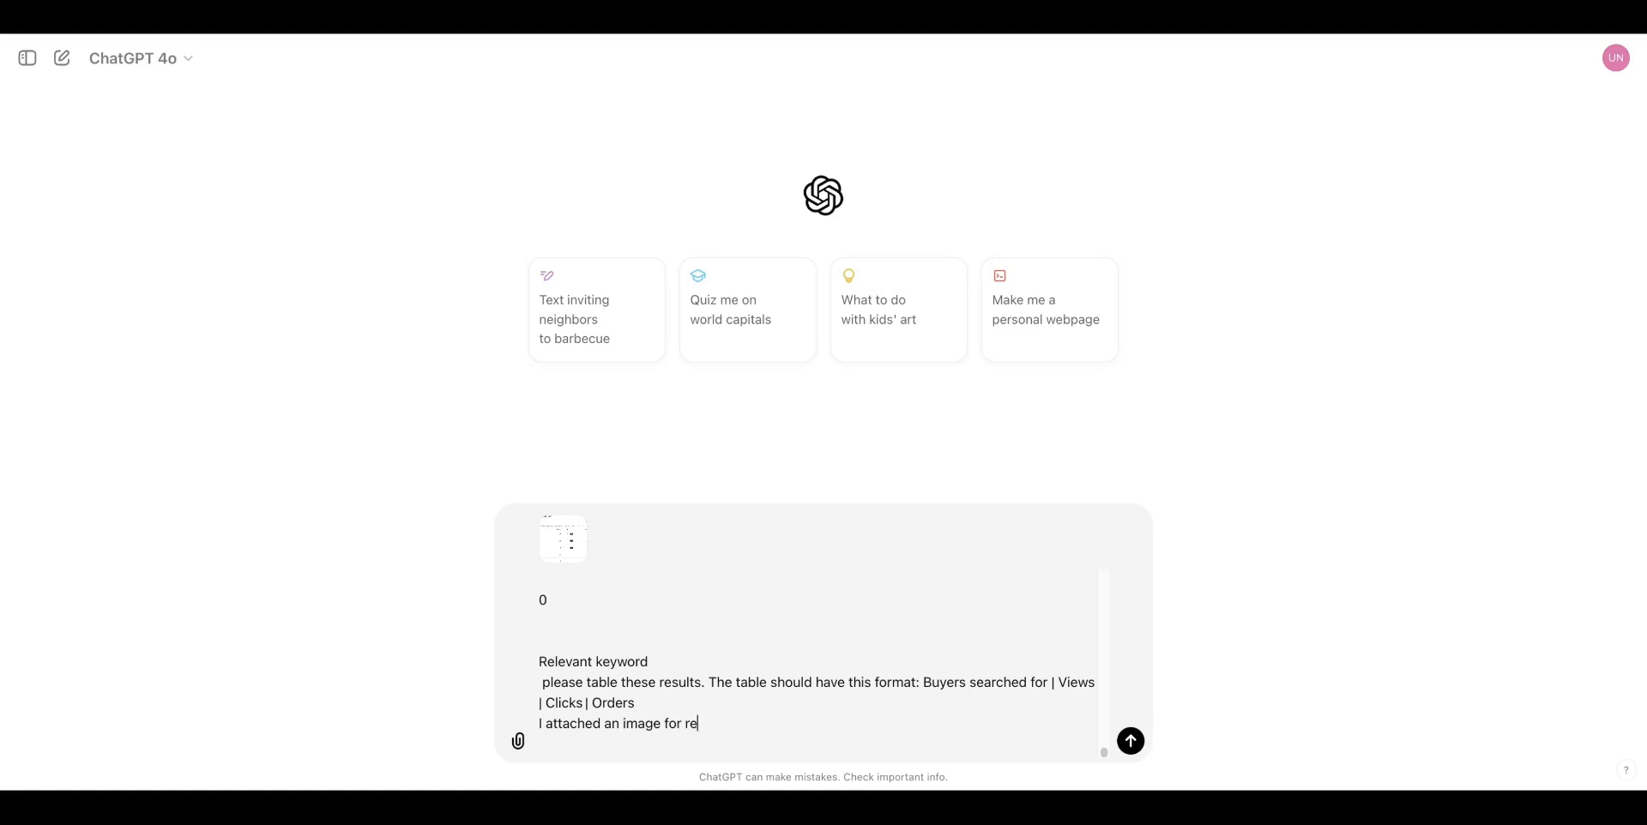
{"action": "left_click", "coordinate": [1130, 741]}
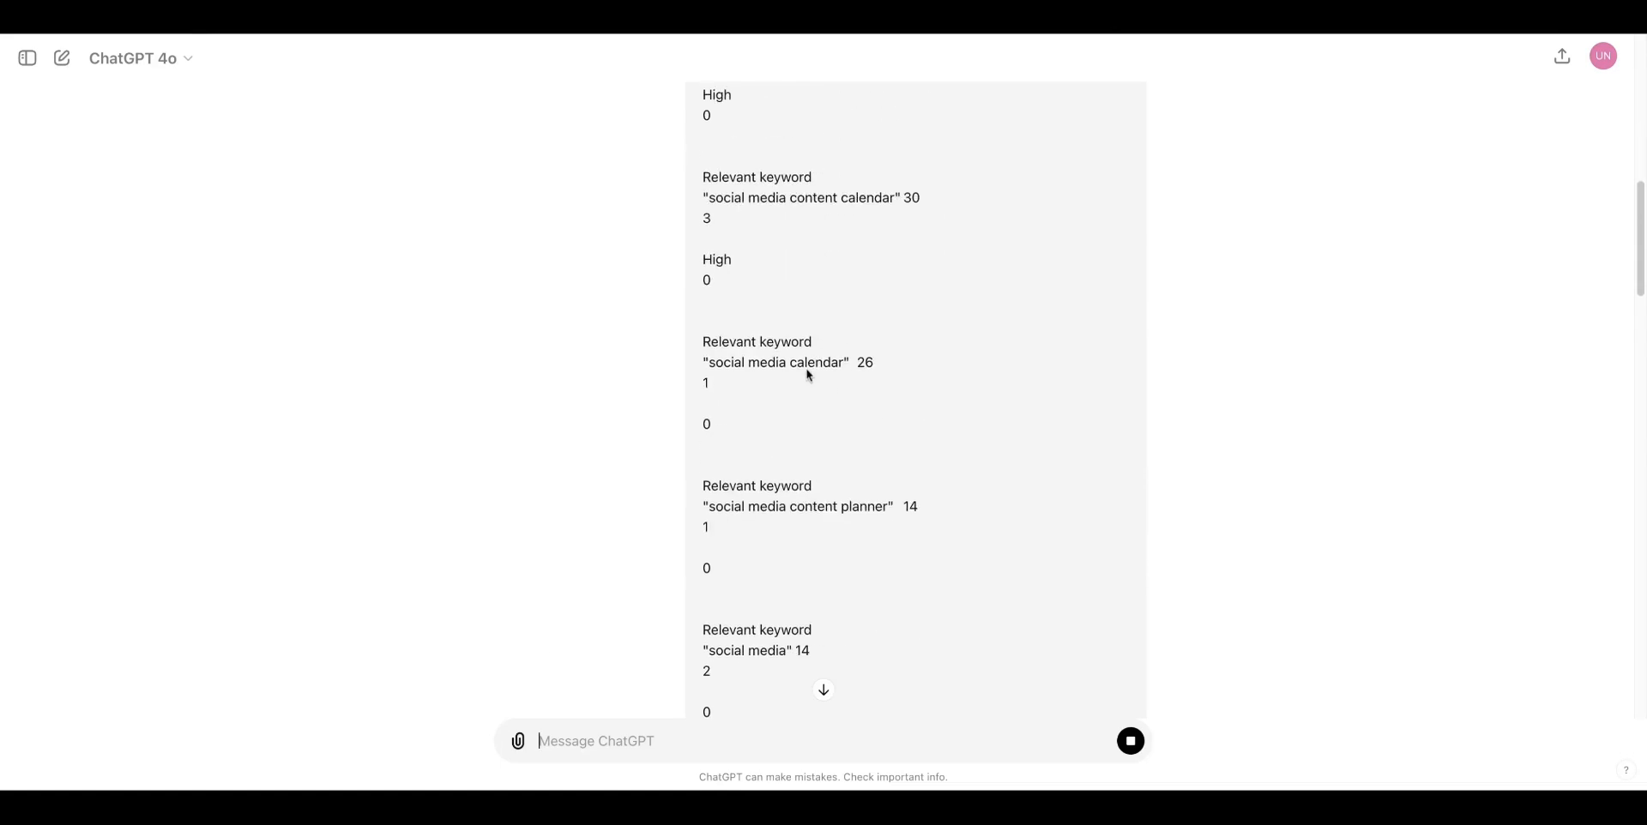
Review ChatGPT's 21-row Etsy Ad Search Terms And Orders table, then reach the blank spreadsheet's File menu.
{"action": "scroll", "scroll_direction": "down", "scroll_amount": 3}
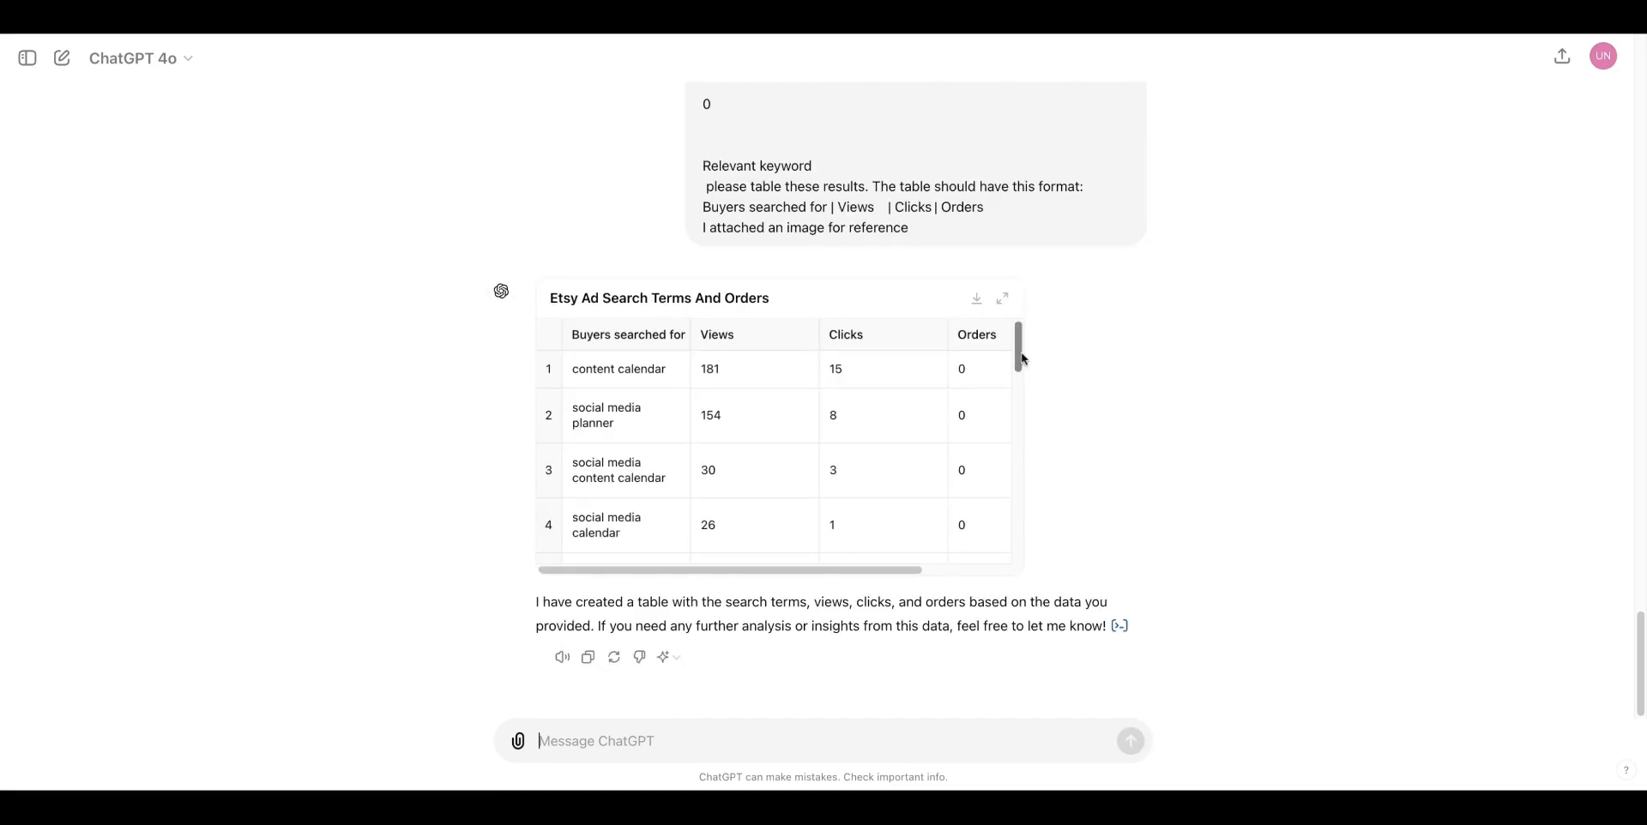
{"action": "scroll", "scroll_direction": "down", "scroll_amount": 3}
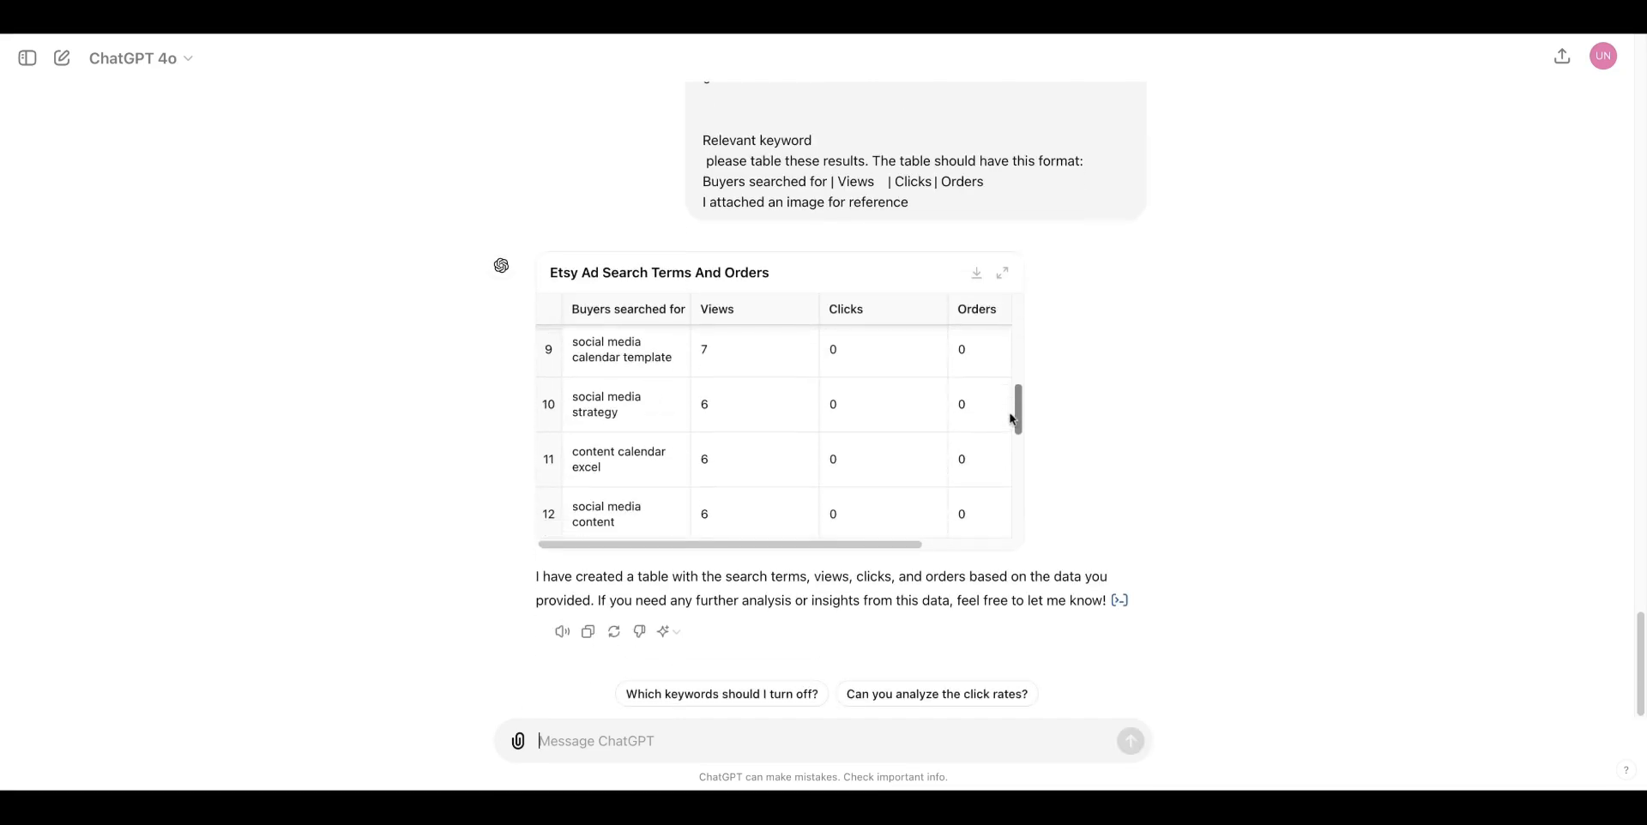
{"action": "scroll", "scroll_direction": "down", "scroll_amount": 3}
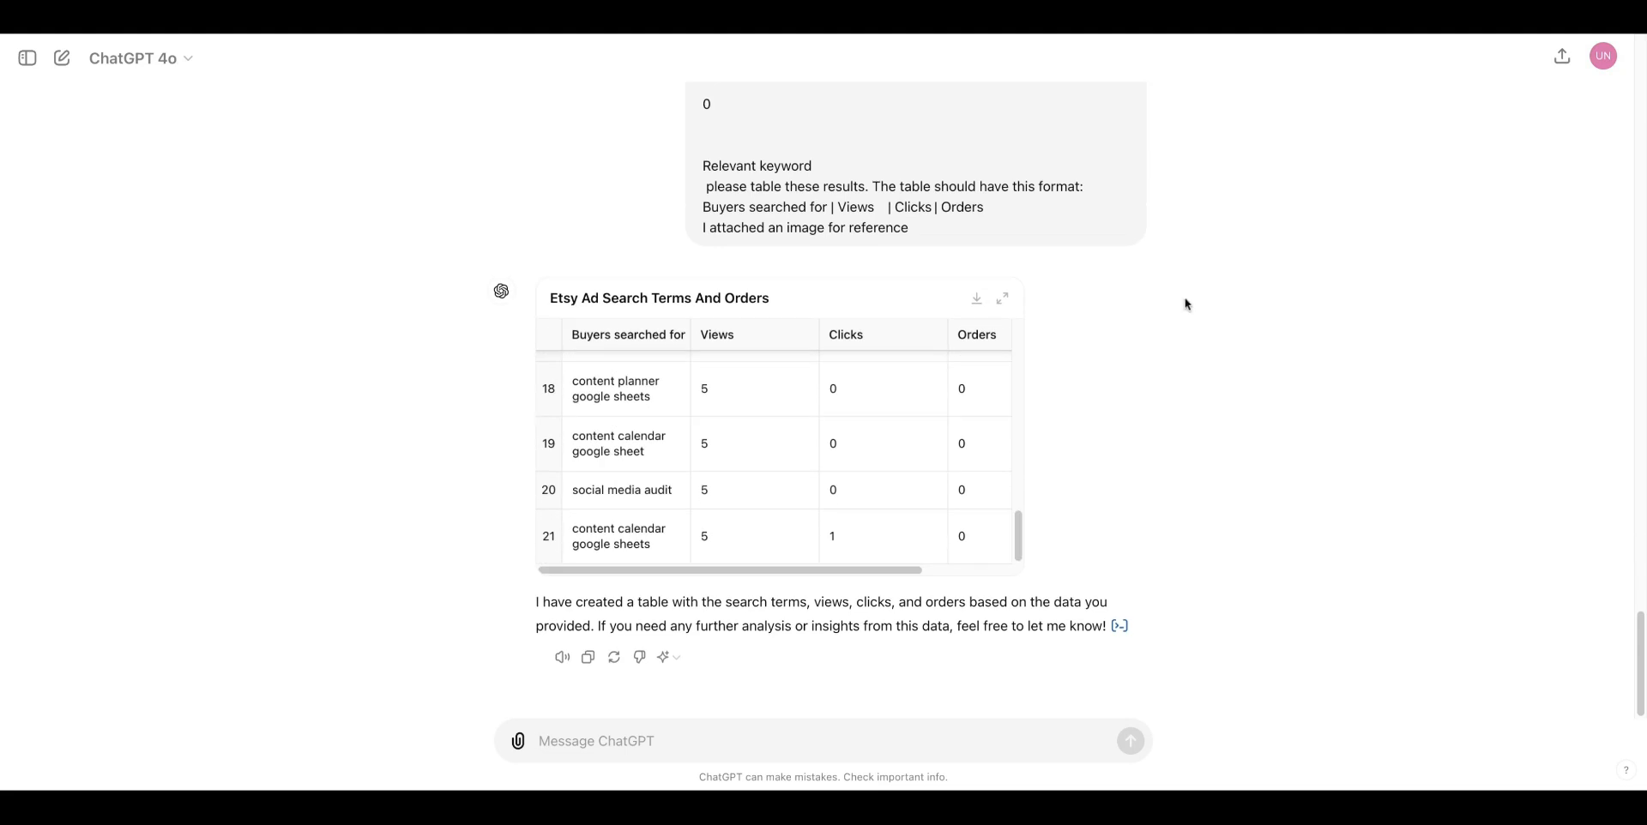
{"action": "mouse_move", "coordinate": [988, 255]}
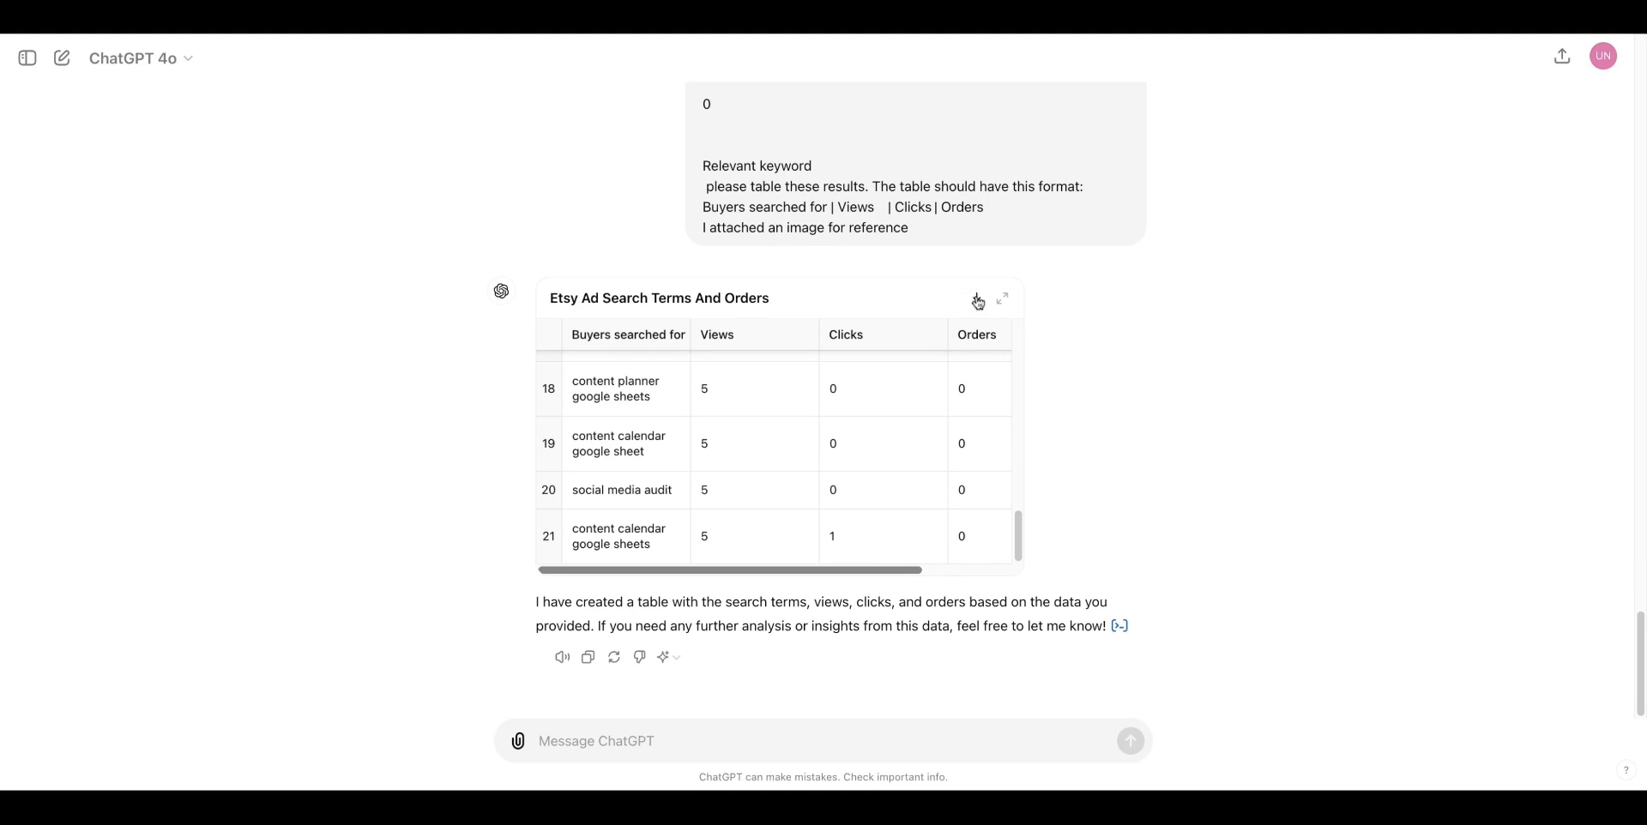
{"action": "mouse_move", "coordinate": [1311, 110]}
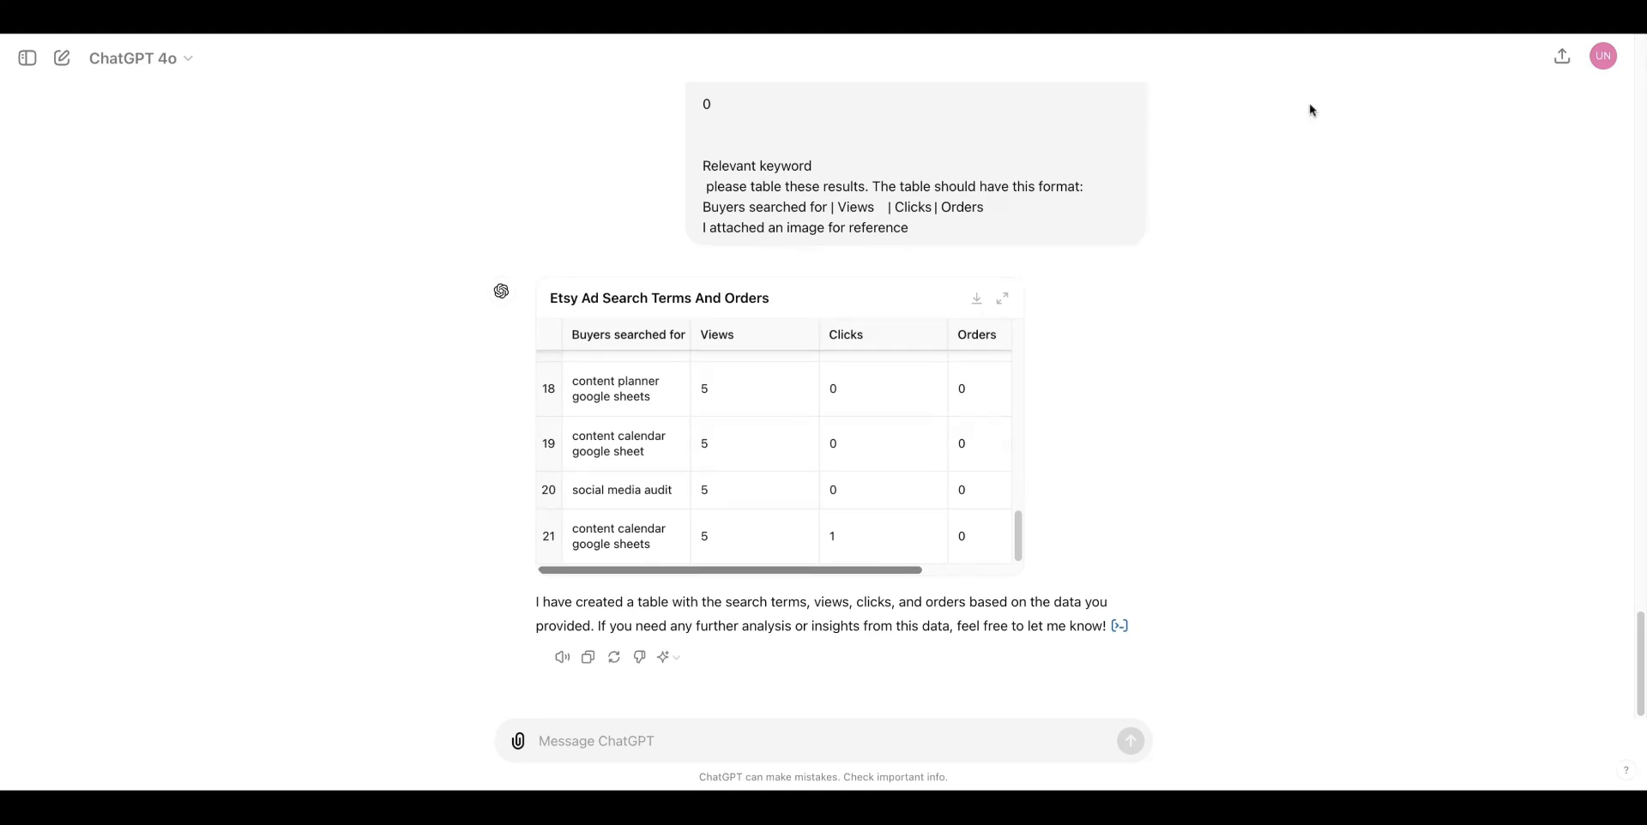
{"action": "mouse_move", "coordinate": [455, 118]}
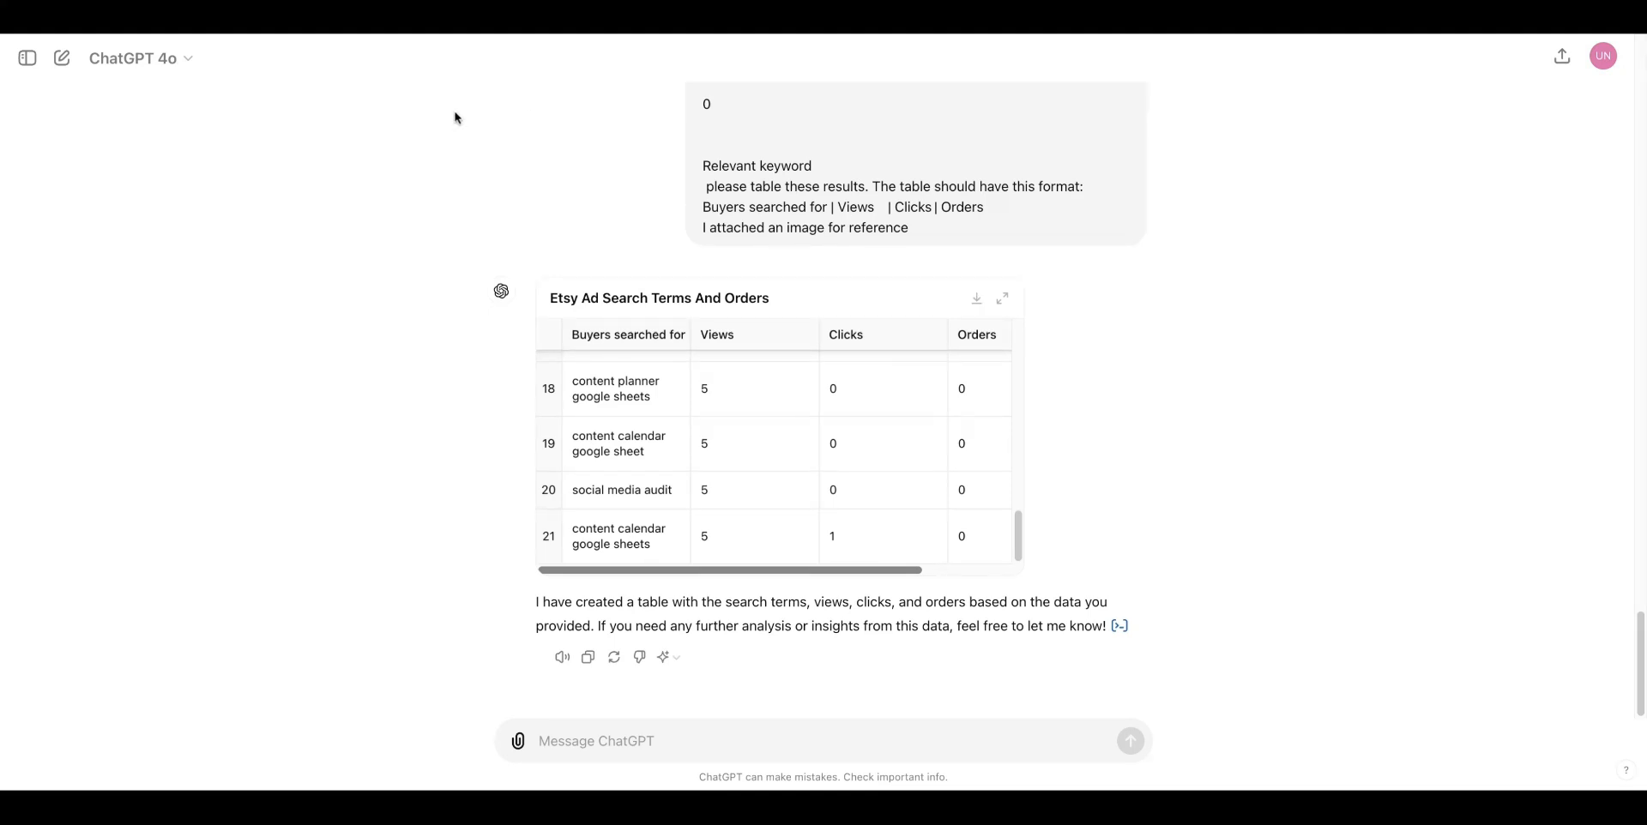
{"action": "mouse_move", "coordinate": [1337, 125]}
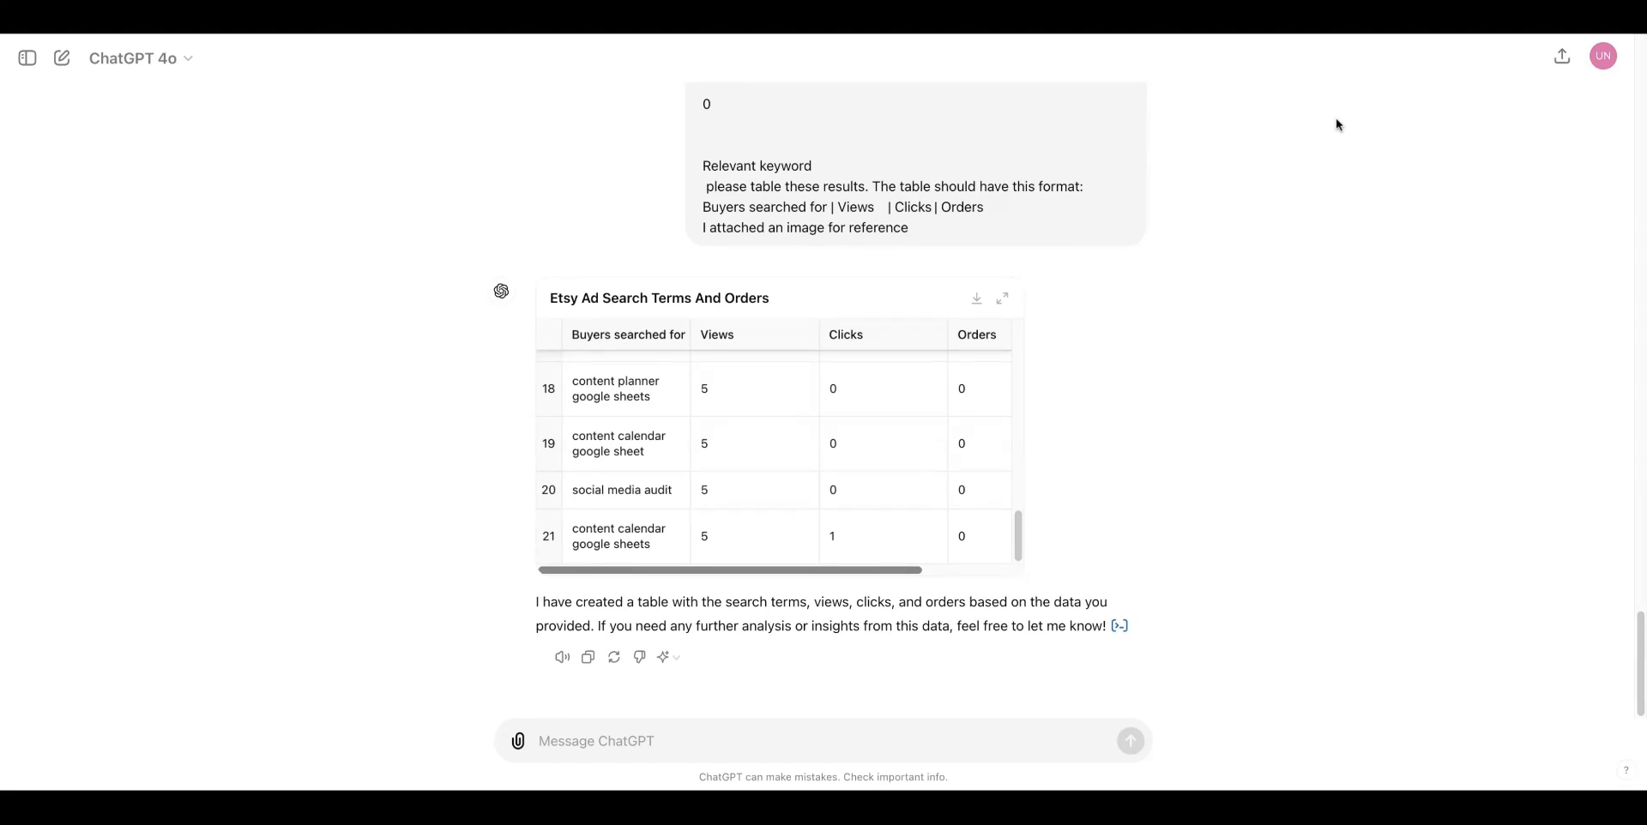
{"action": "left_click", "coordinate": [69, 68]}
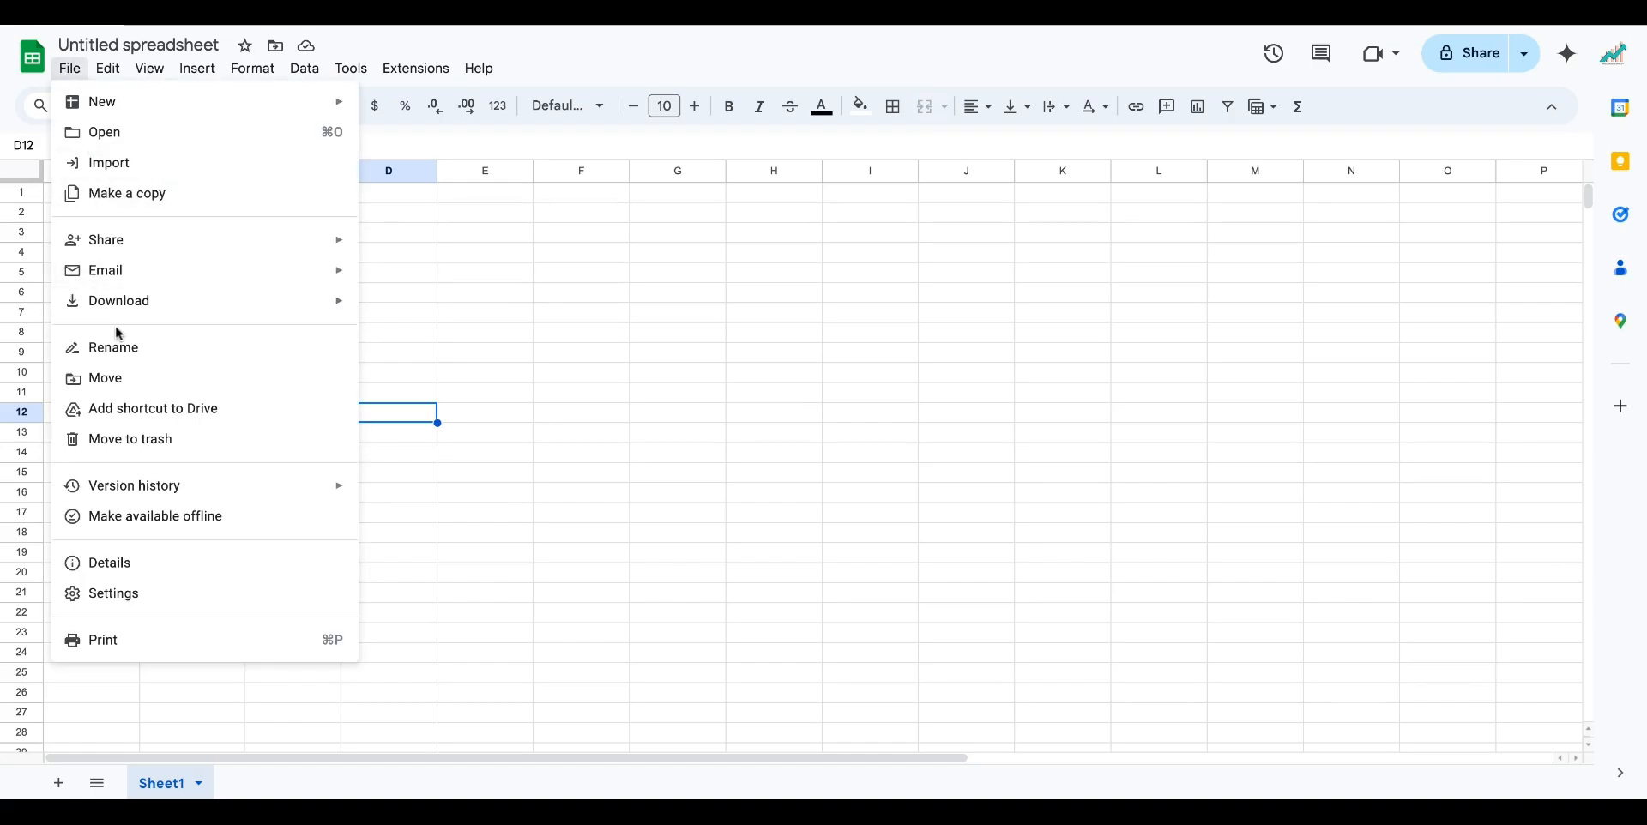
Import the search terms CSV into Google Sheets, replacing the whole spreadsheet.
{"action": "left_click", "coordinate": [108, 163]}
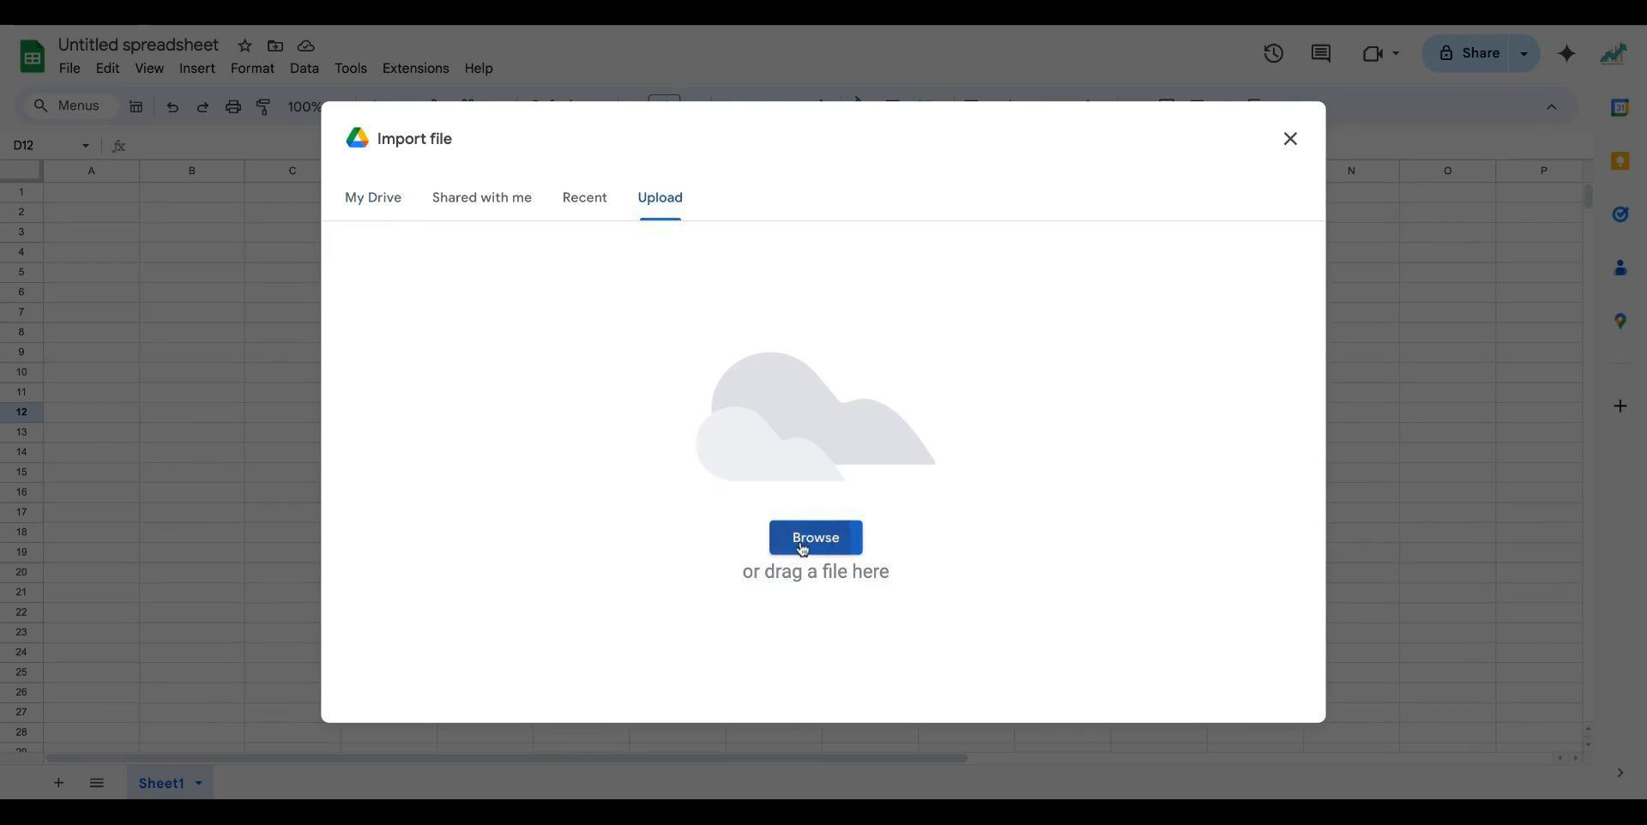
{"action": "left_click", "coordinate": [815, 537]}
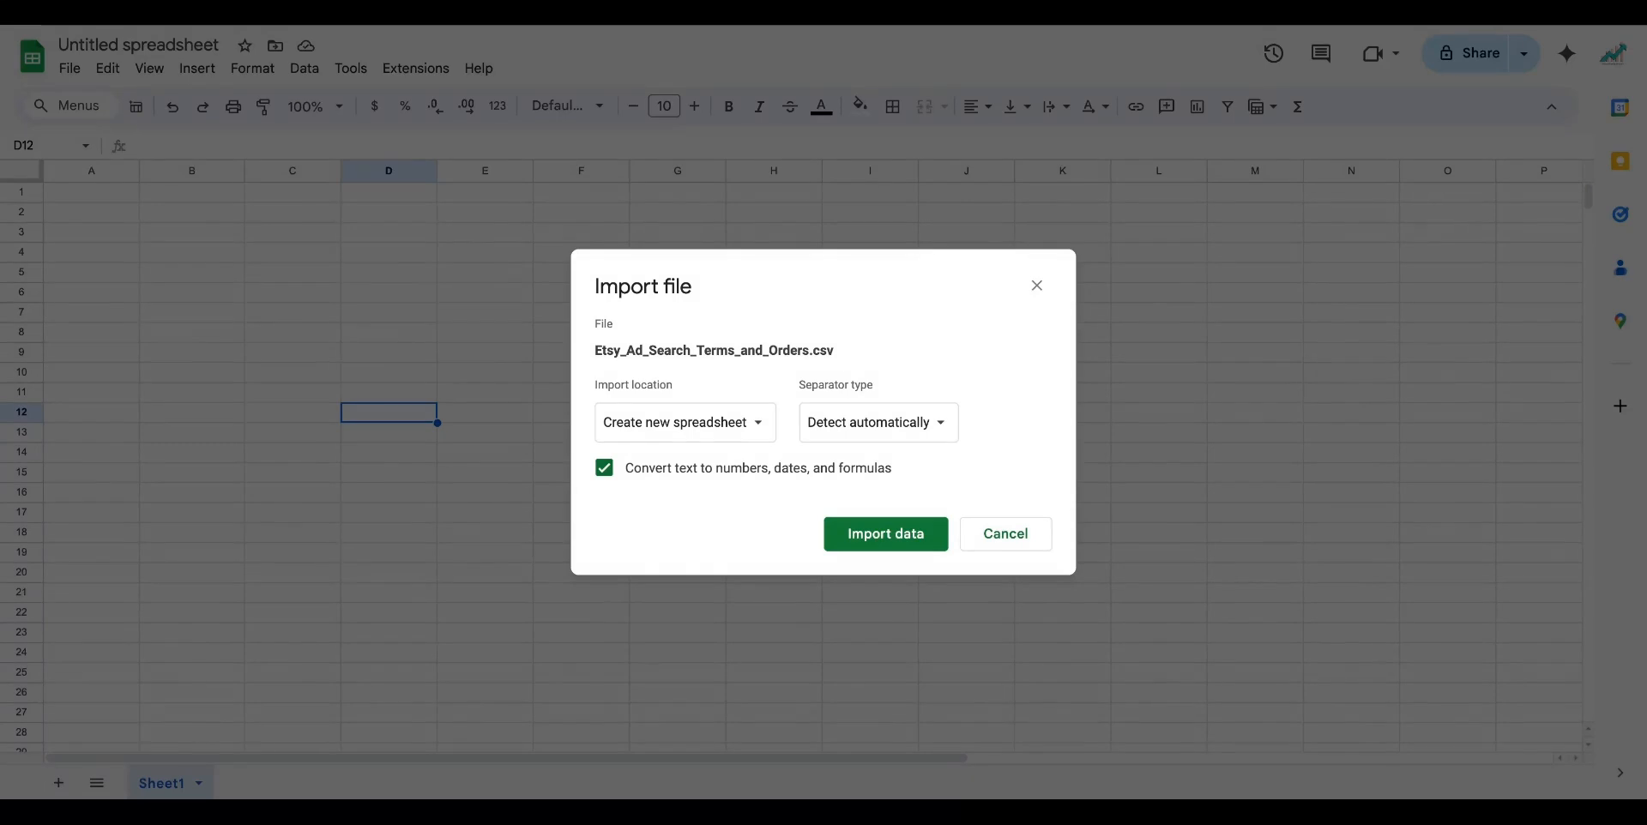
{"action": "left_click", "coordinate": [683, 422]}
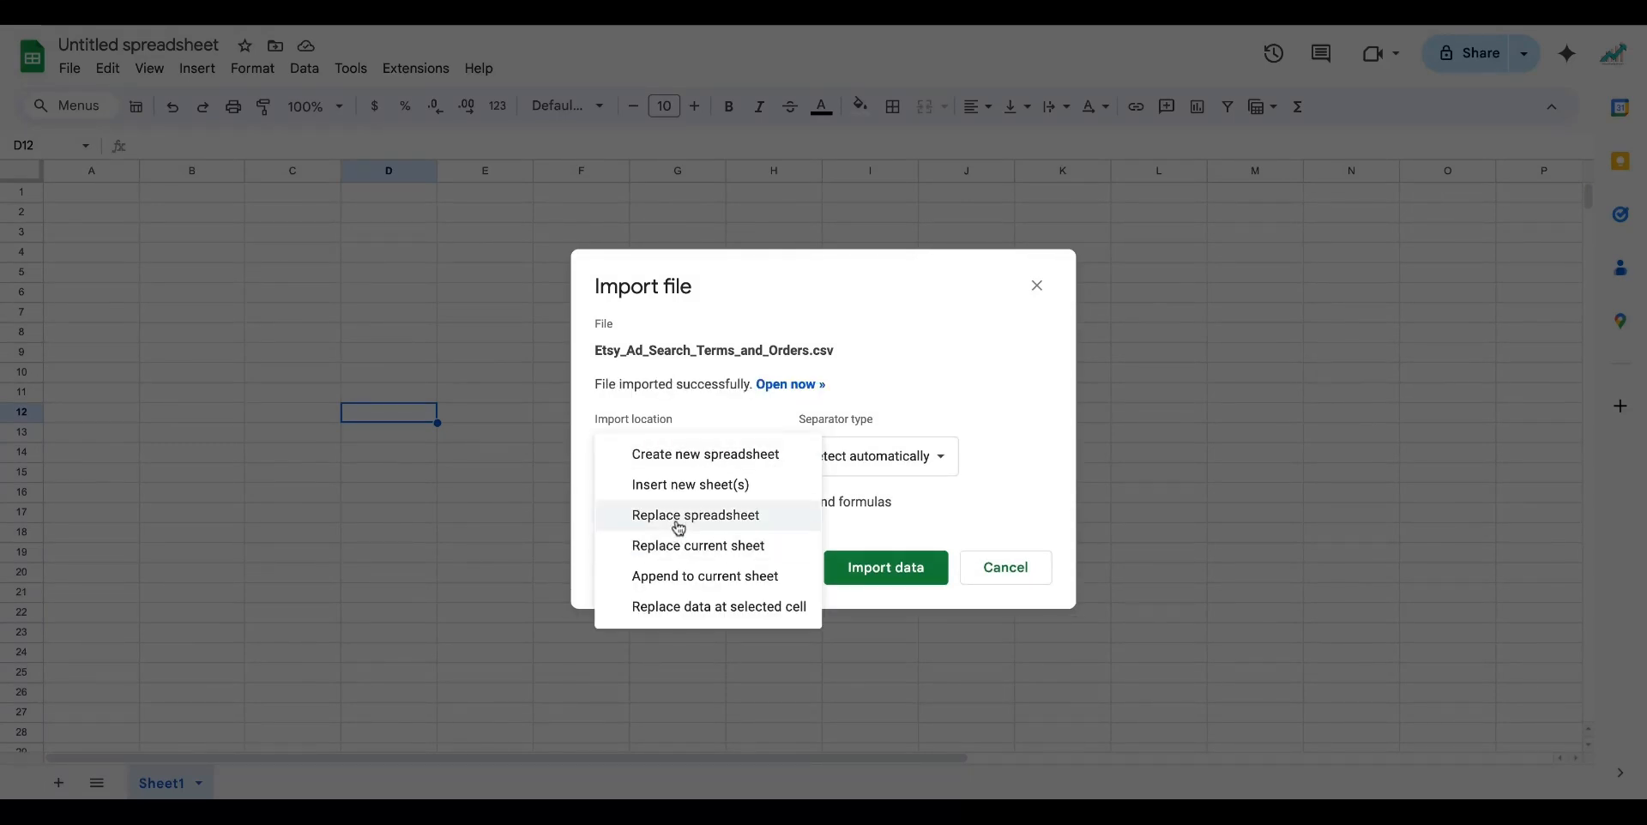
{"action": "left_click", "coordinate": [695, 515]}
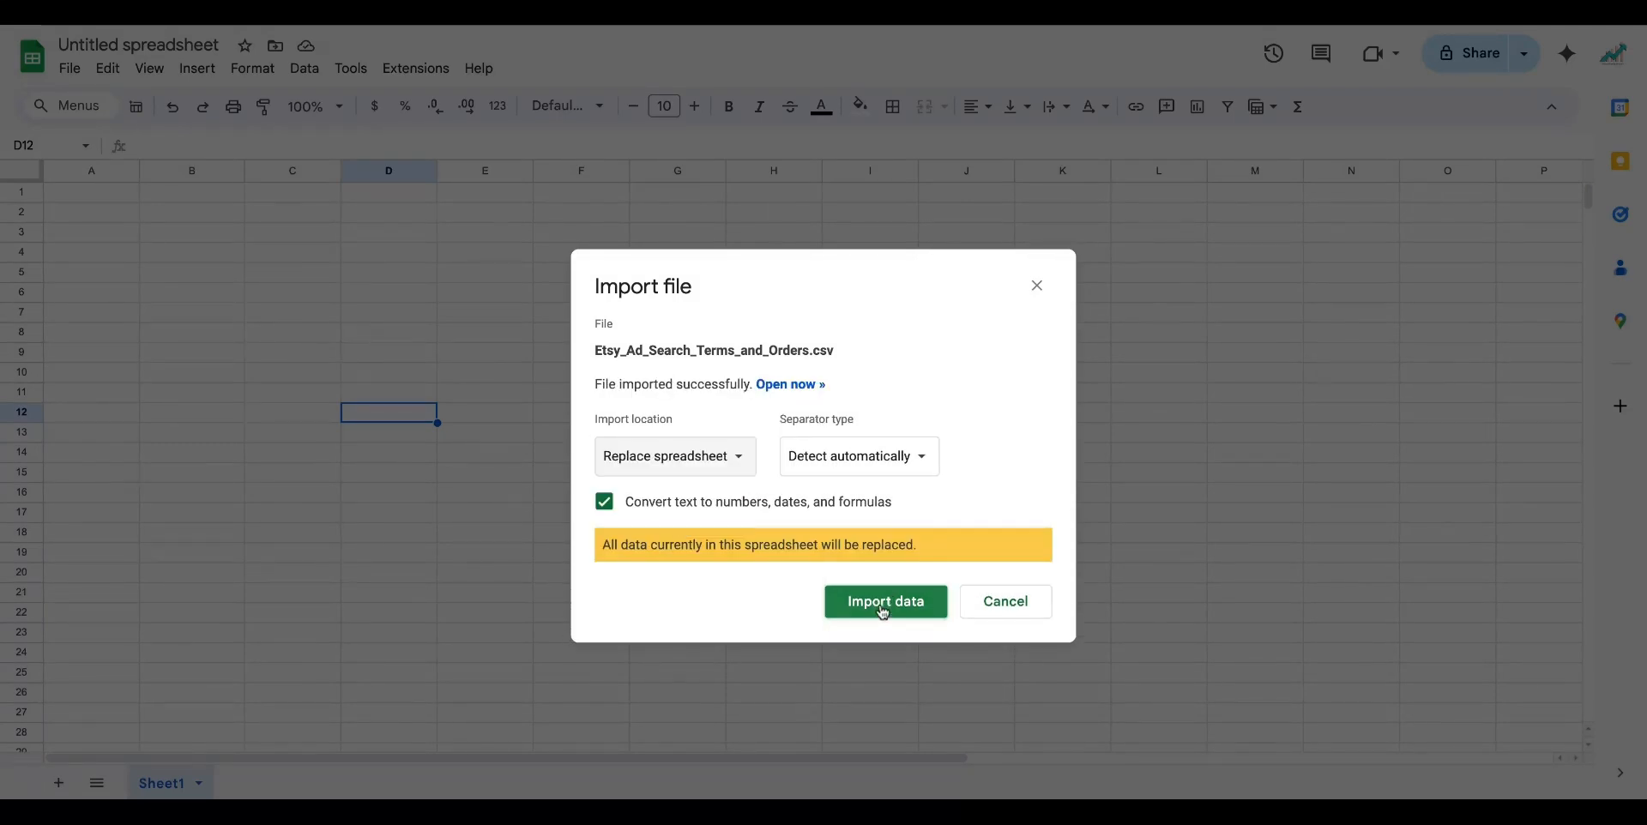
{"action": "left_click", "coordinate": [885, 600]}
{"action": "type", "text": "Social Media Listing"}
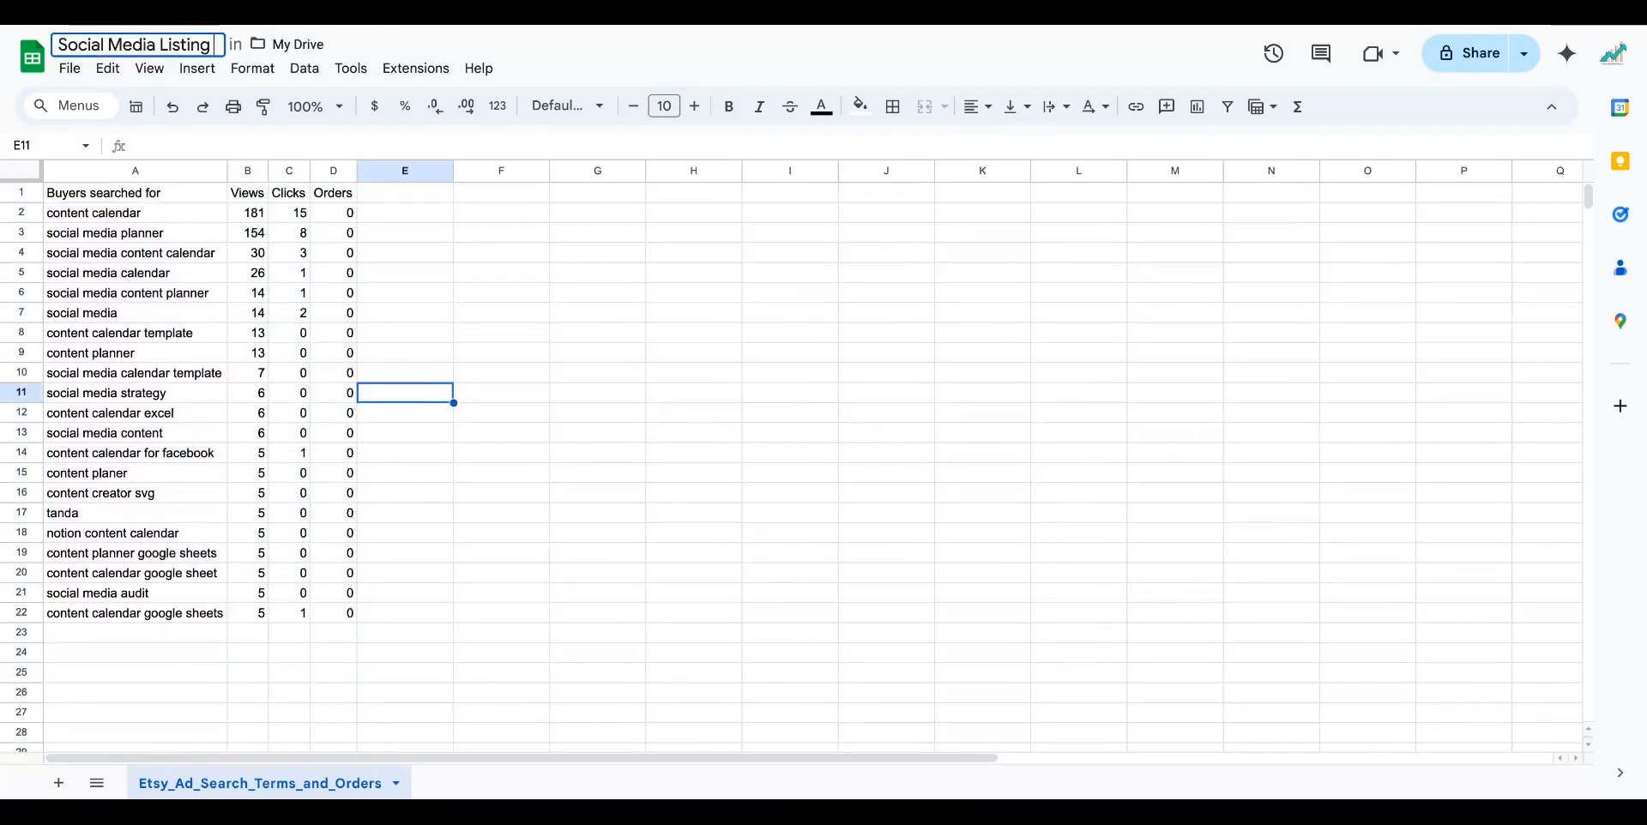
Rename the spreadsheet to 'Social Media Listing Search Terms Etsy Ads'.
{"action": "type", "text": "Search Terms Et"}
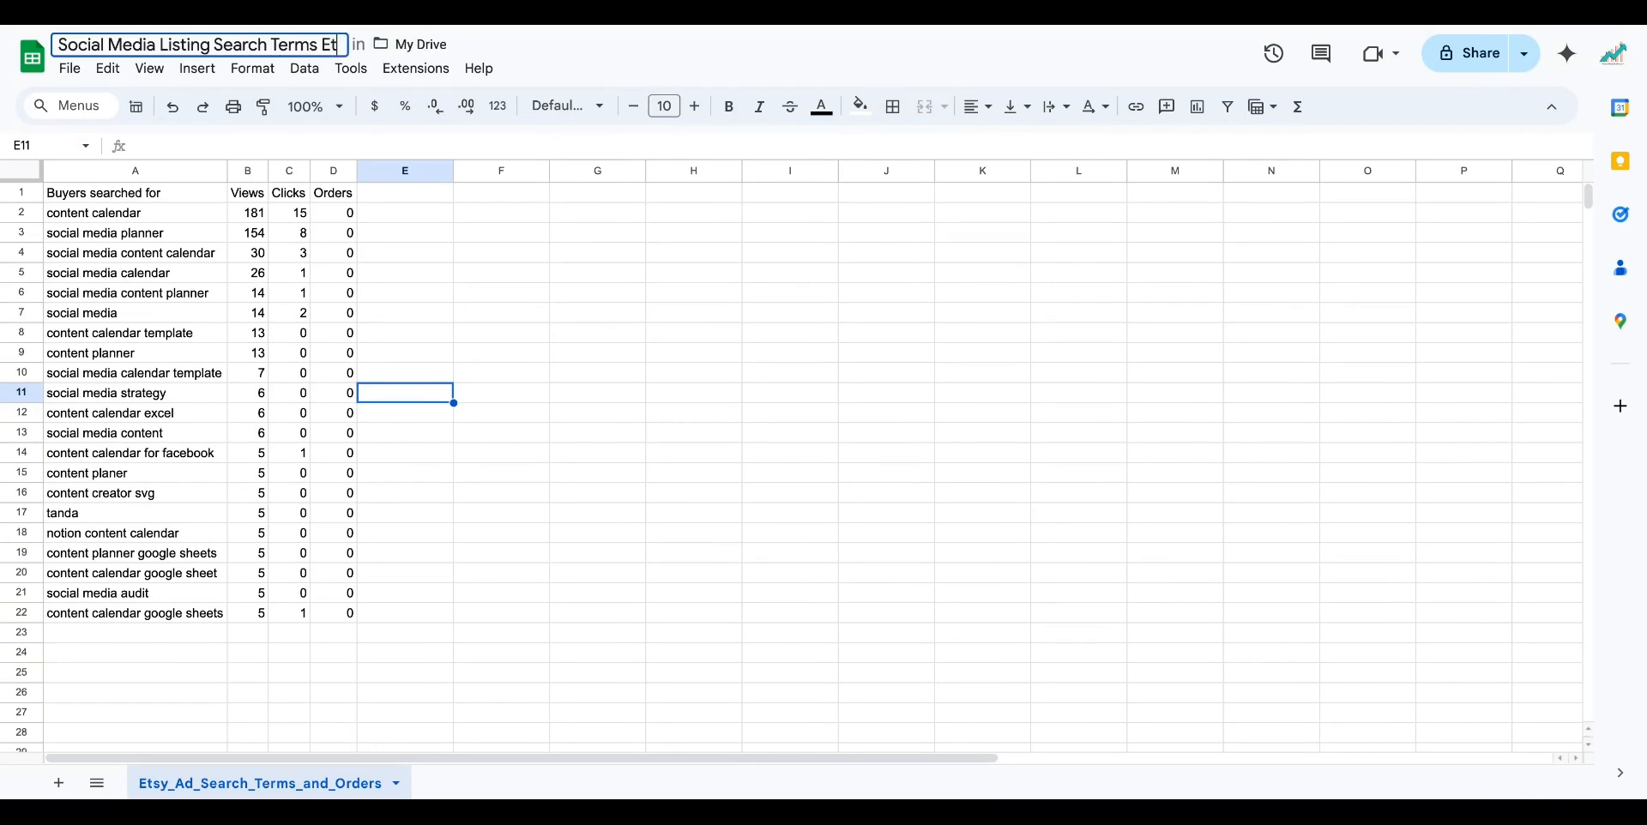
{"action": "left_click", "coordinate": [499, 292]}
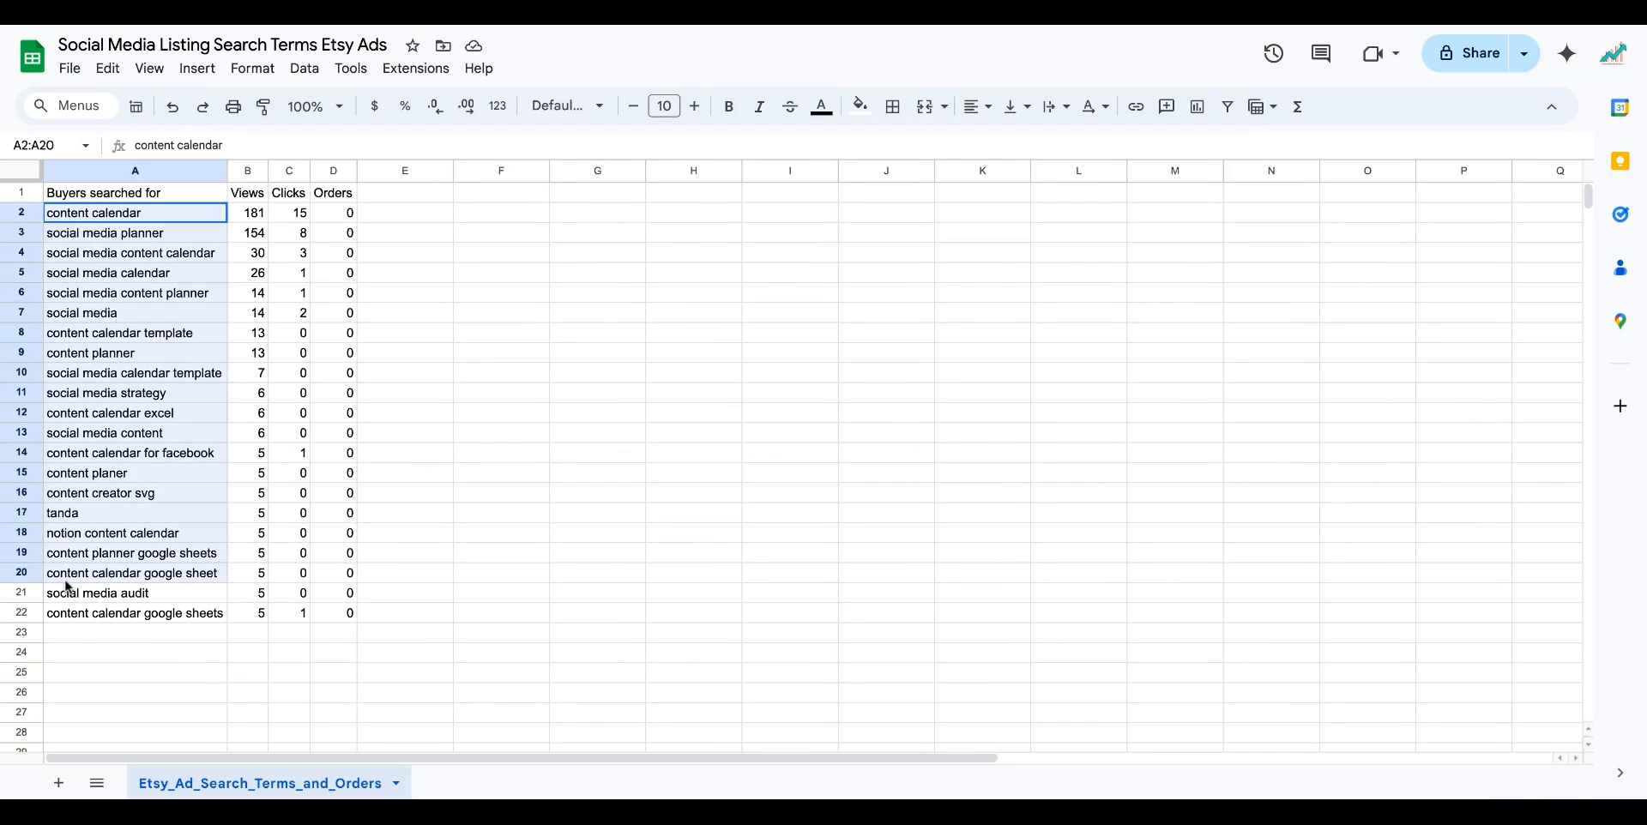
{"action": "left_click", "coordinate": [501, 592]}
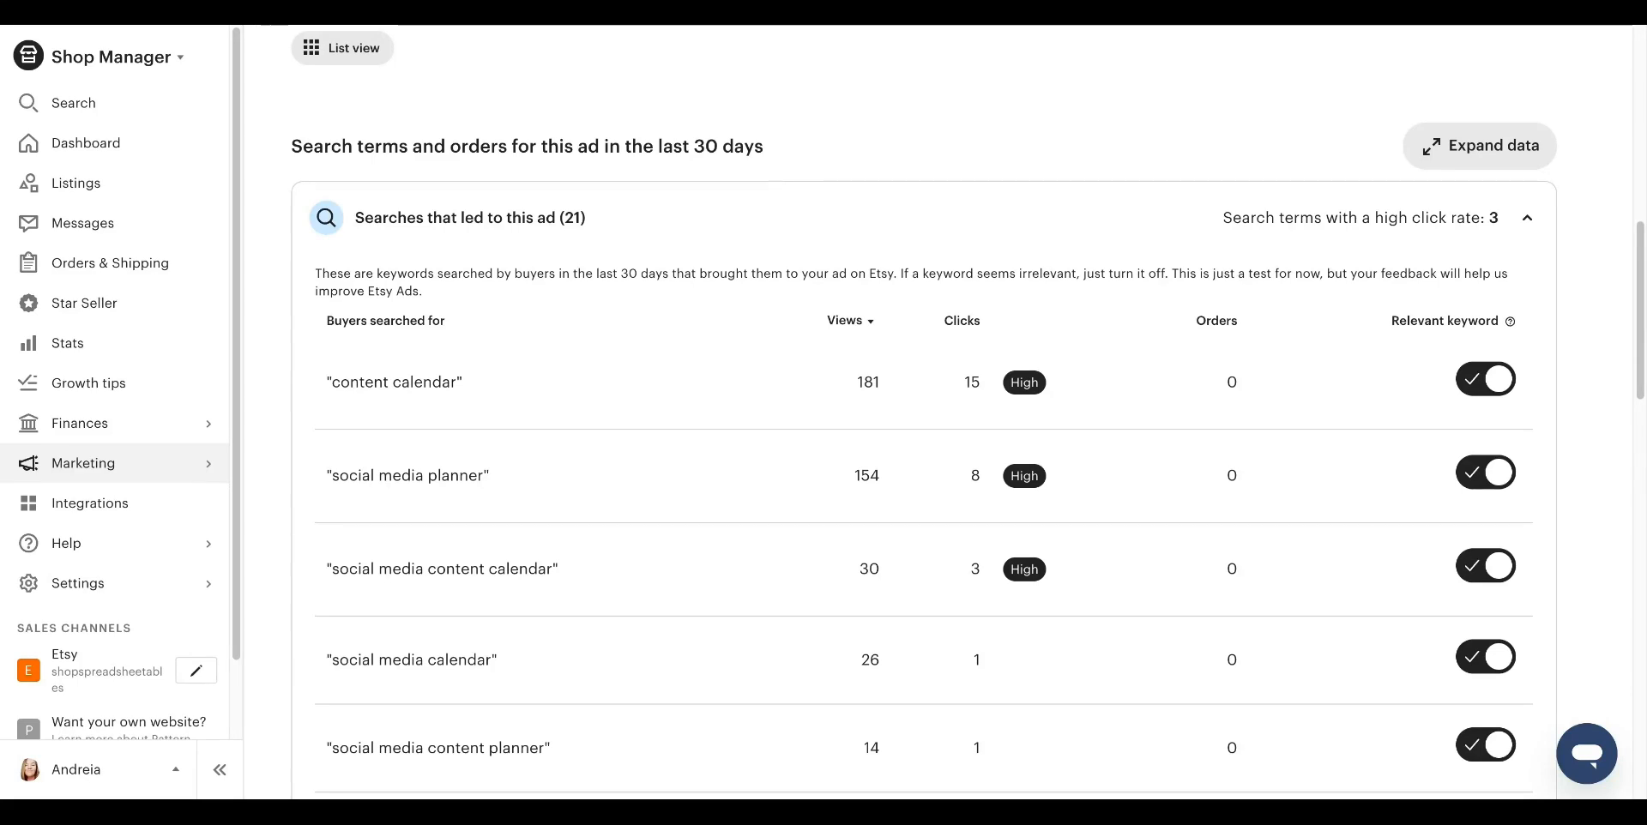
{"action": "mouse_move", "coordinate": [791, 88]}
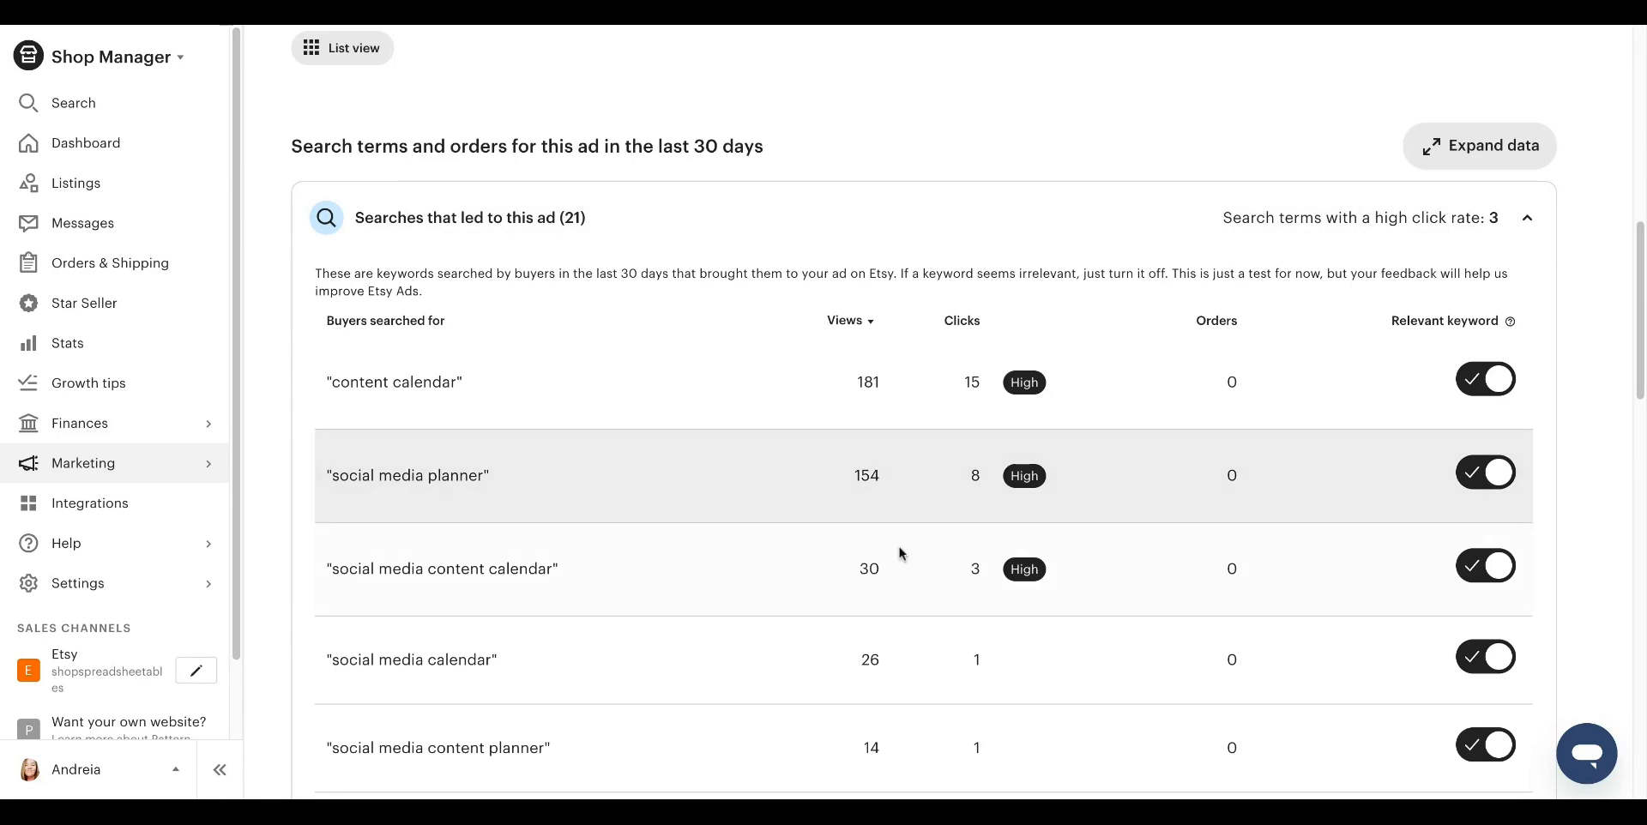
{"action": "mouse_move", "coordinate": [898, 555]}
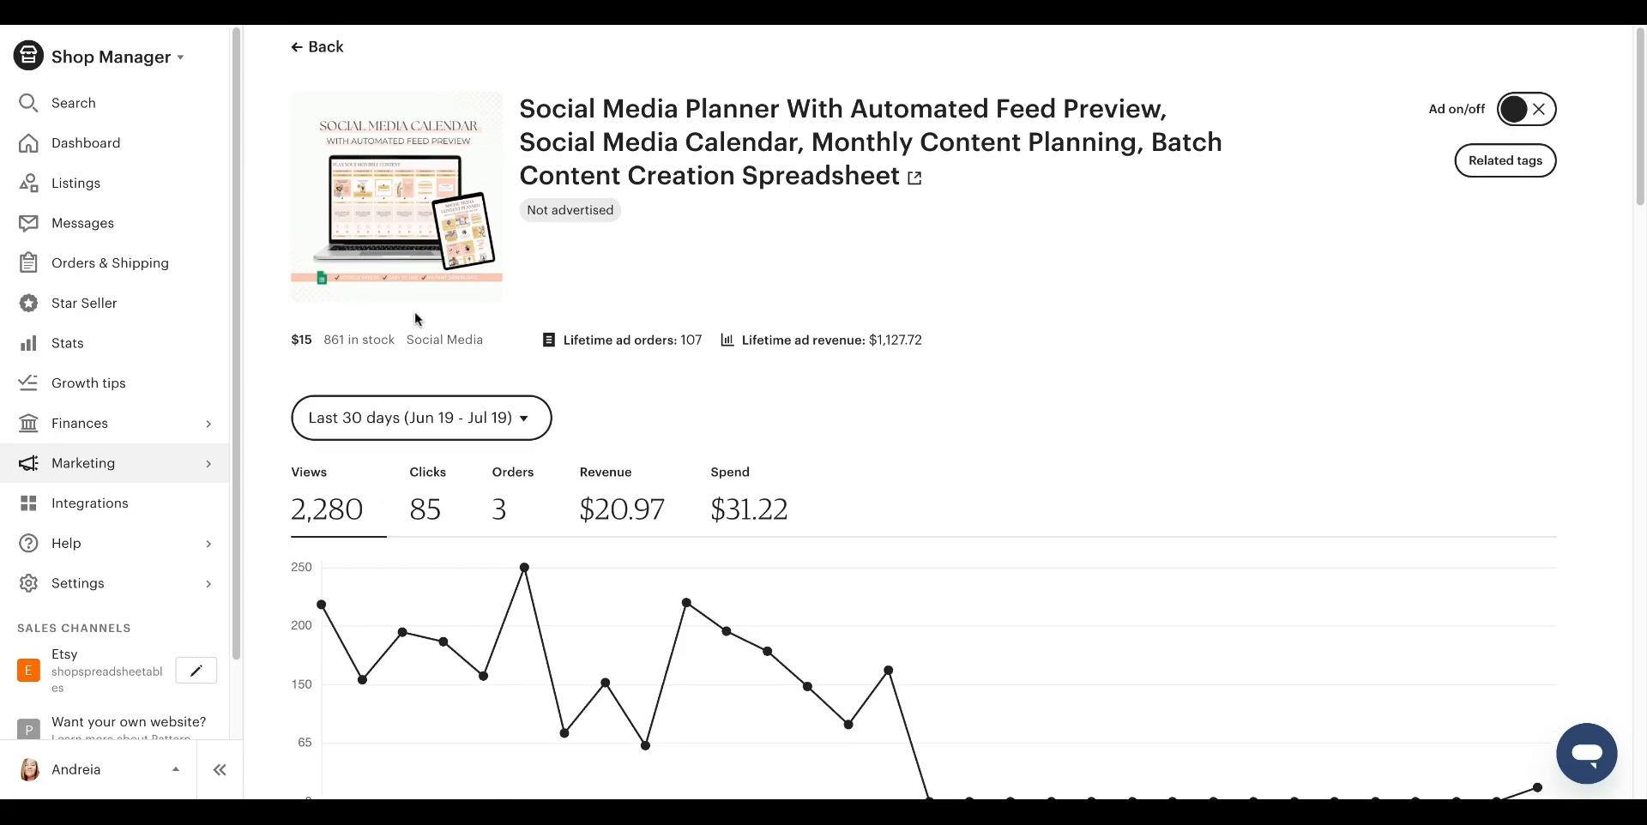
Return to Etsy Ads performance and reopen the Social Media Planner listing's detailed stats.
{"action": "left_click", "coordinate": [316, 47]}
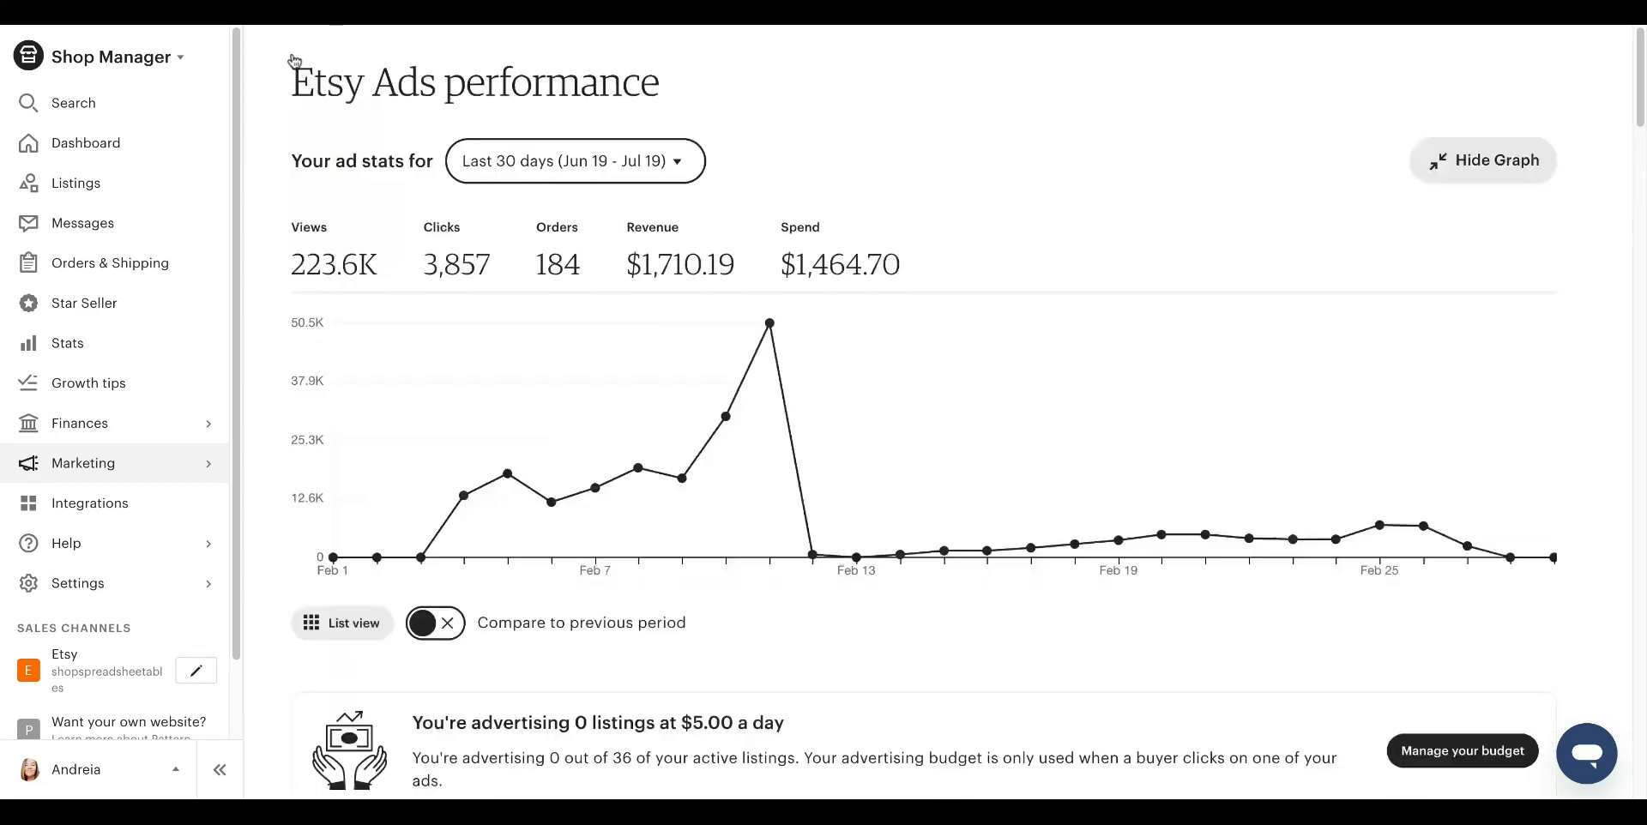
{"action": "left_click", "coordinate": [341, 622]}
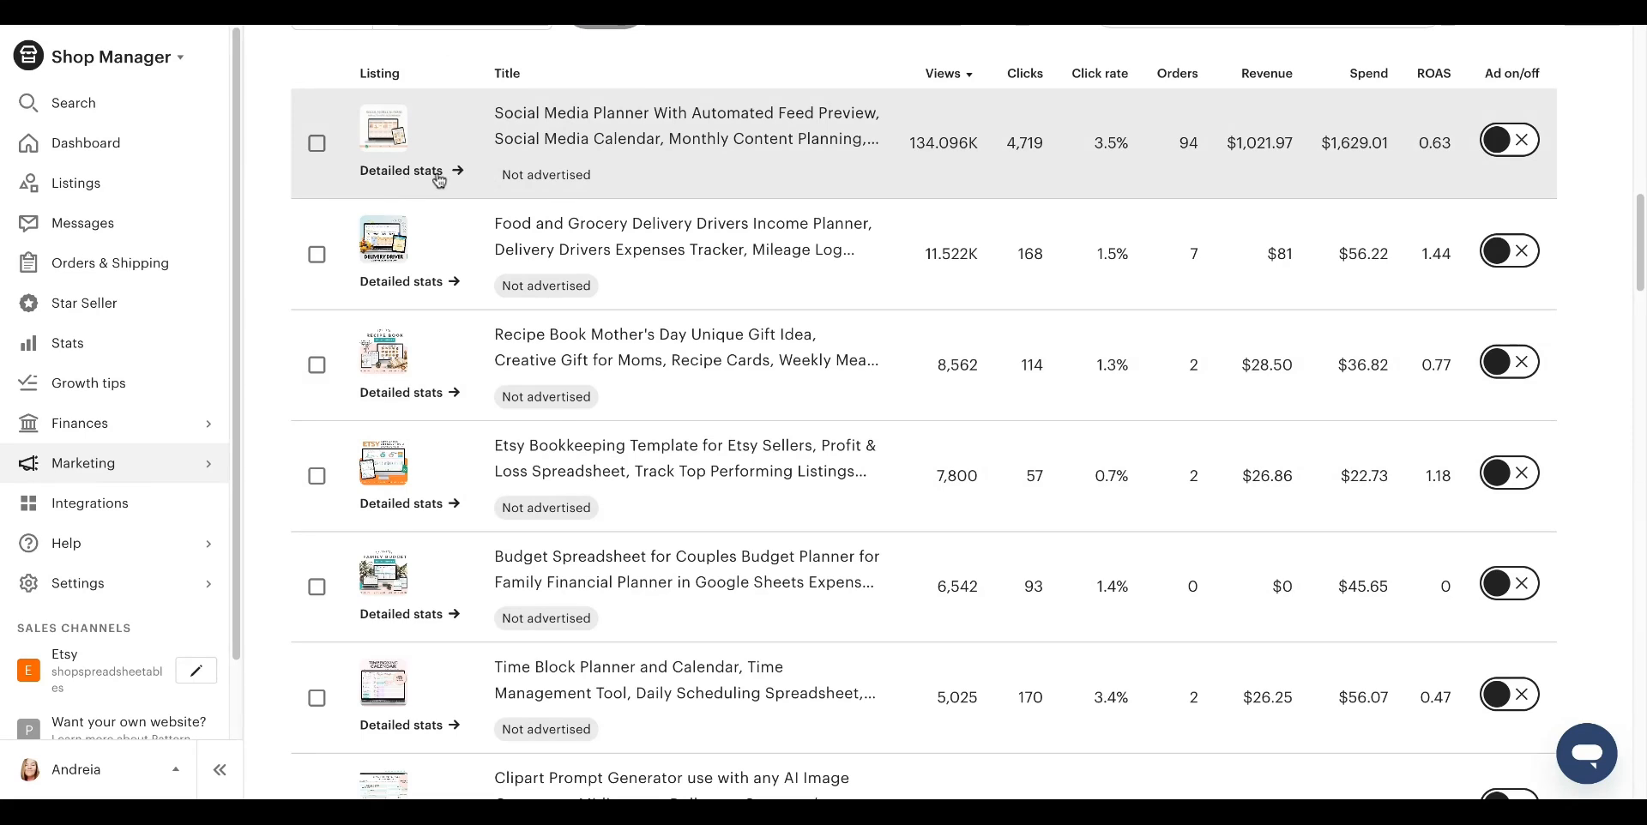
{"action": "left_click", "coordinate": [410, 171]}
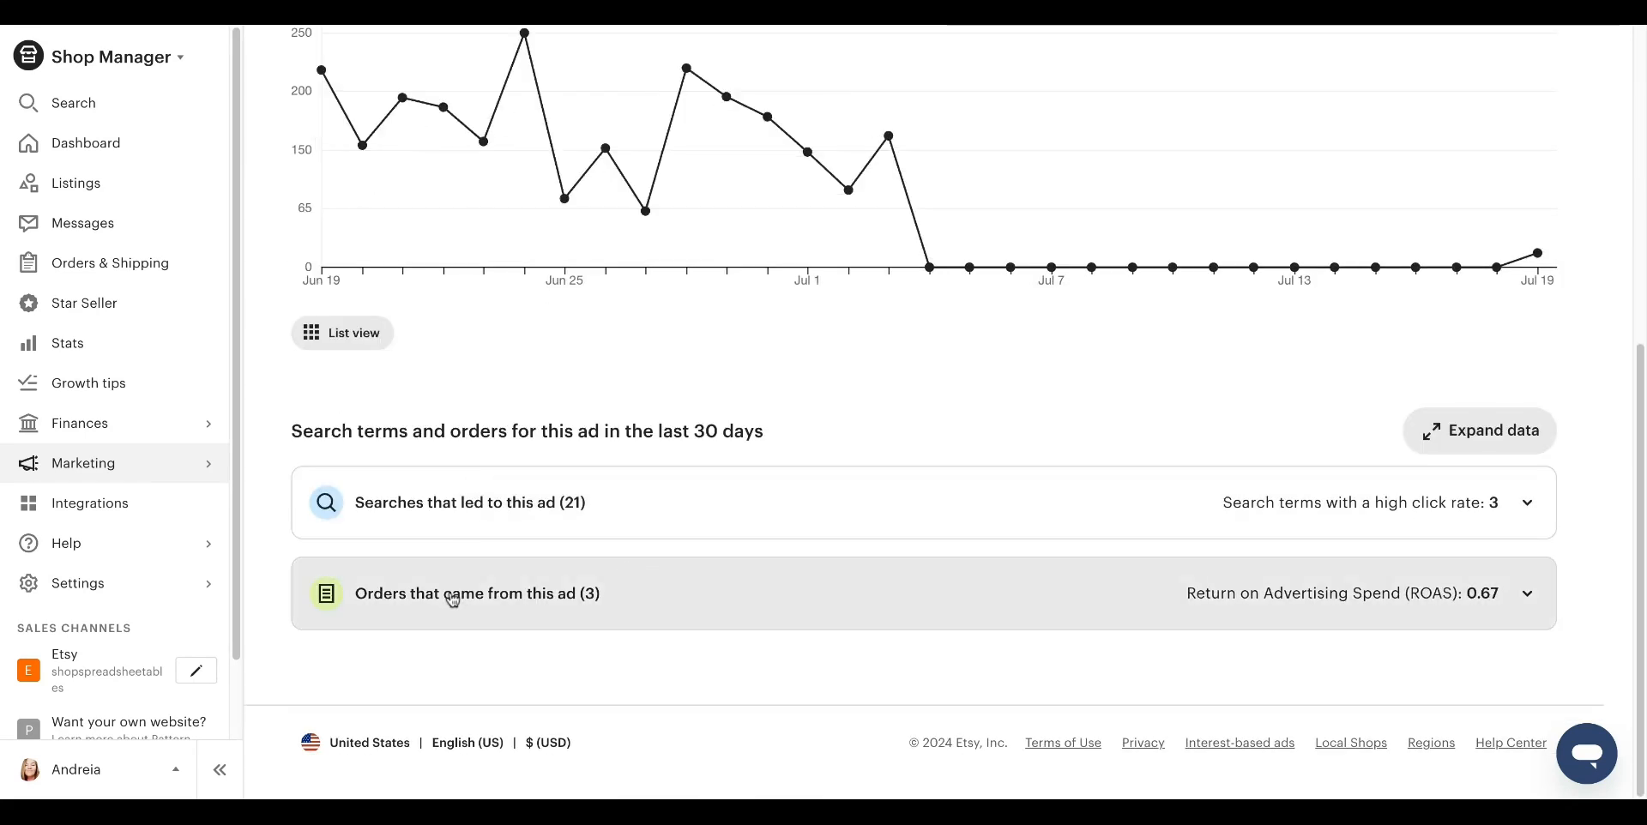
Expand the ad's three orders, show the Jul 3 order's second item, and highlight the Social Media Planner title.
{"action": "left_click", "coordinate": [477, 593]}
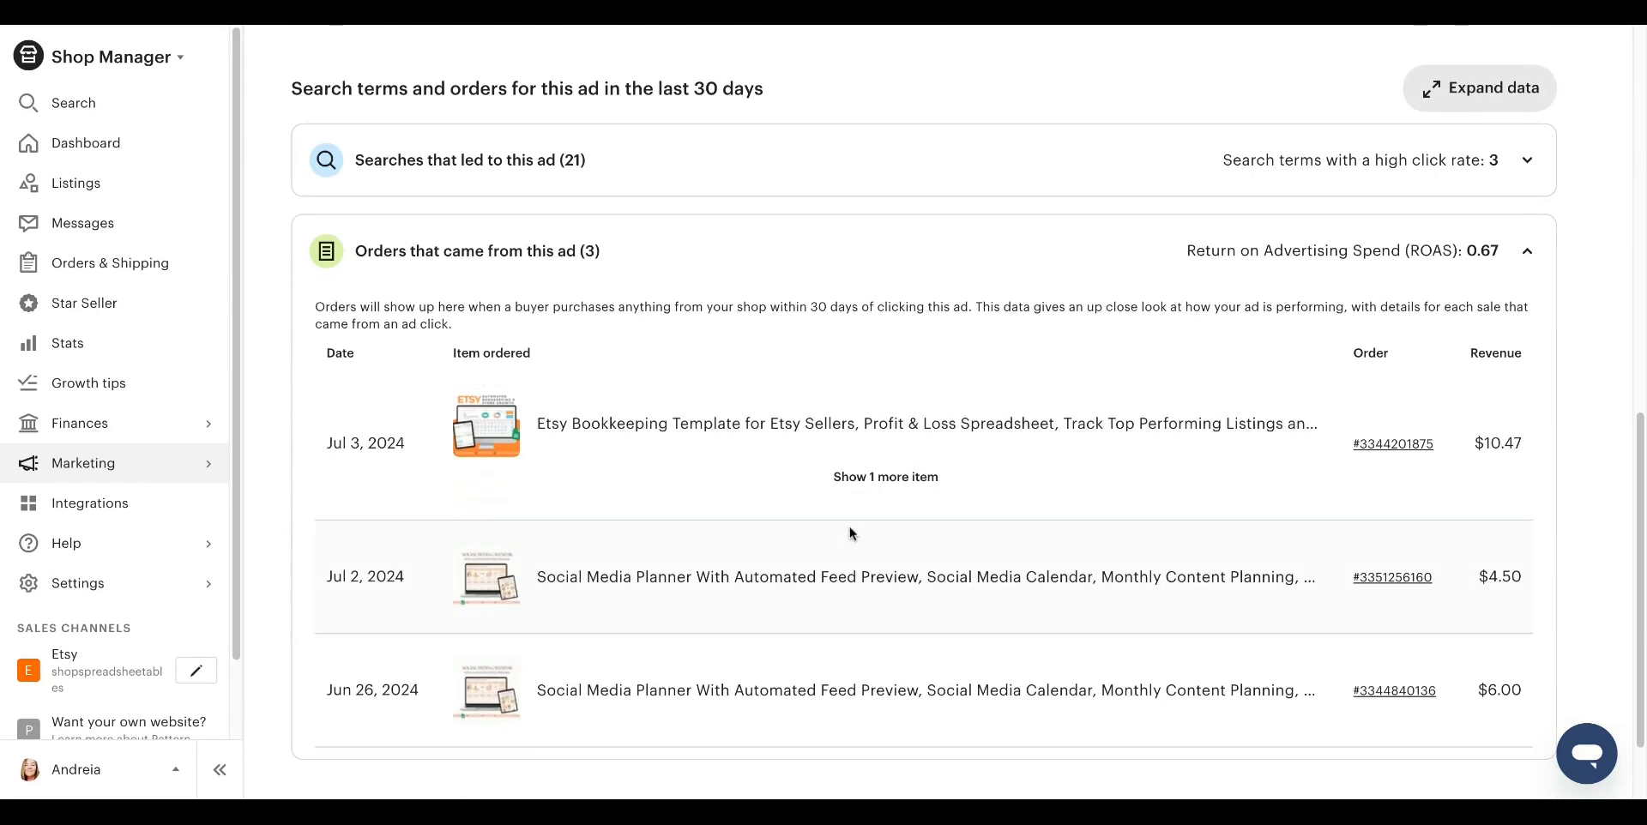
{"action": "left_click", "coordinate": [886, 477]}
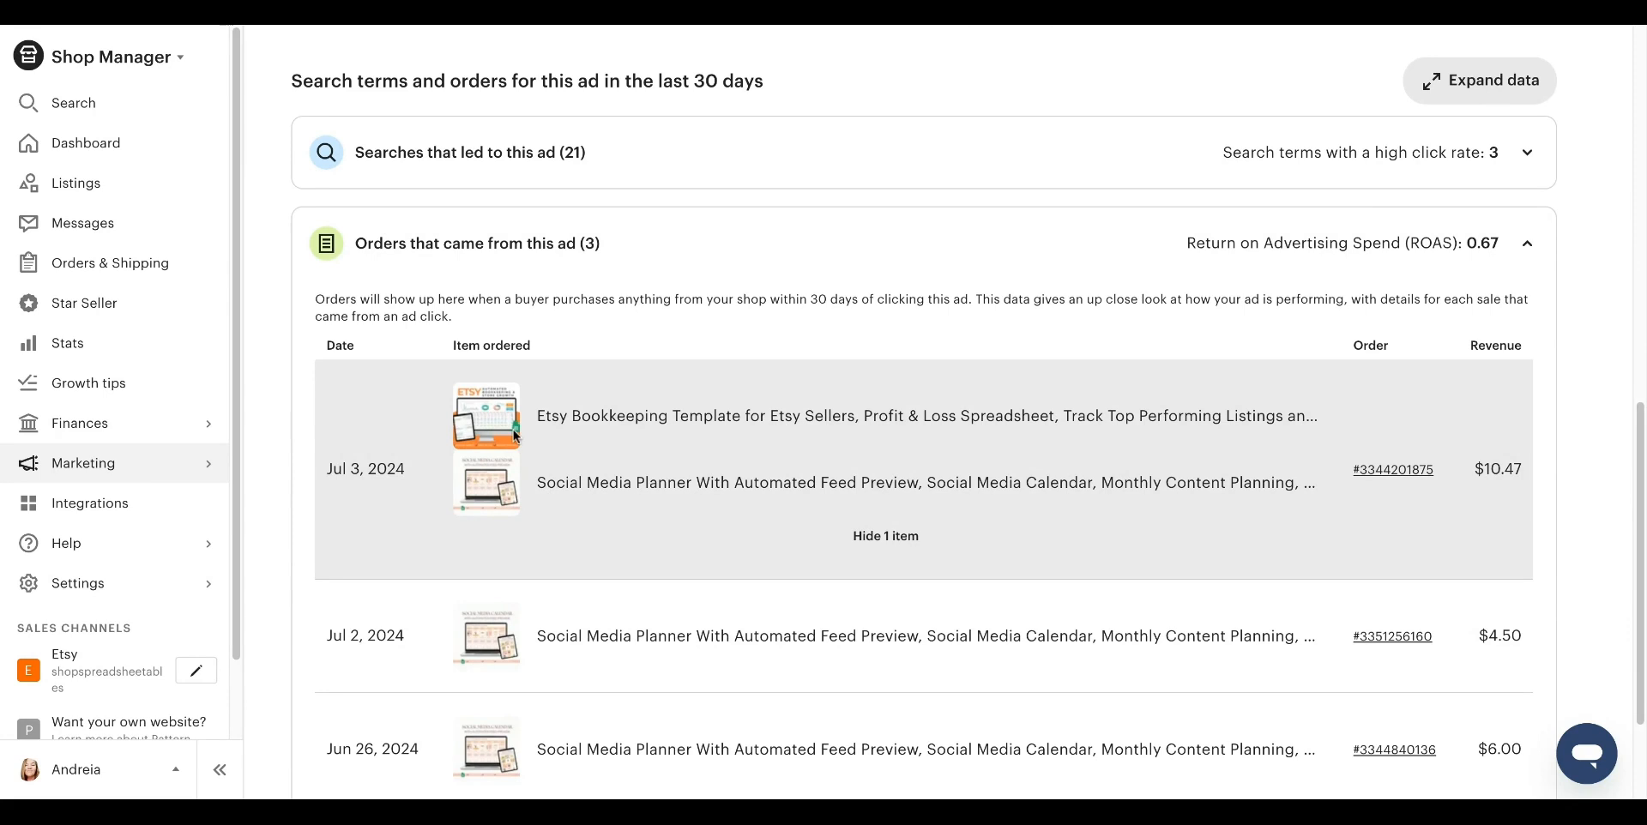
{"action": "mouse_move", "coordinate": [673, 410]}
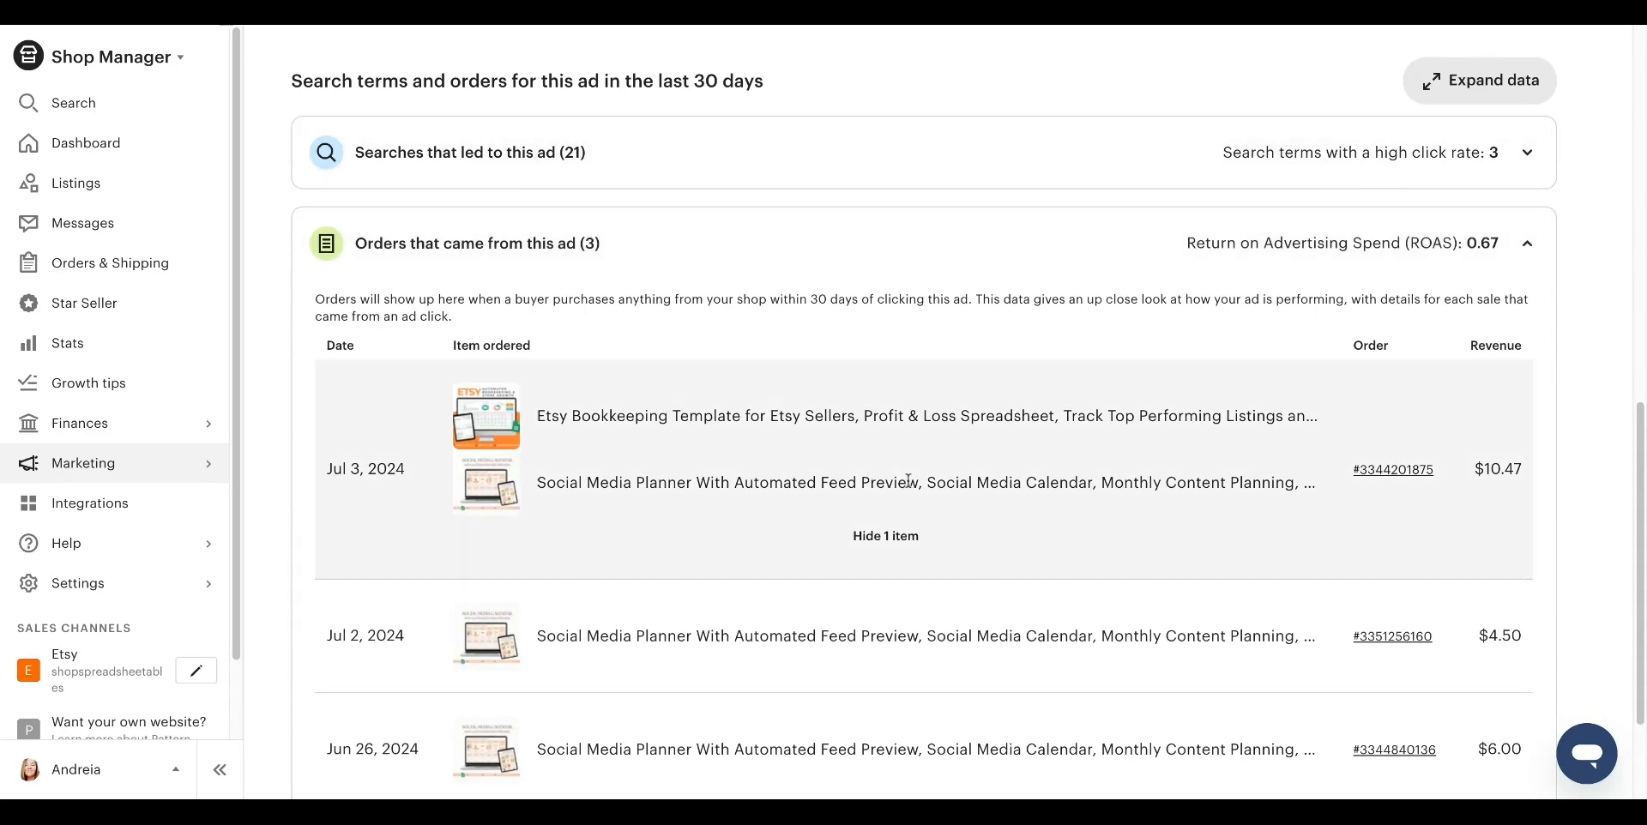
{"action": "mouse_move", "coordinate": [537, 460]}
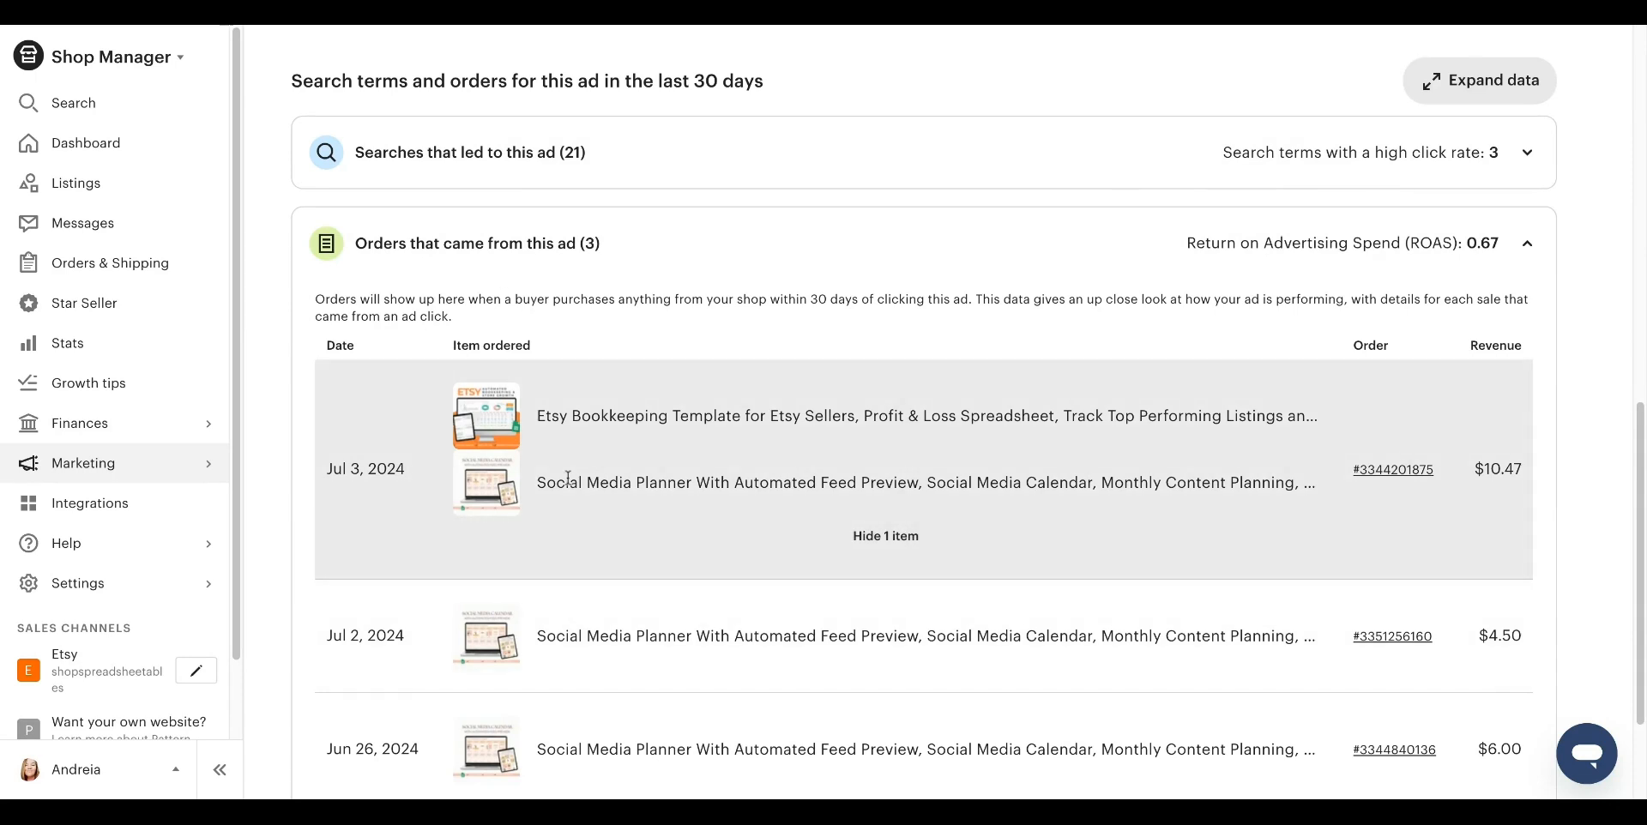
{"action": "left_click_drag", "start_coordinate": [537, 482], "coordinate": [836, 482]}
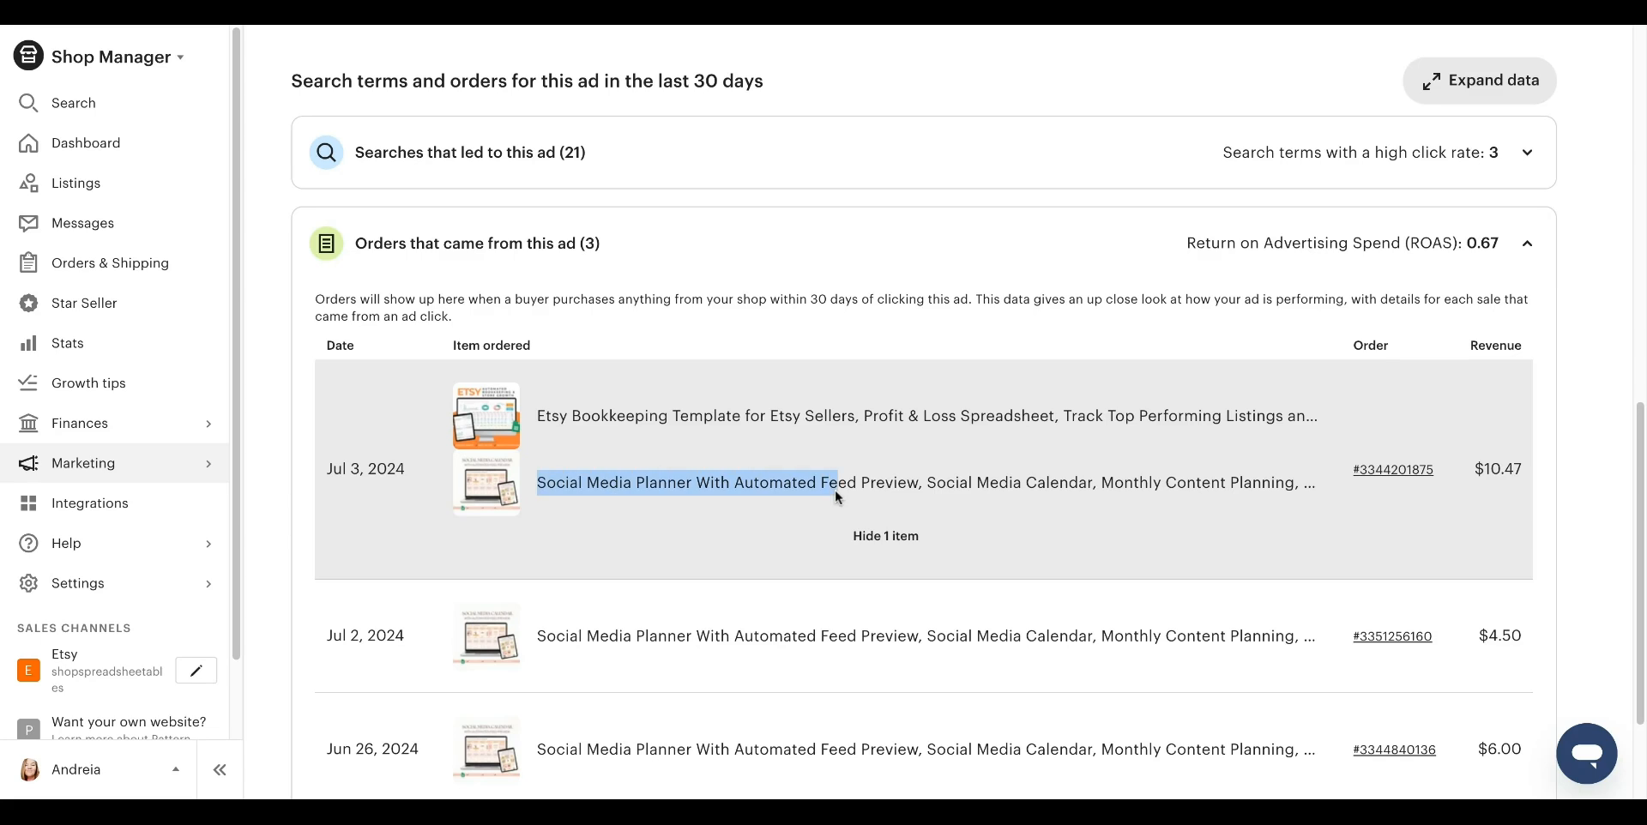
{"action": "mouse_move", "coordinate": [909, 480]}
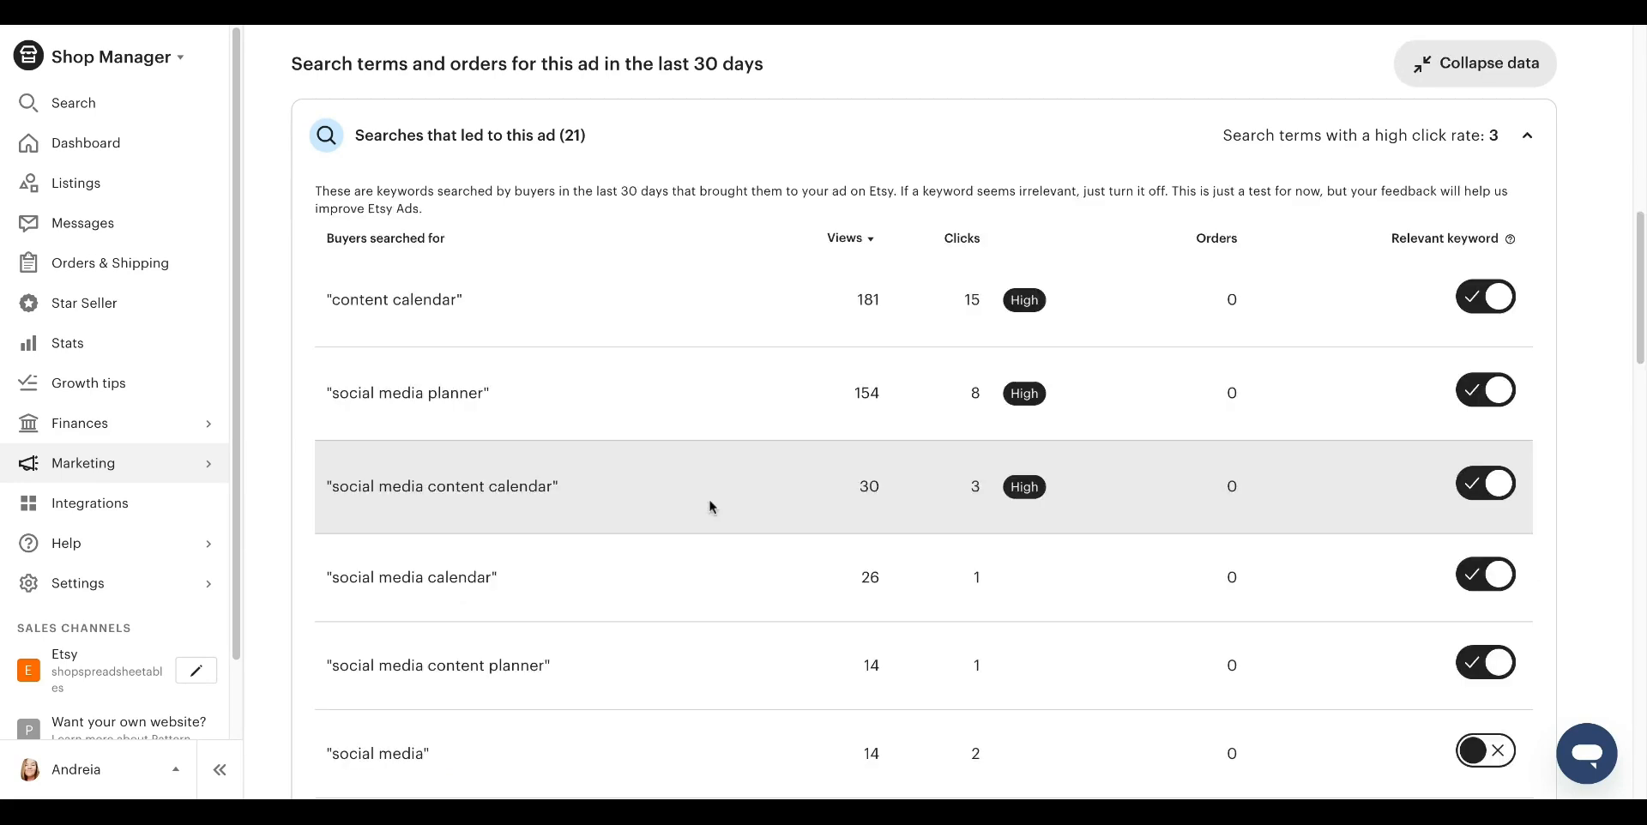
{"action": "scroll", "scroll_direction": "down", "scroll_amount": 3}
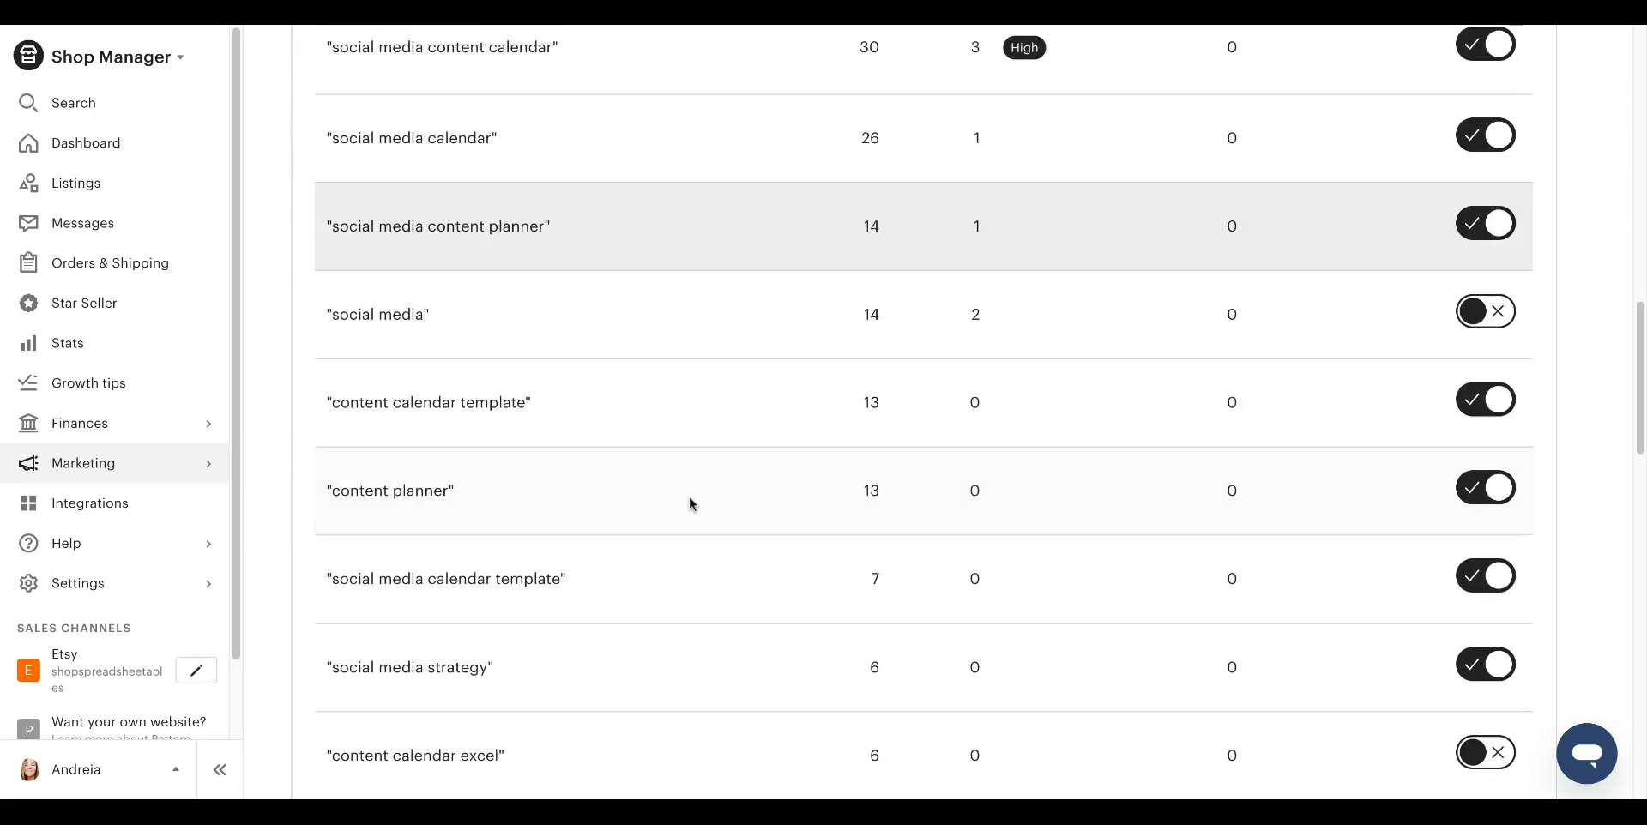
{"action": "scroll", "scroll_direction": "down", "scroll_amount": 3}
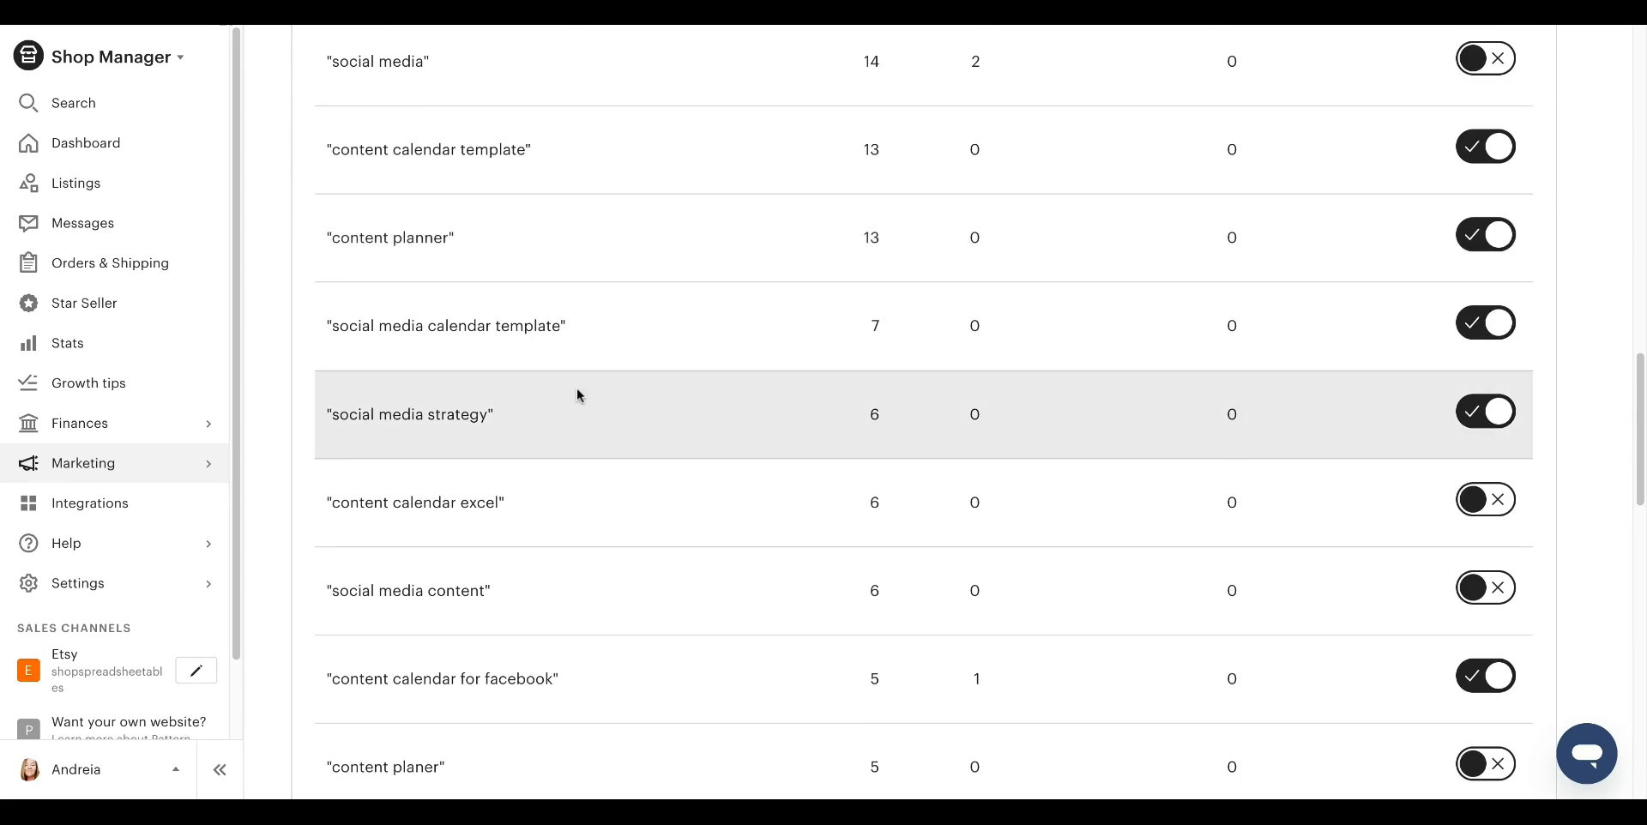
{"action": "scroll", "scroll_direction": "down", "scroll_amount": 3}
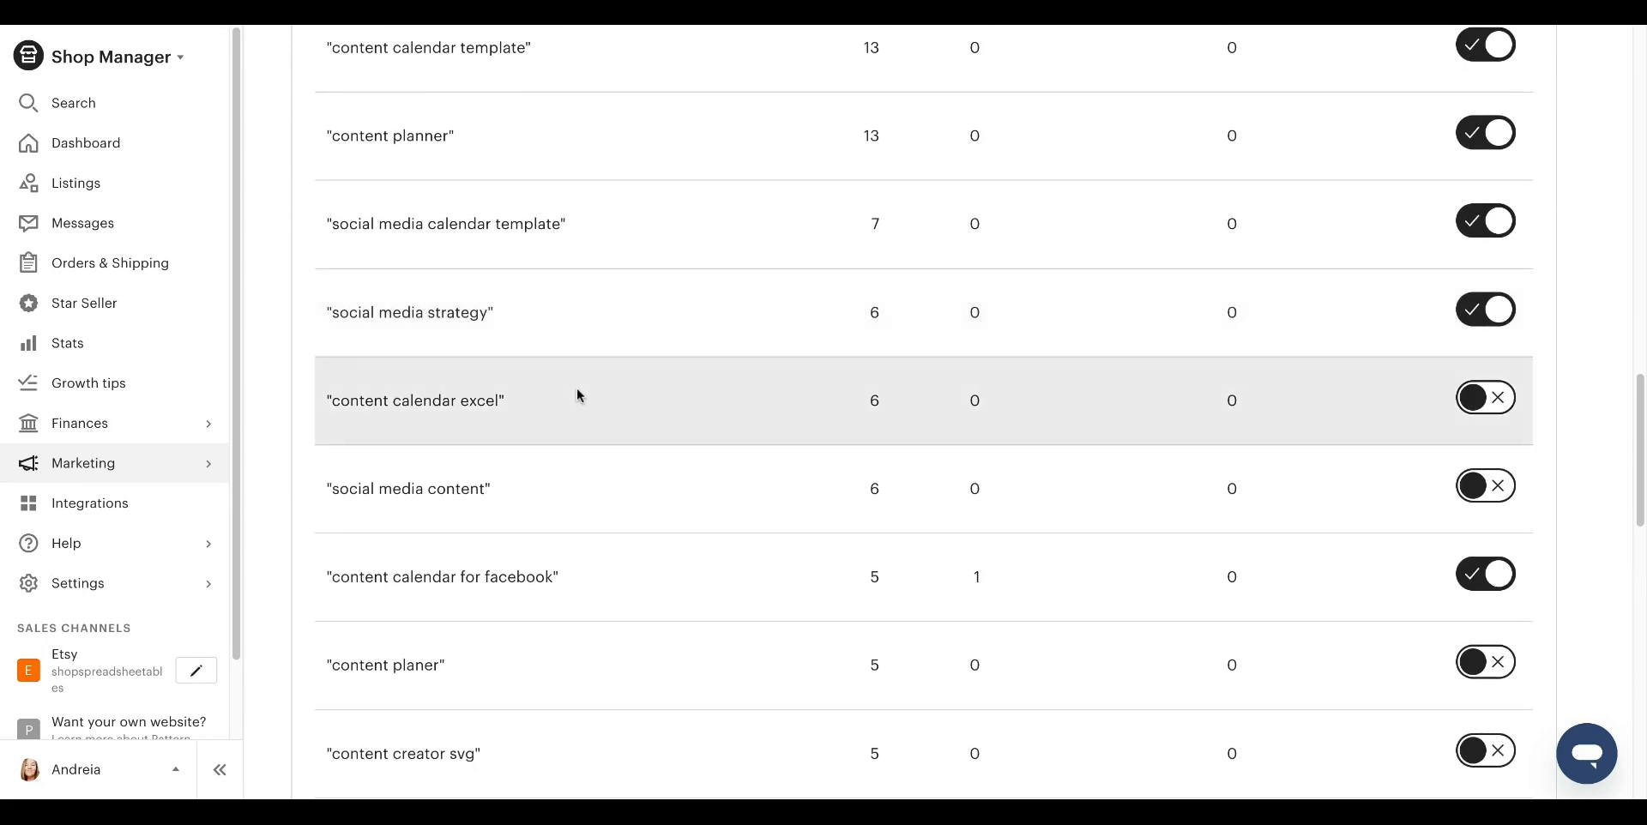
{"action": "scroll", "scroll_direction": "down", "scroll_amount": 3}
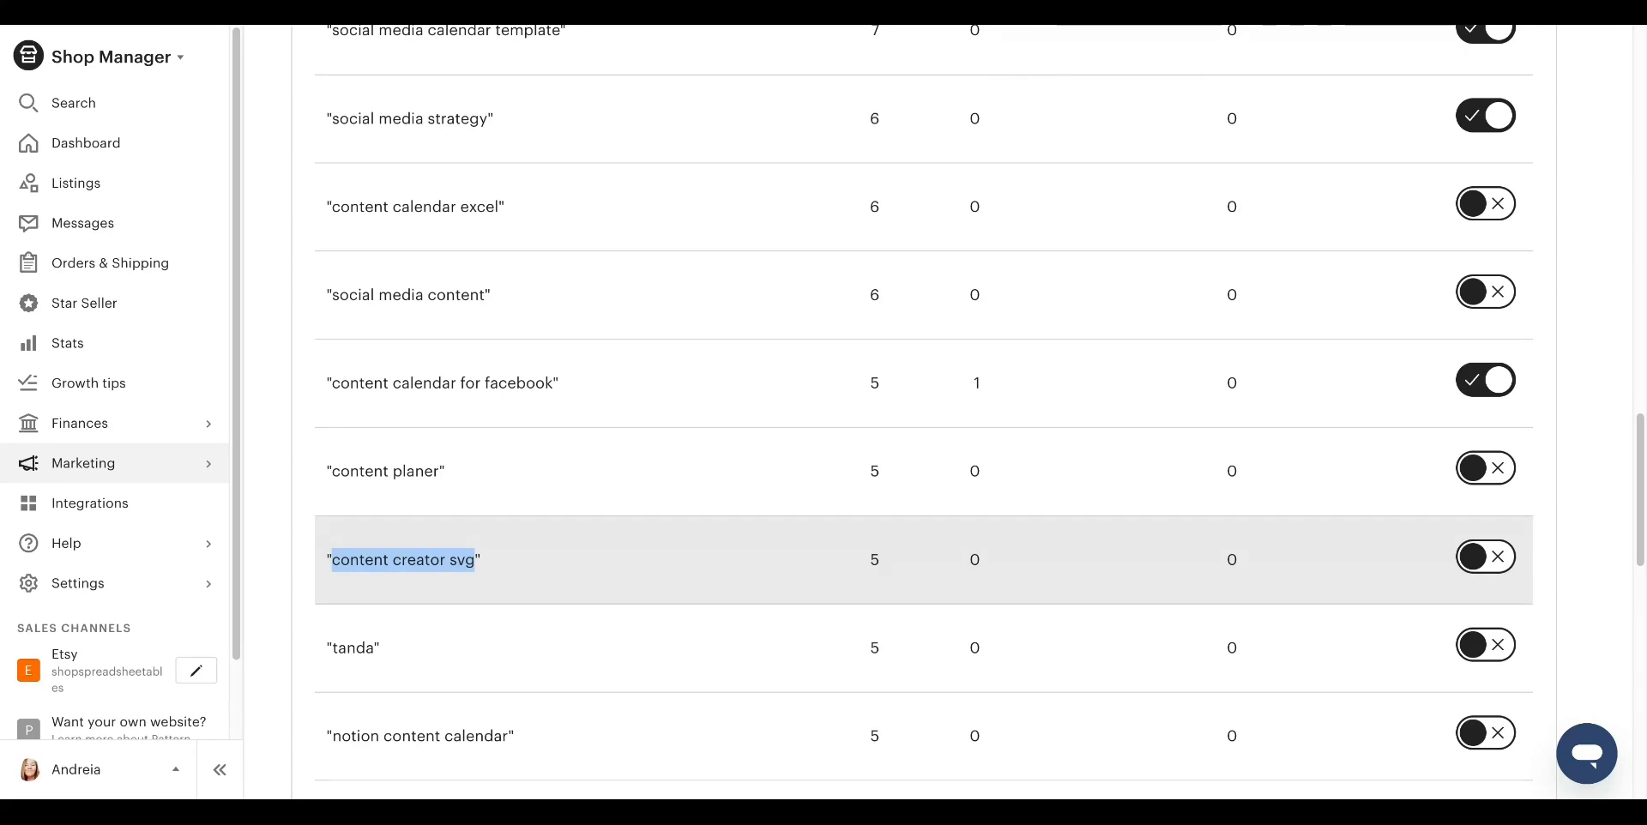
{"action": "mouse_move", "coordinate": [971, 556]}
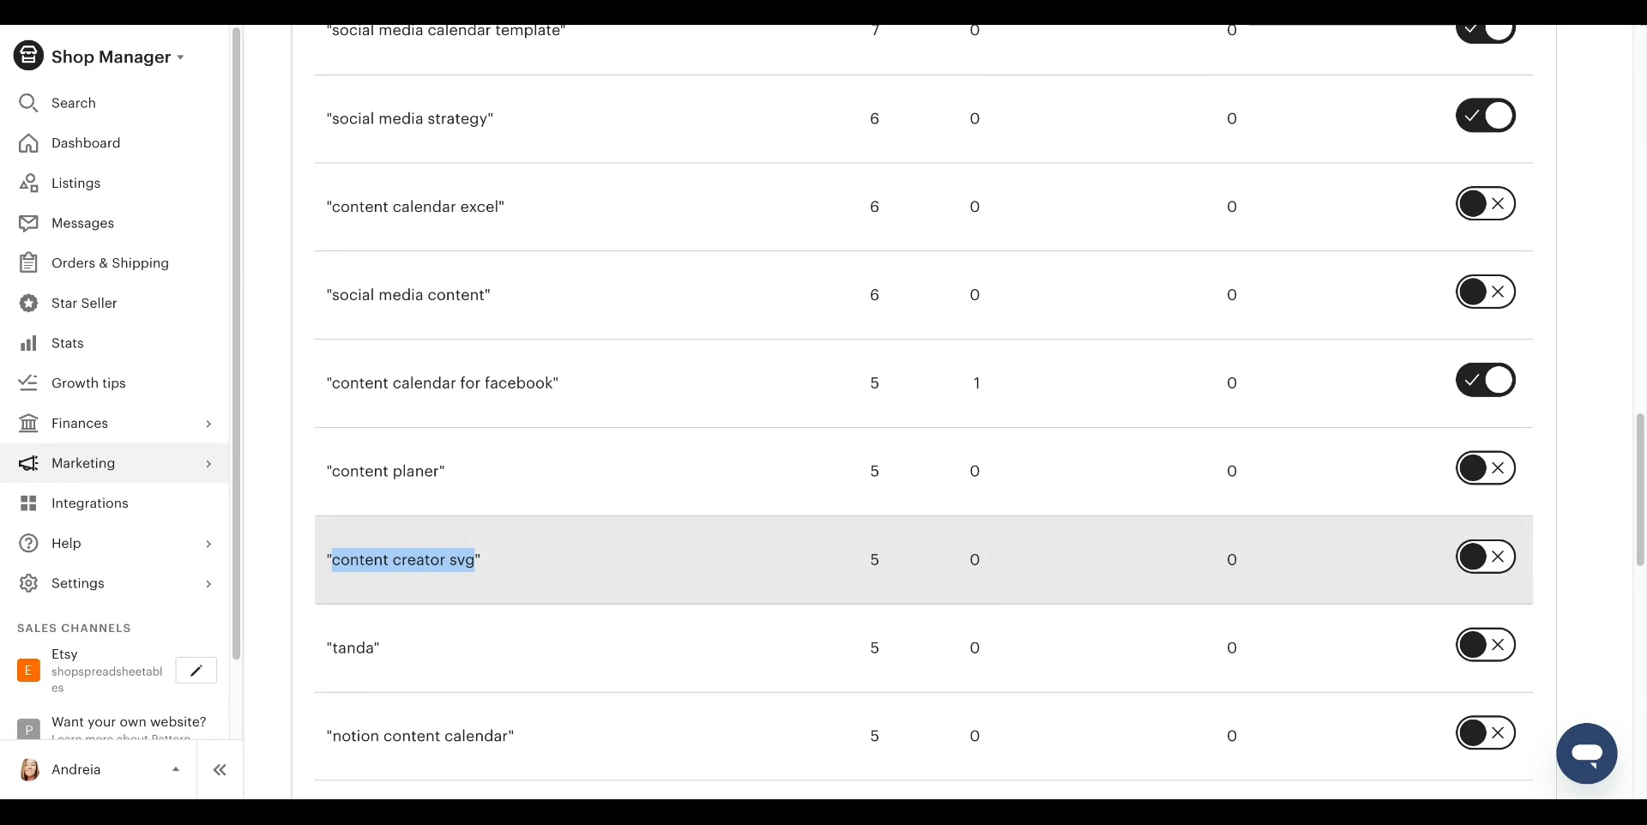
{"action": "mouse_move", "coordinate": [930, 578]}
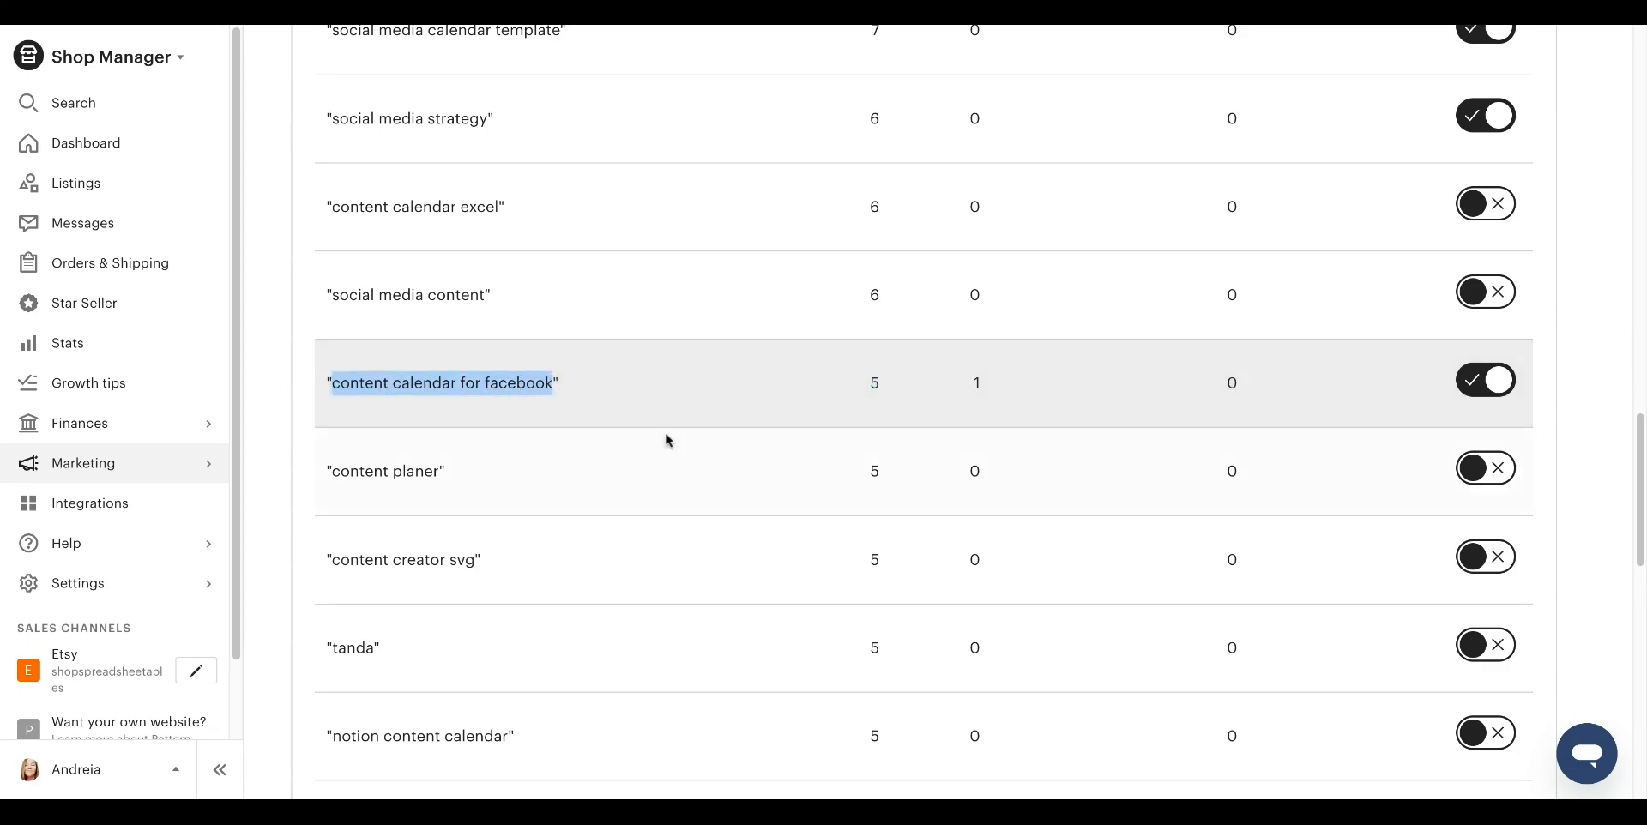
{"action": "left_click", "coordinate": [443, 383]}
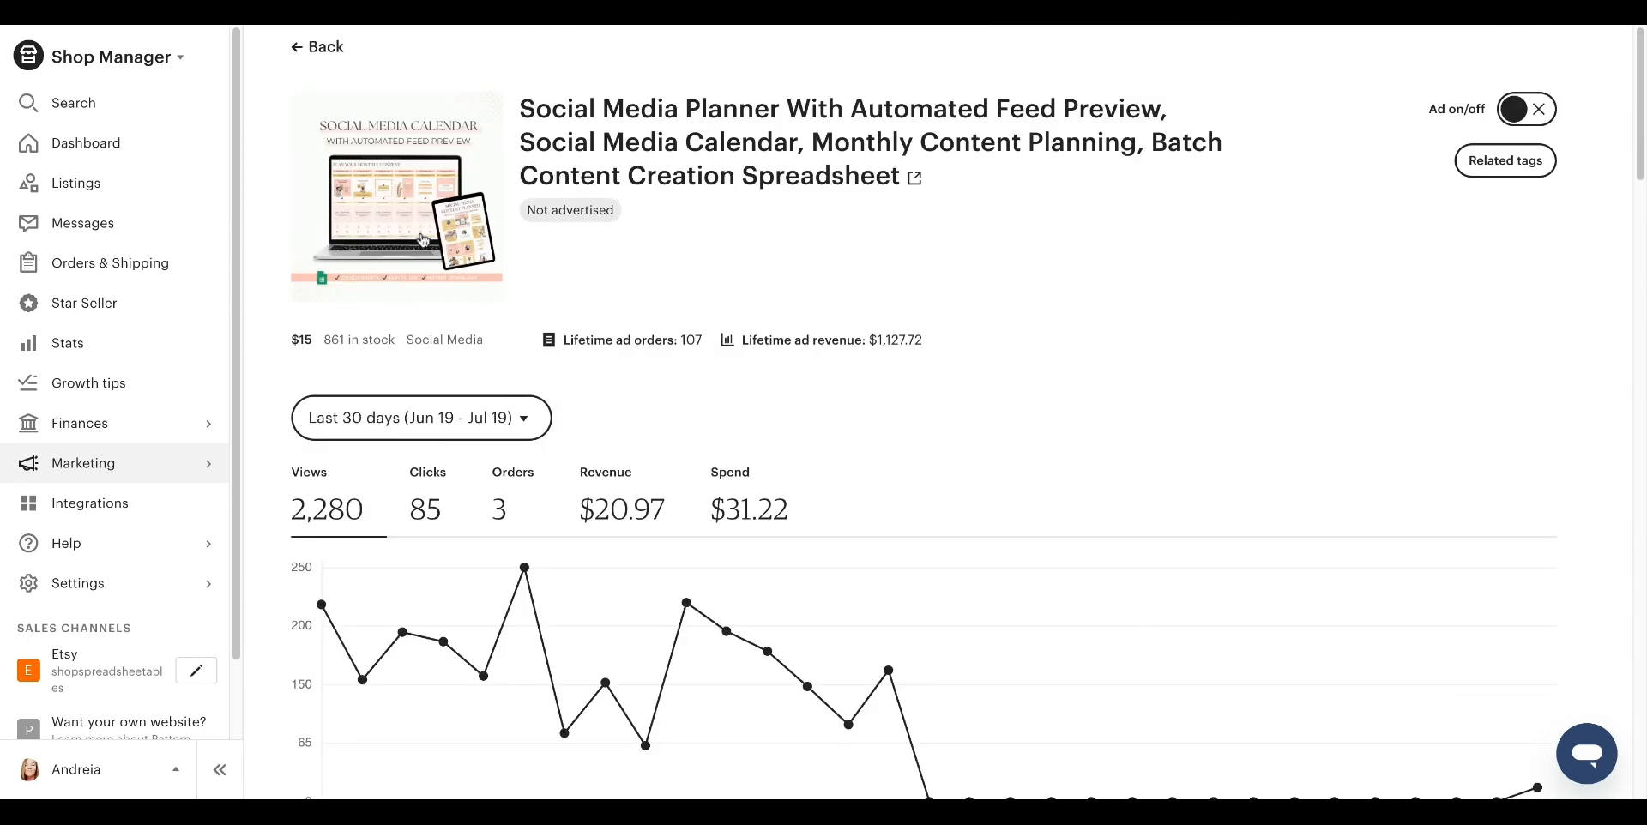
{"action": "mouse_move", "coordinate": [667, 325]}
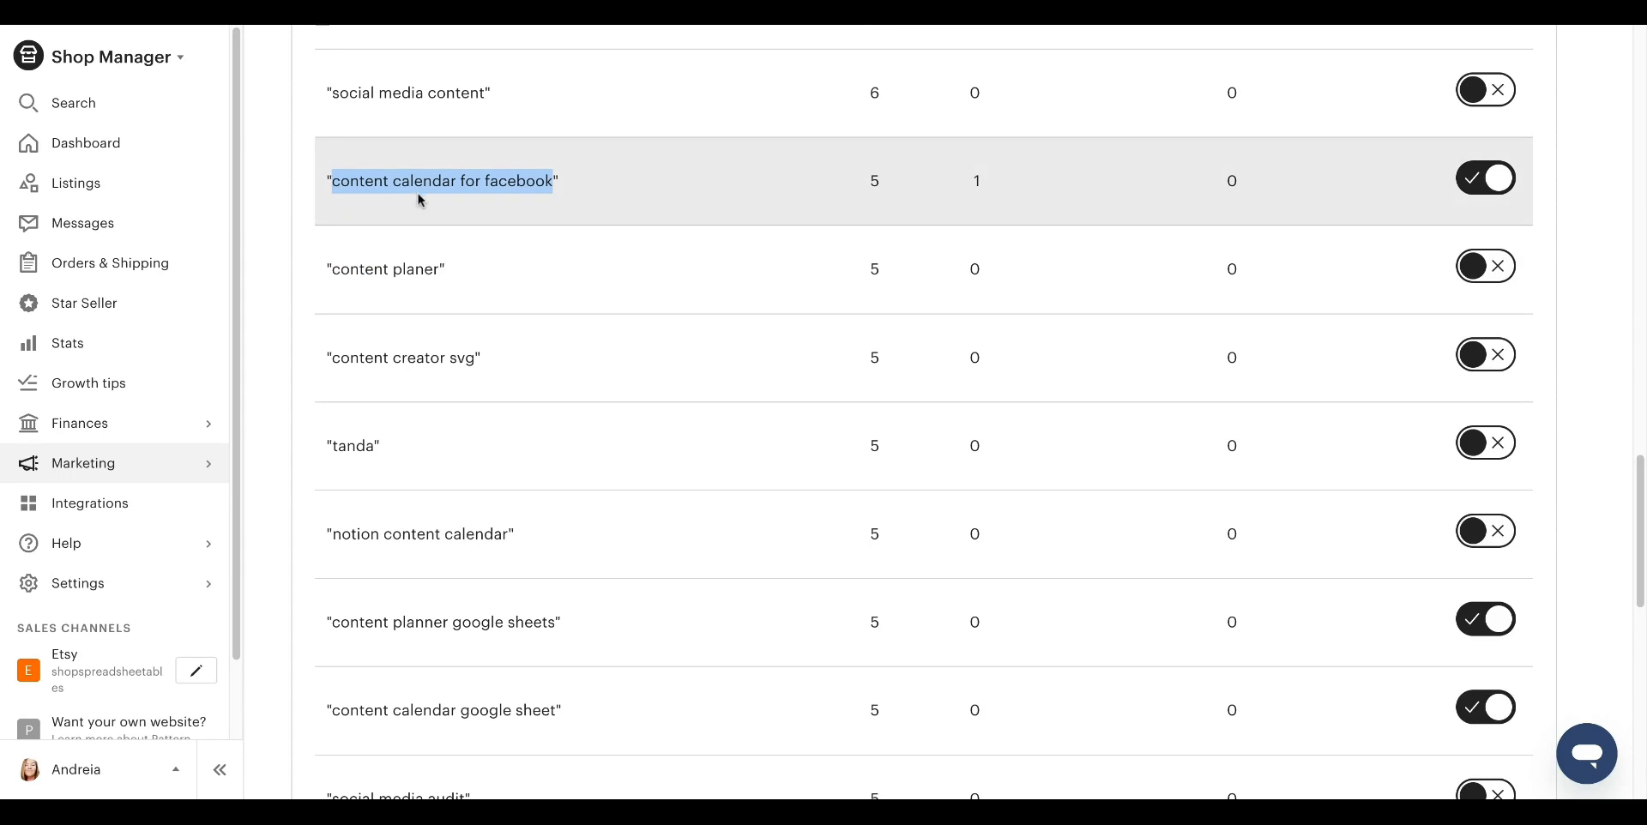
{"action": "left_click", "coordinate": [441, 180]}
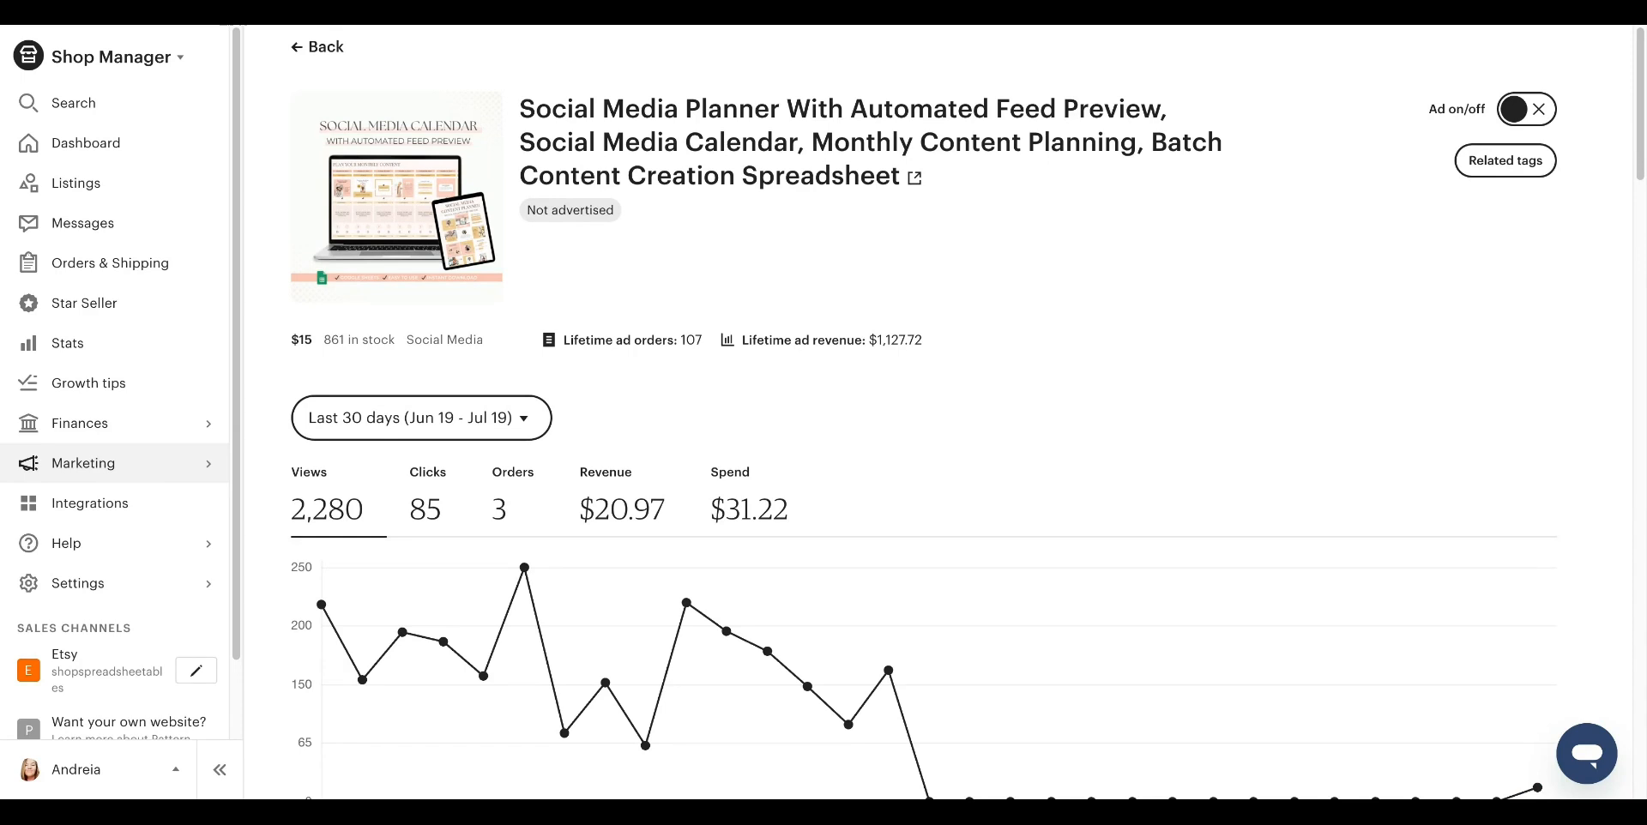
{"action": "mouse_move", "coordinate": [1144, 149]}
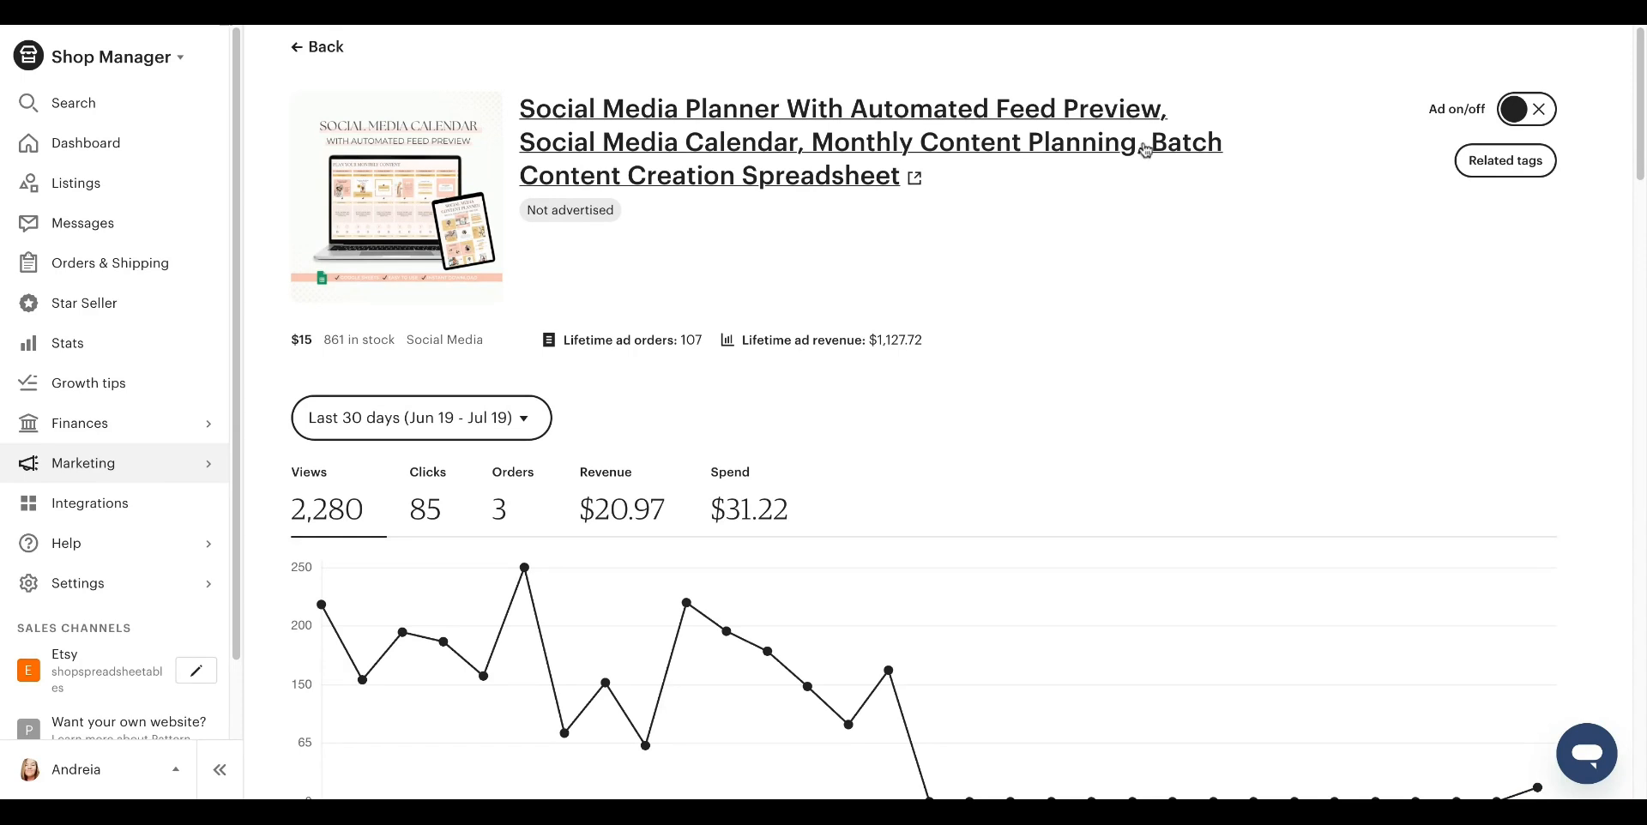
{"action": "scroll", "scroll_direction": "down", "scroll_amount": 3}
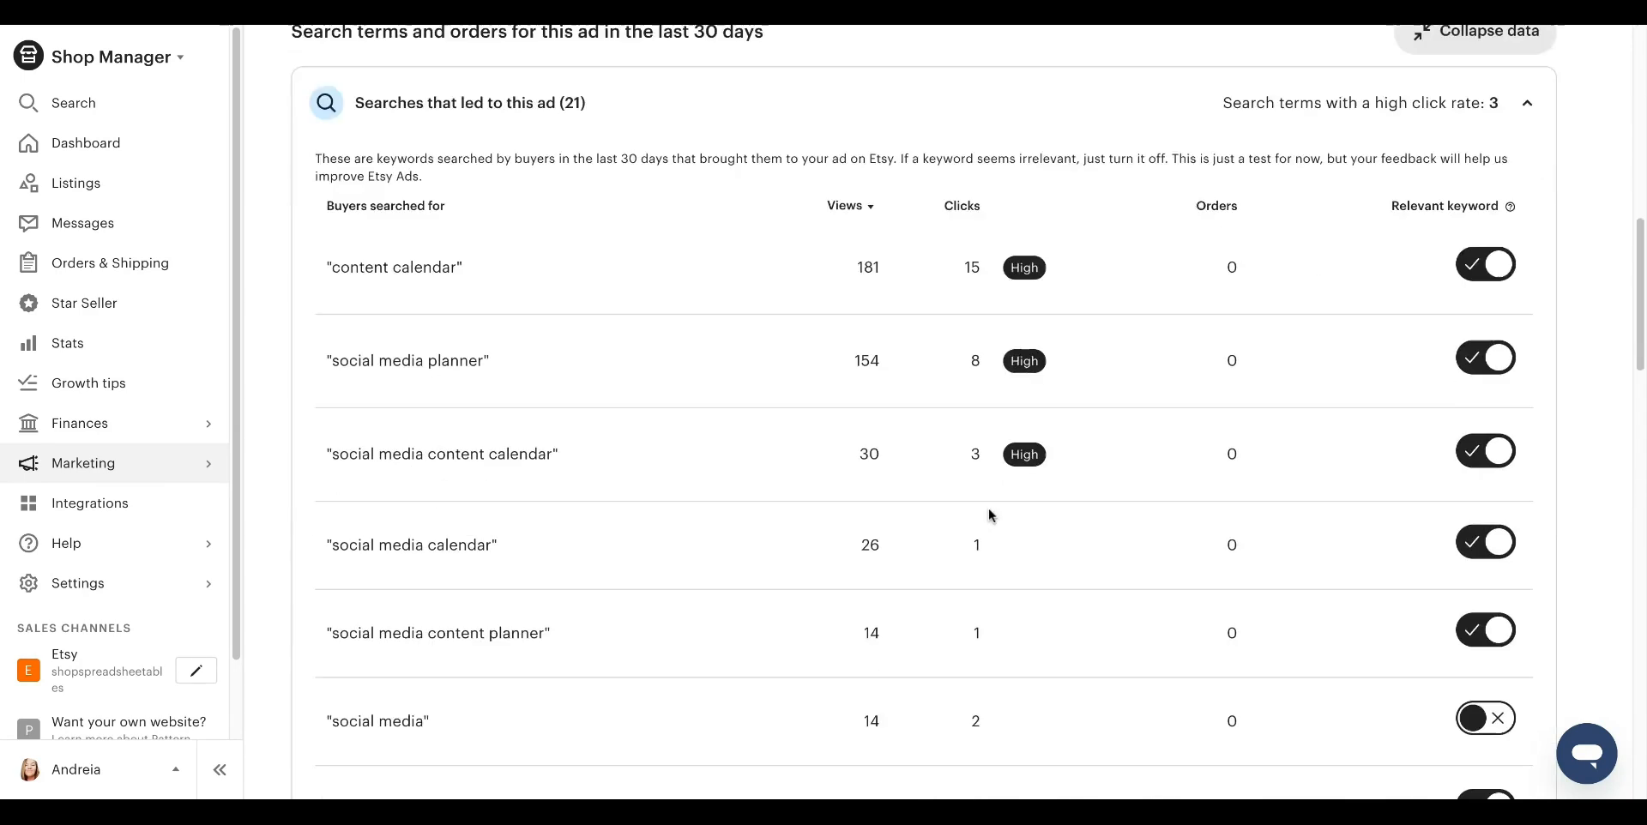
{"action": "scroll", "scroll_direction": "down", "scroll_amount": 3}
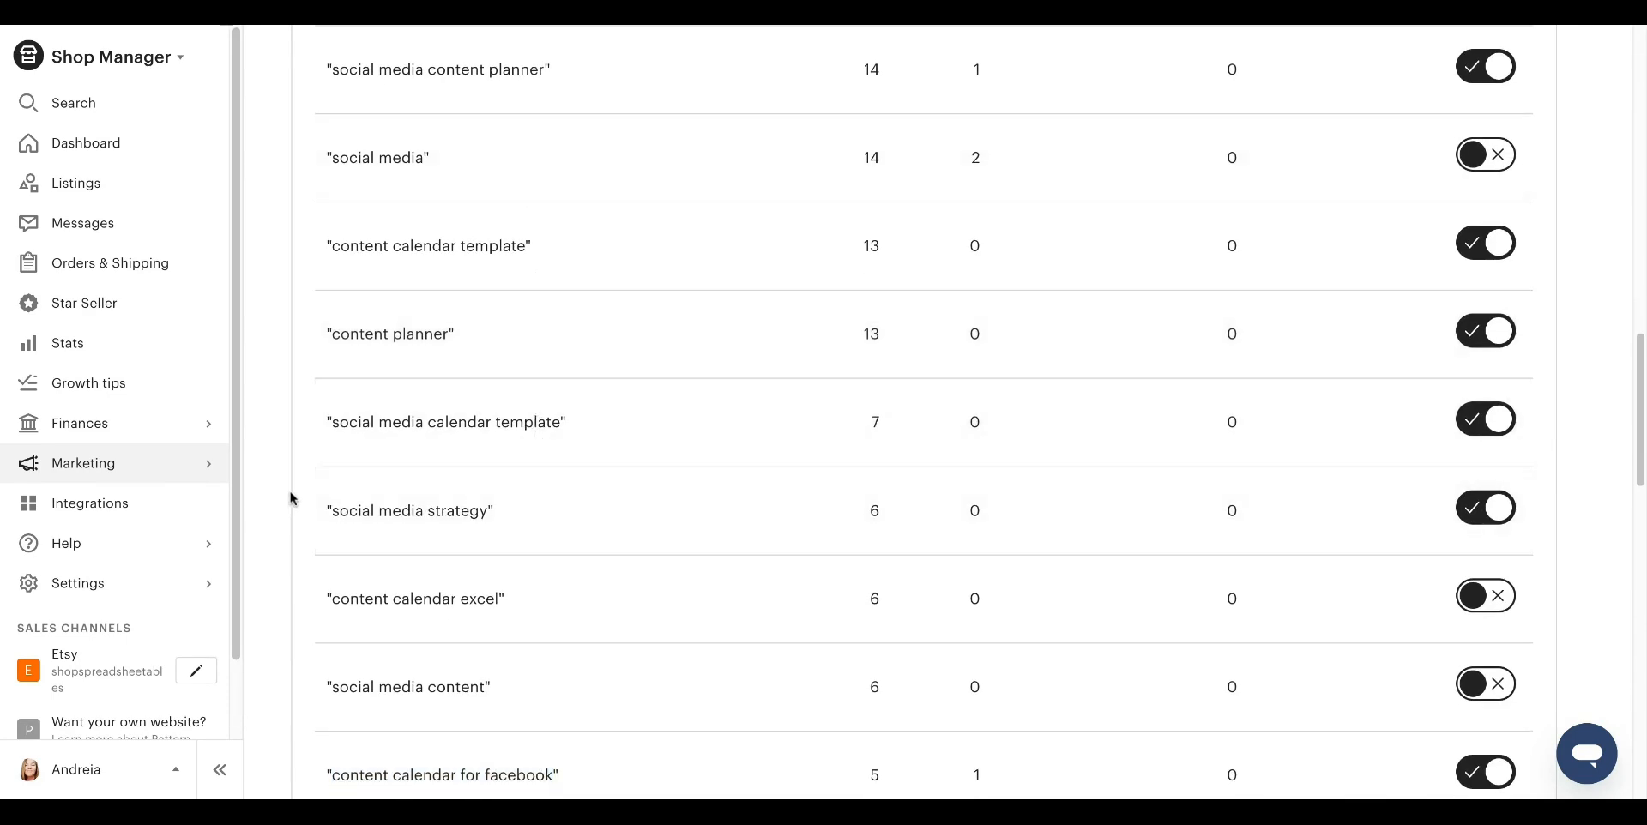
{"action": "double_click", "coordinate": [378, 599]}
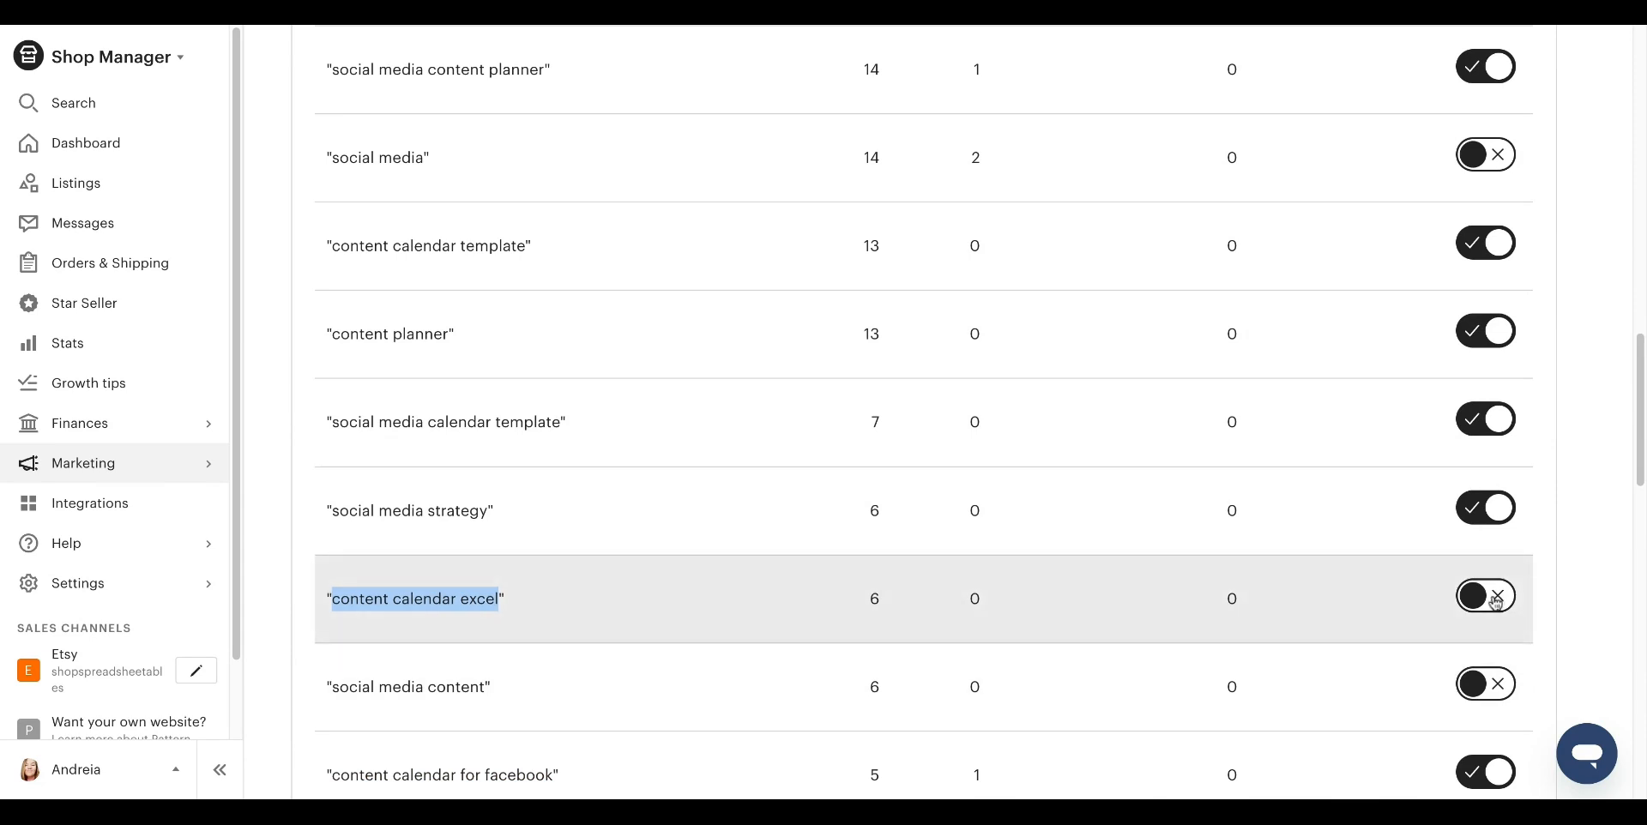
{"action": "left_click", "coordinate": [1485, 595]}
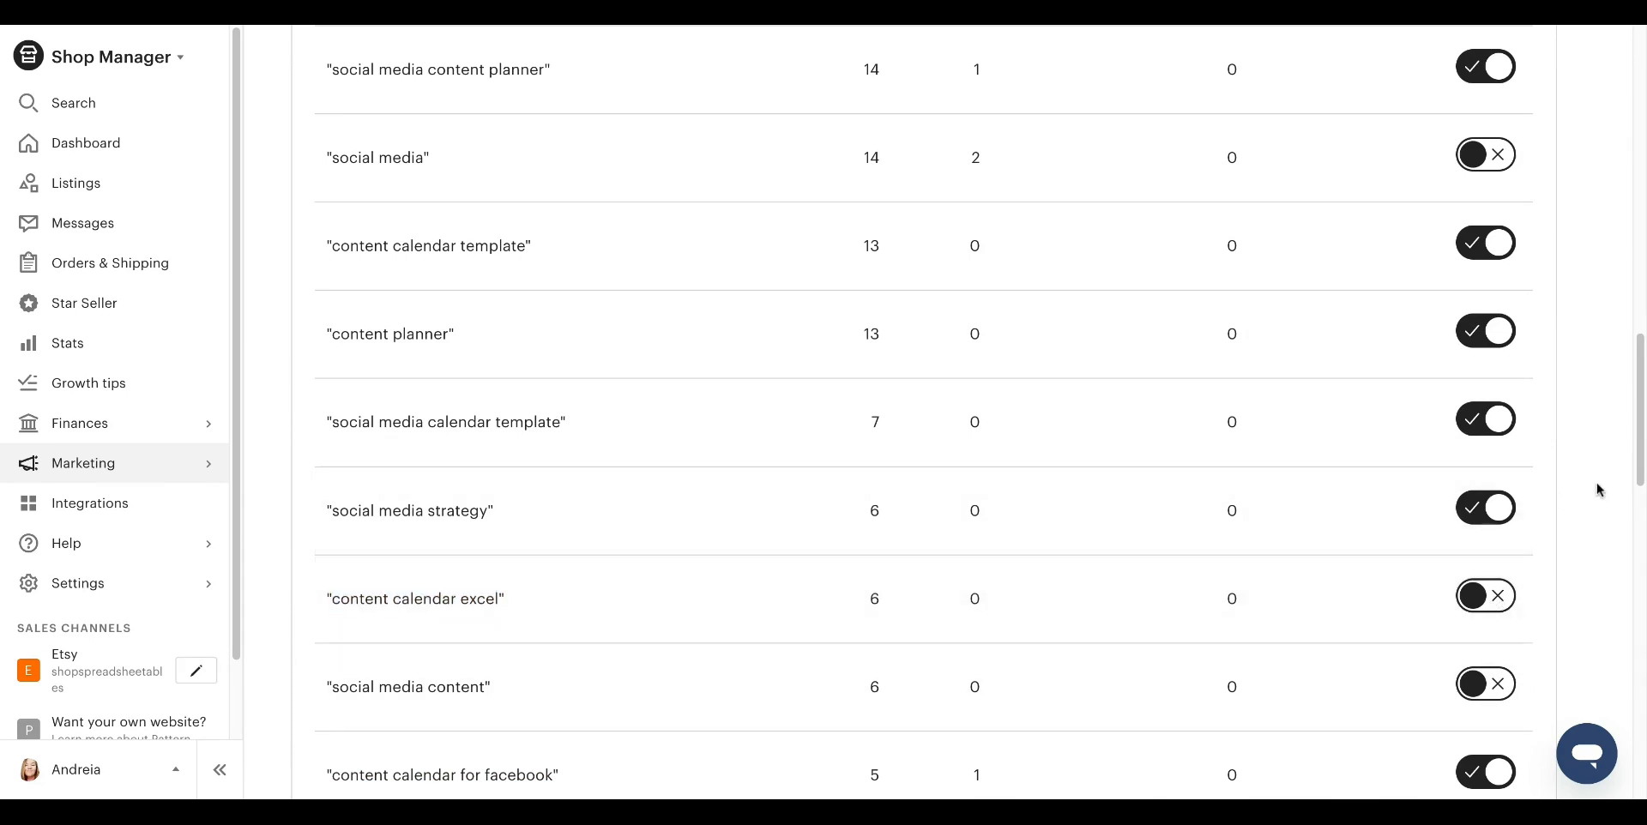
{"action": "scroll", "scroll_direction": "down", "scroll_amount": 3}
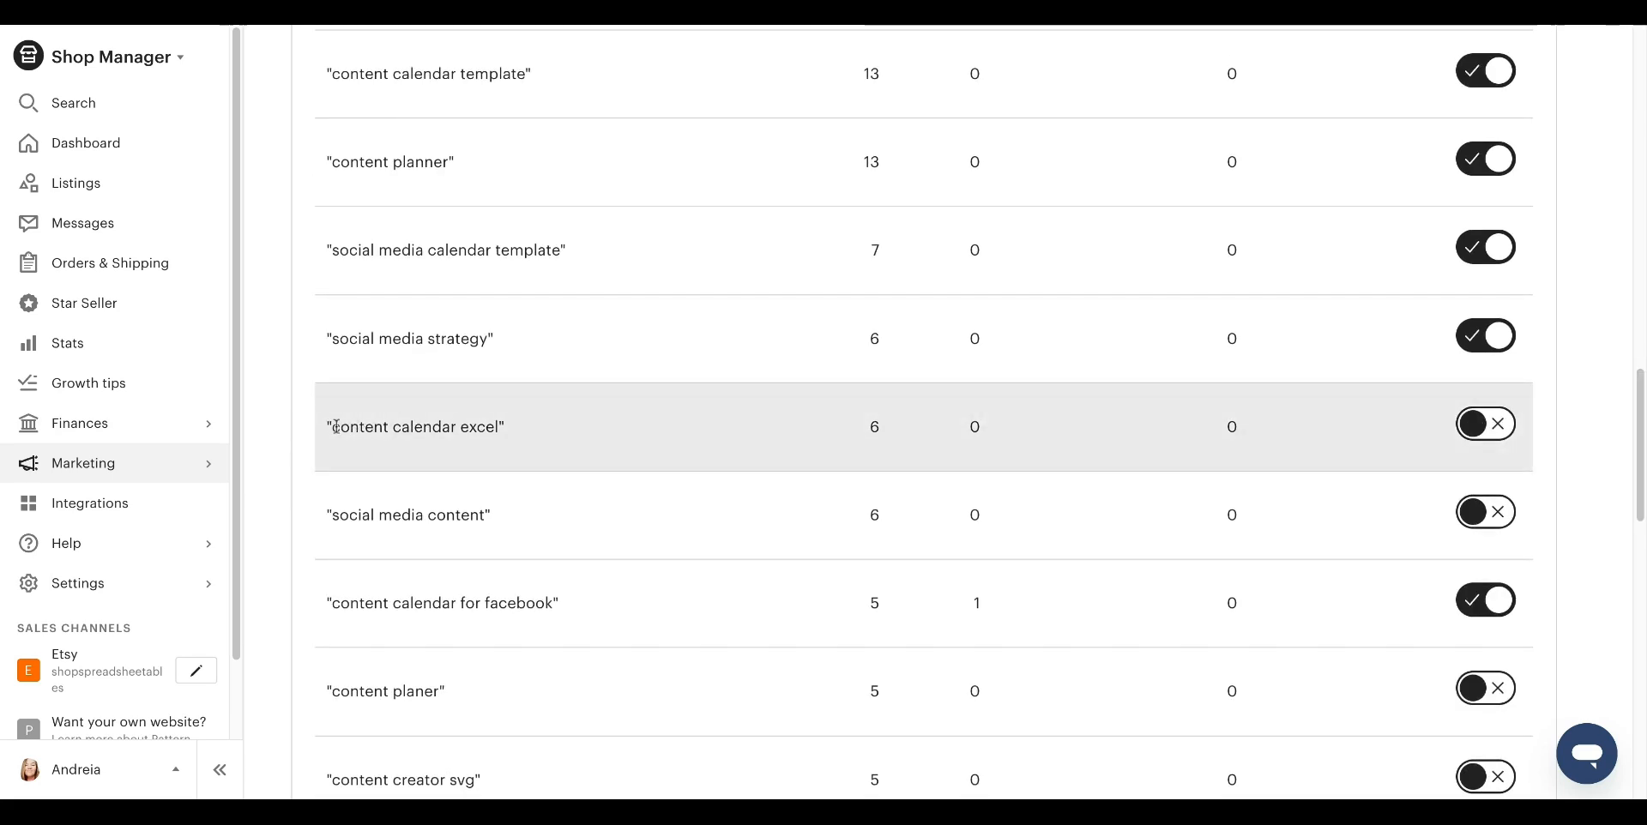
{"action": "double_click", "coordinate": [415, 426]}
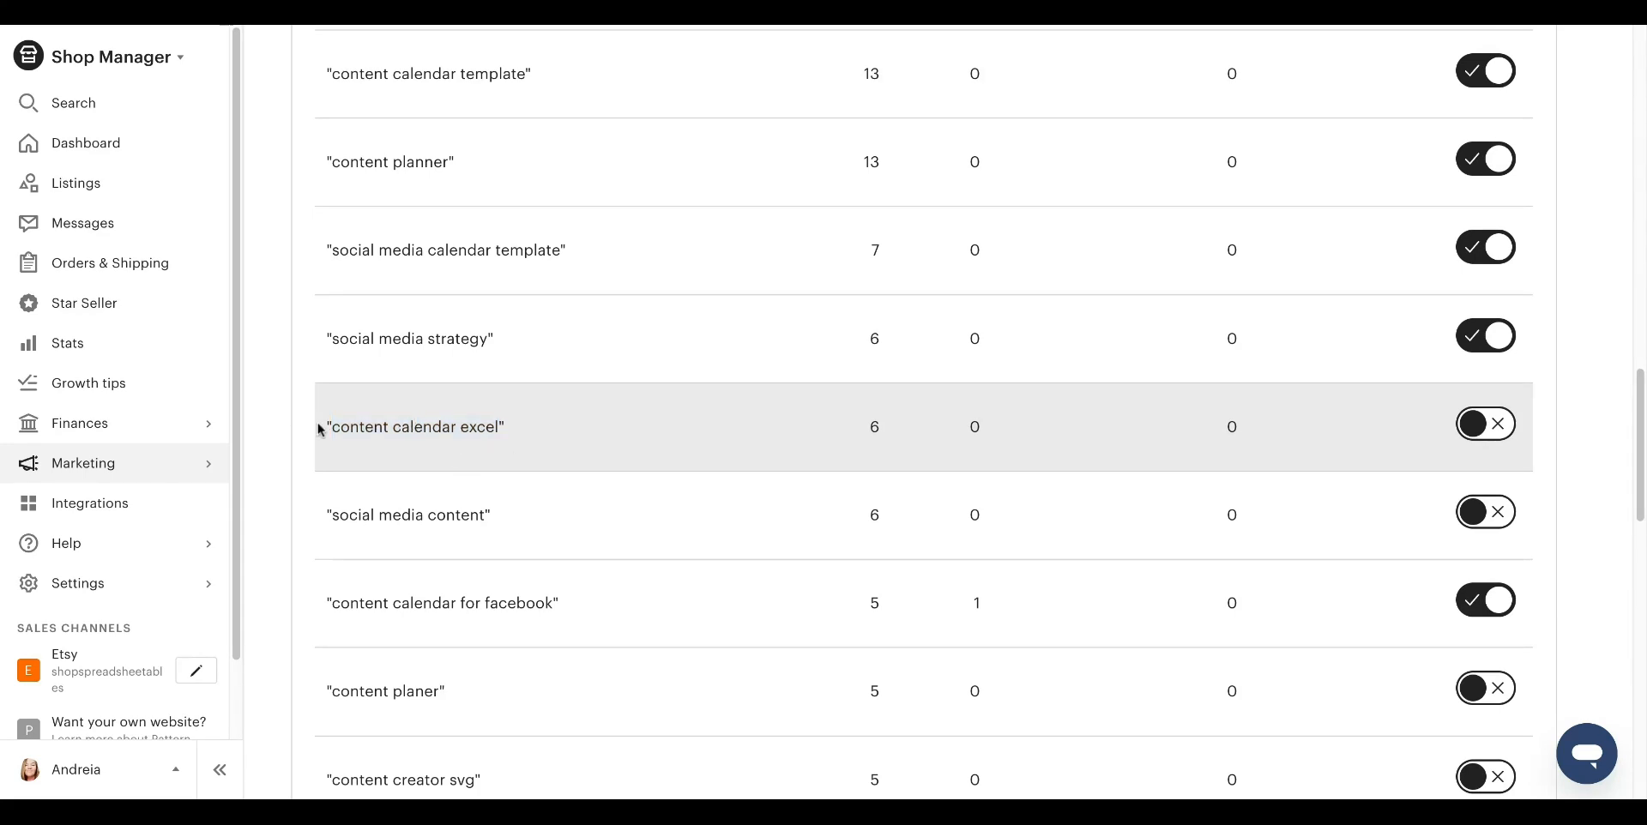
{"action": "double_click", "coordinate": [415, 426]}
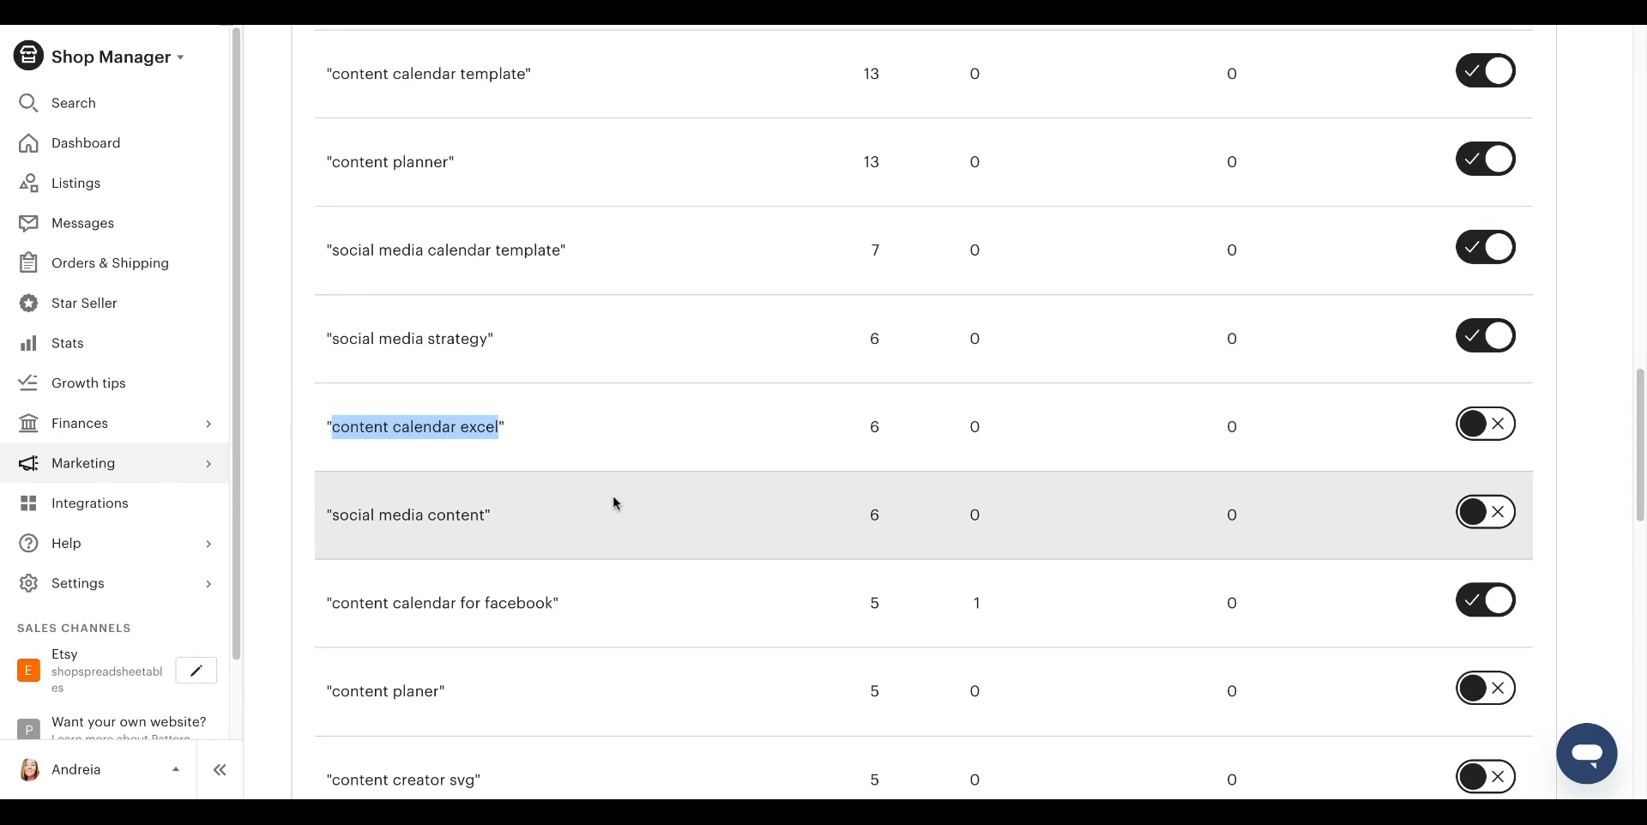